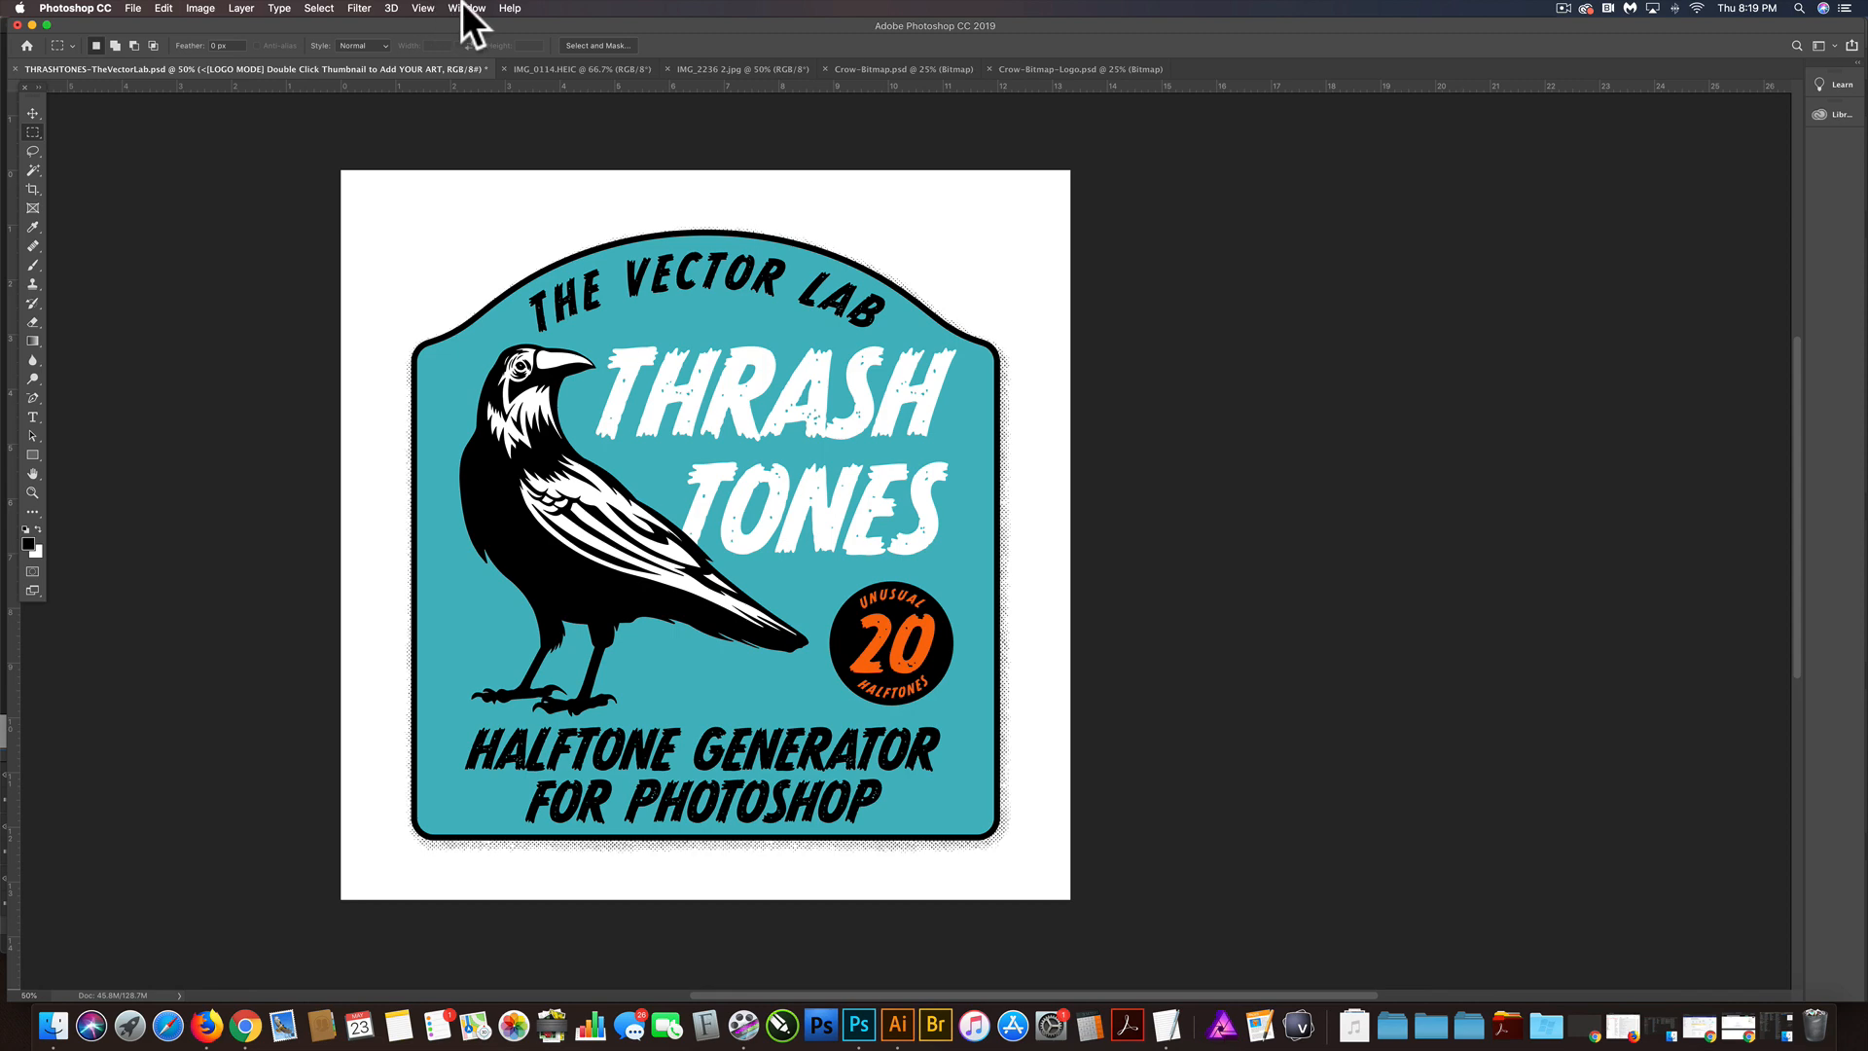
Step: Show the Layers panel, hide the two LOGO MODE layers and expand the PHOTO MODE group
{"action": "left_click", "coordinate": [465, 7]}
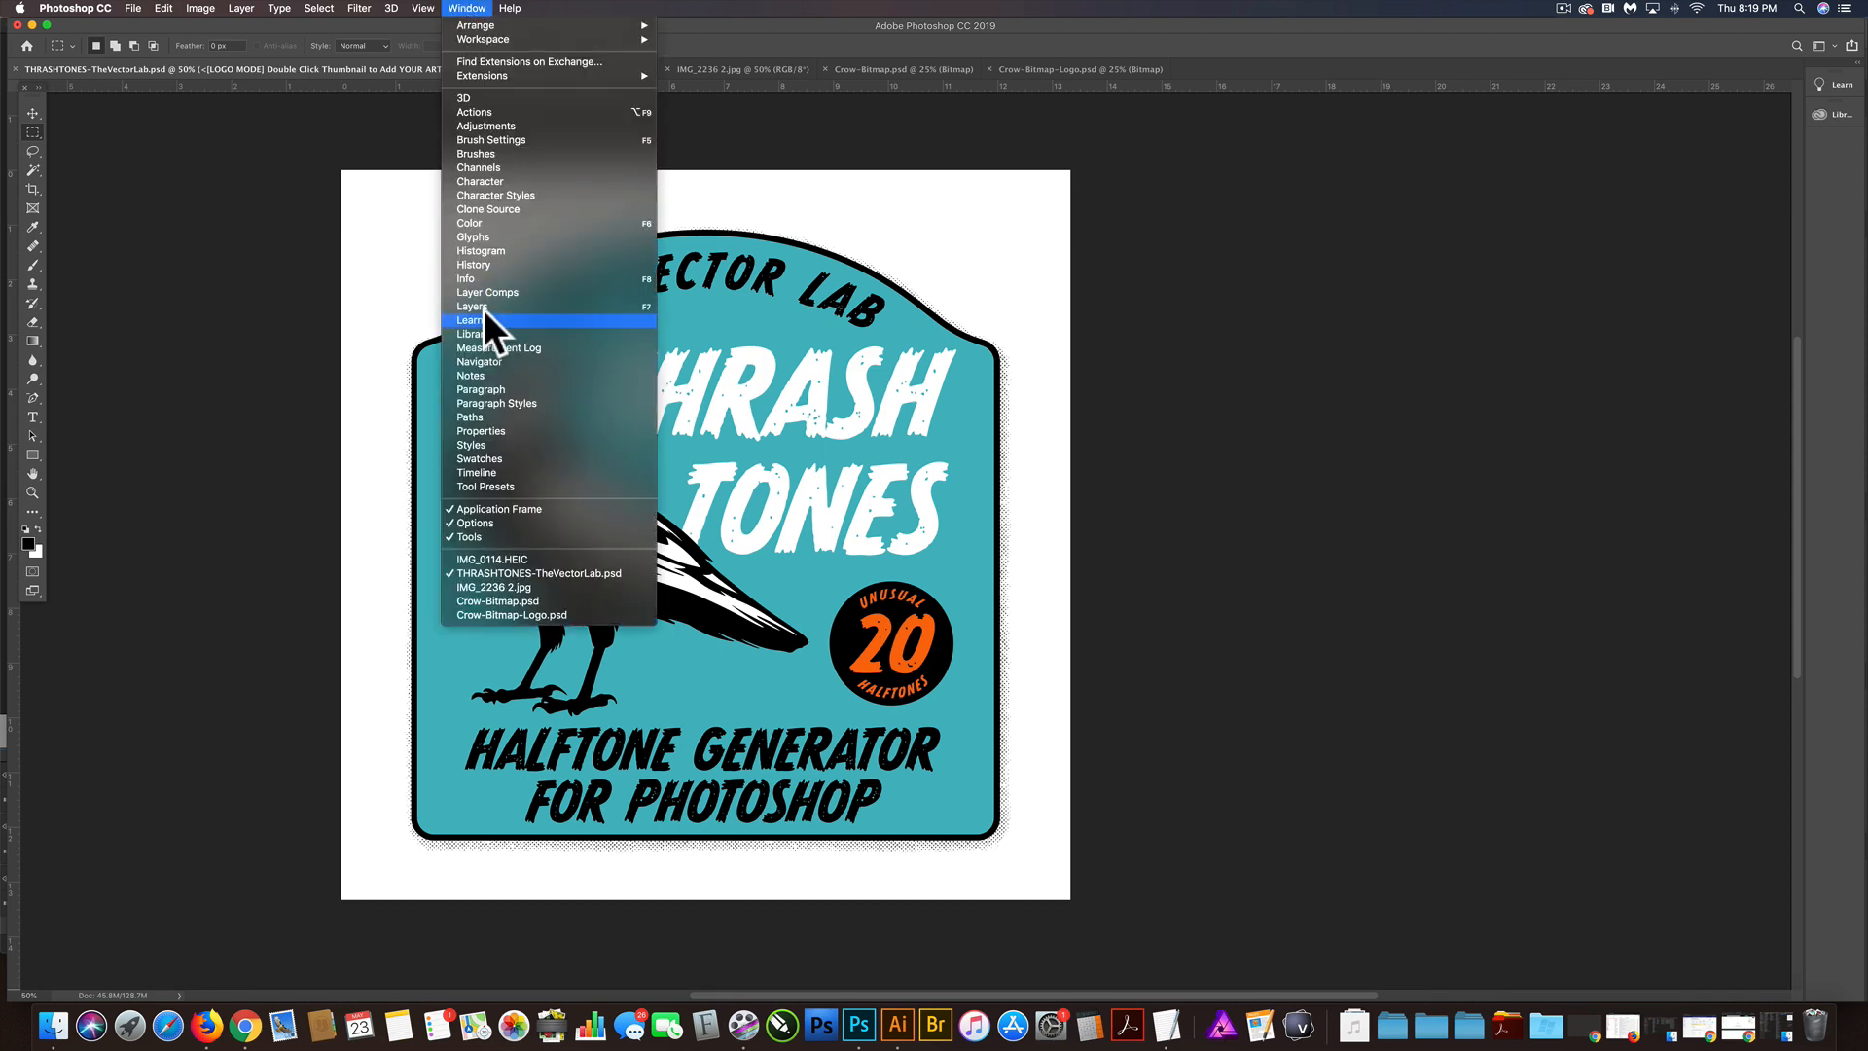
{"action": "left_click", "coordinate": [473, 305]}
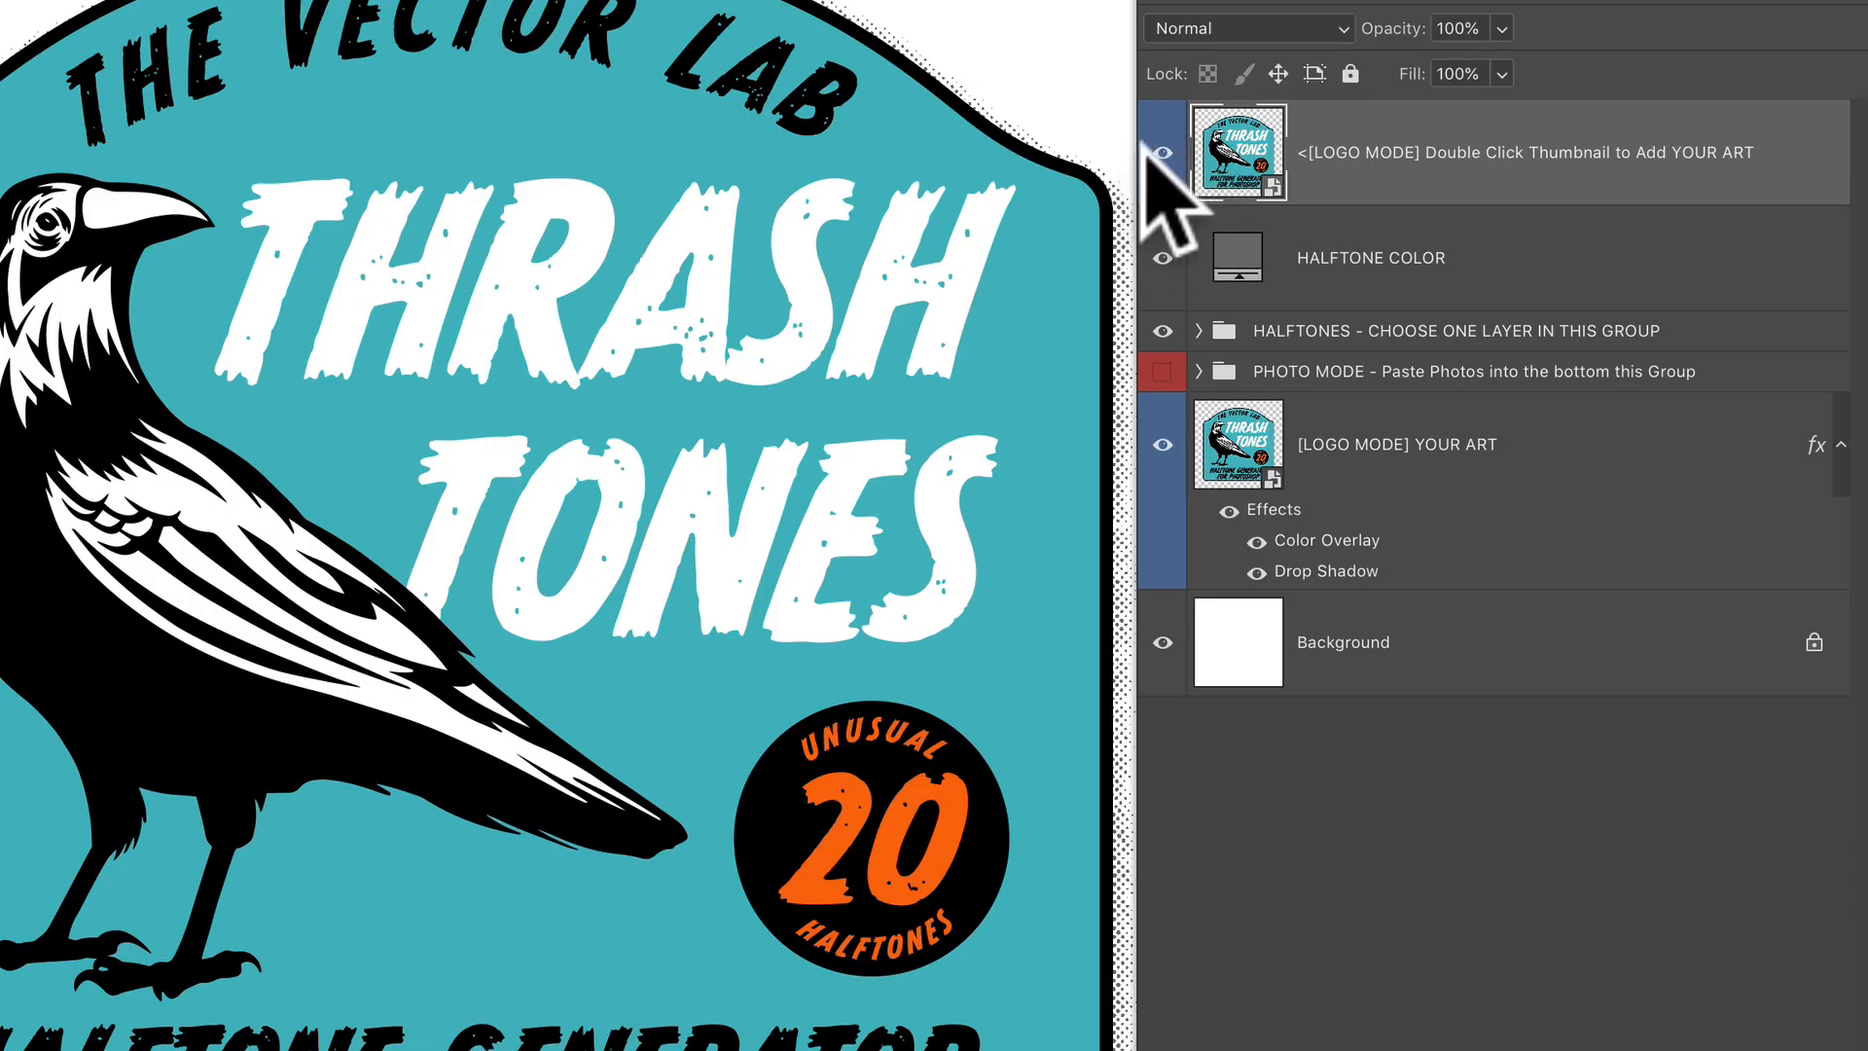
{"action": "left_click", "coordinate": [1162, 151]}
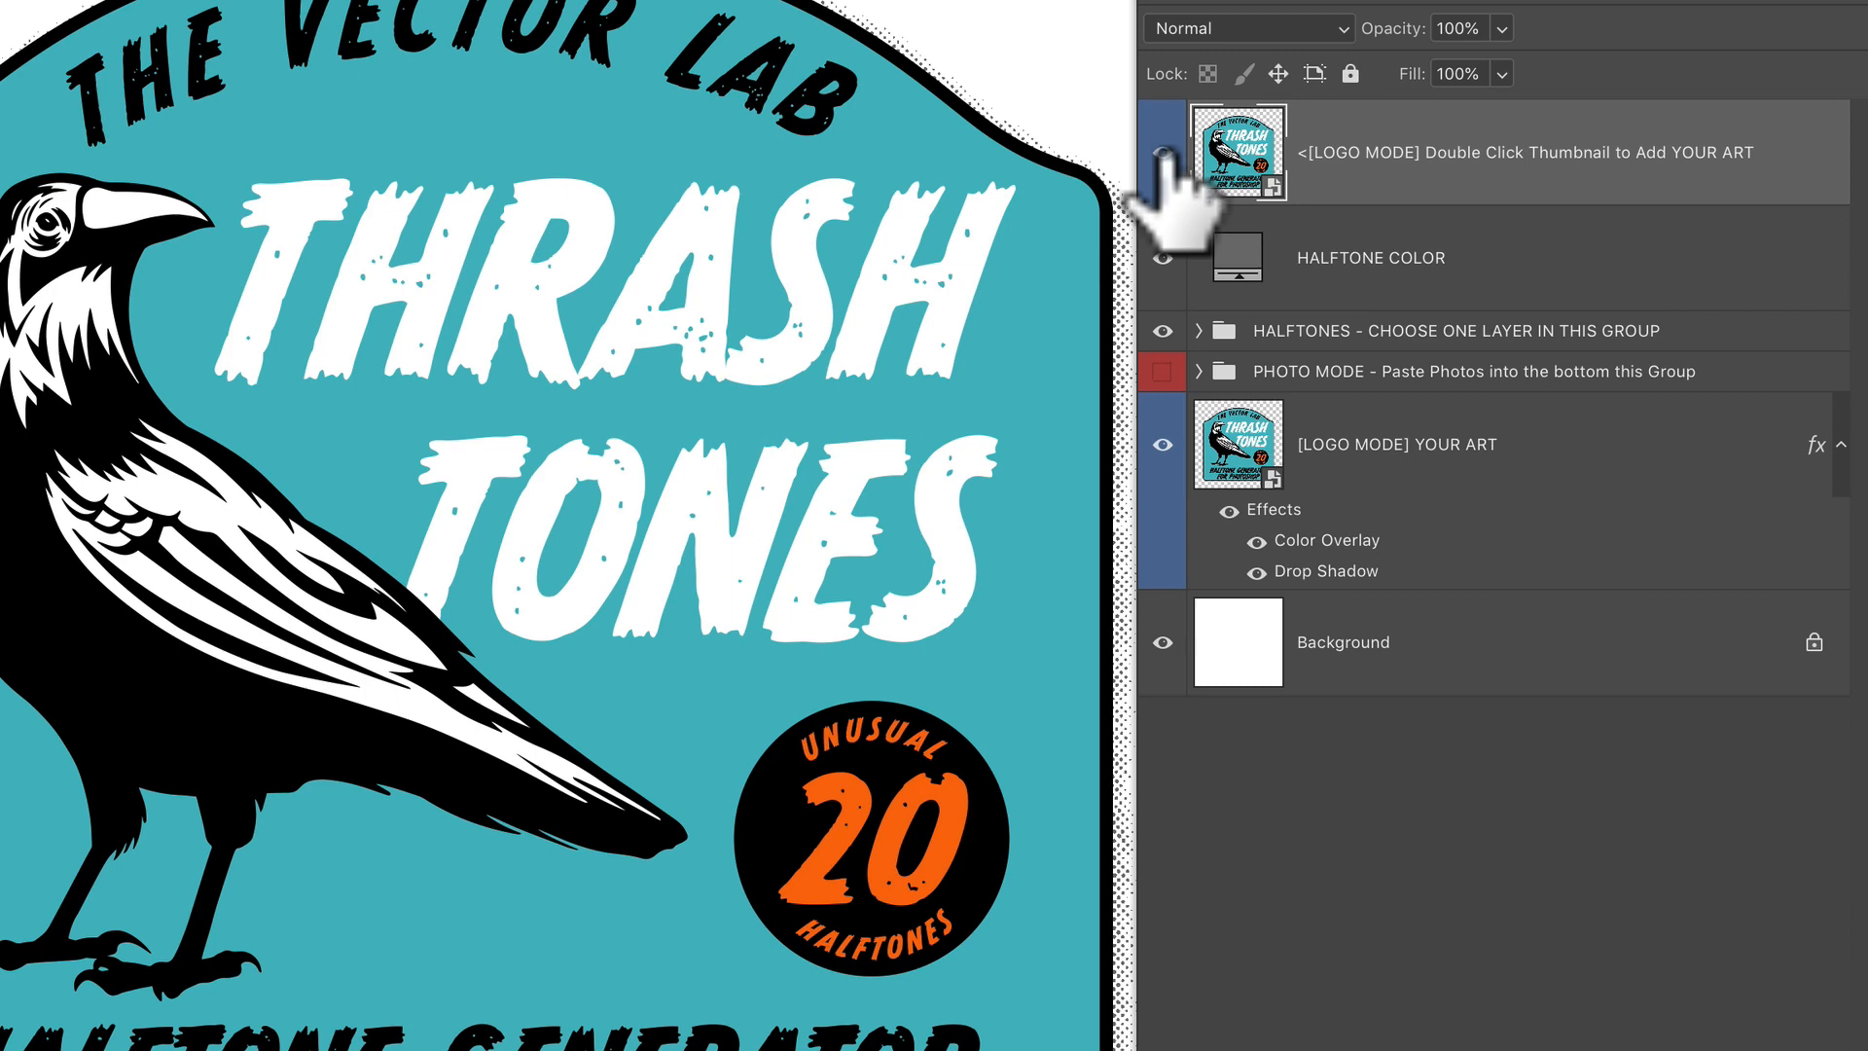
{"action": "left_click", "coordinate": [1161, 152]}
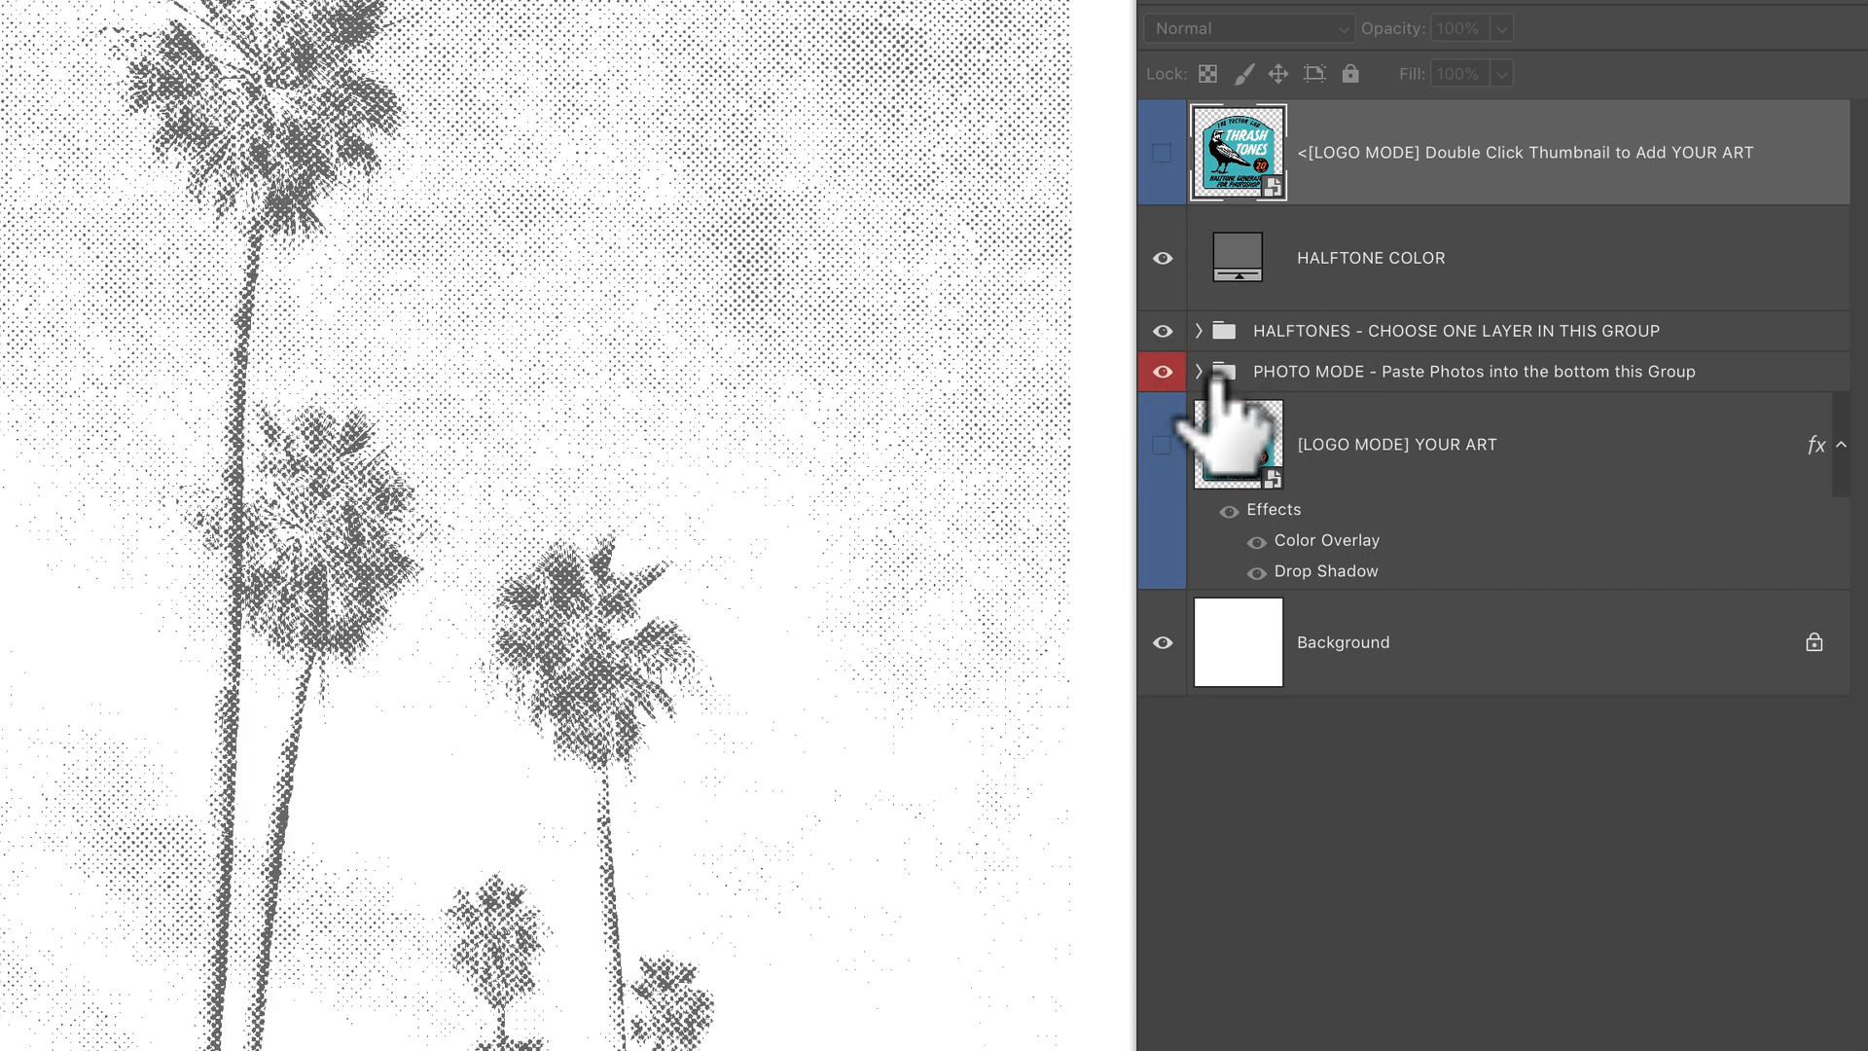
{"action": "left_click", "coordinate": [1198, 370]}
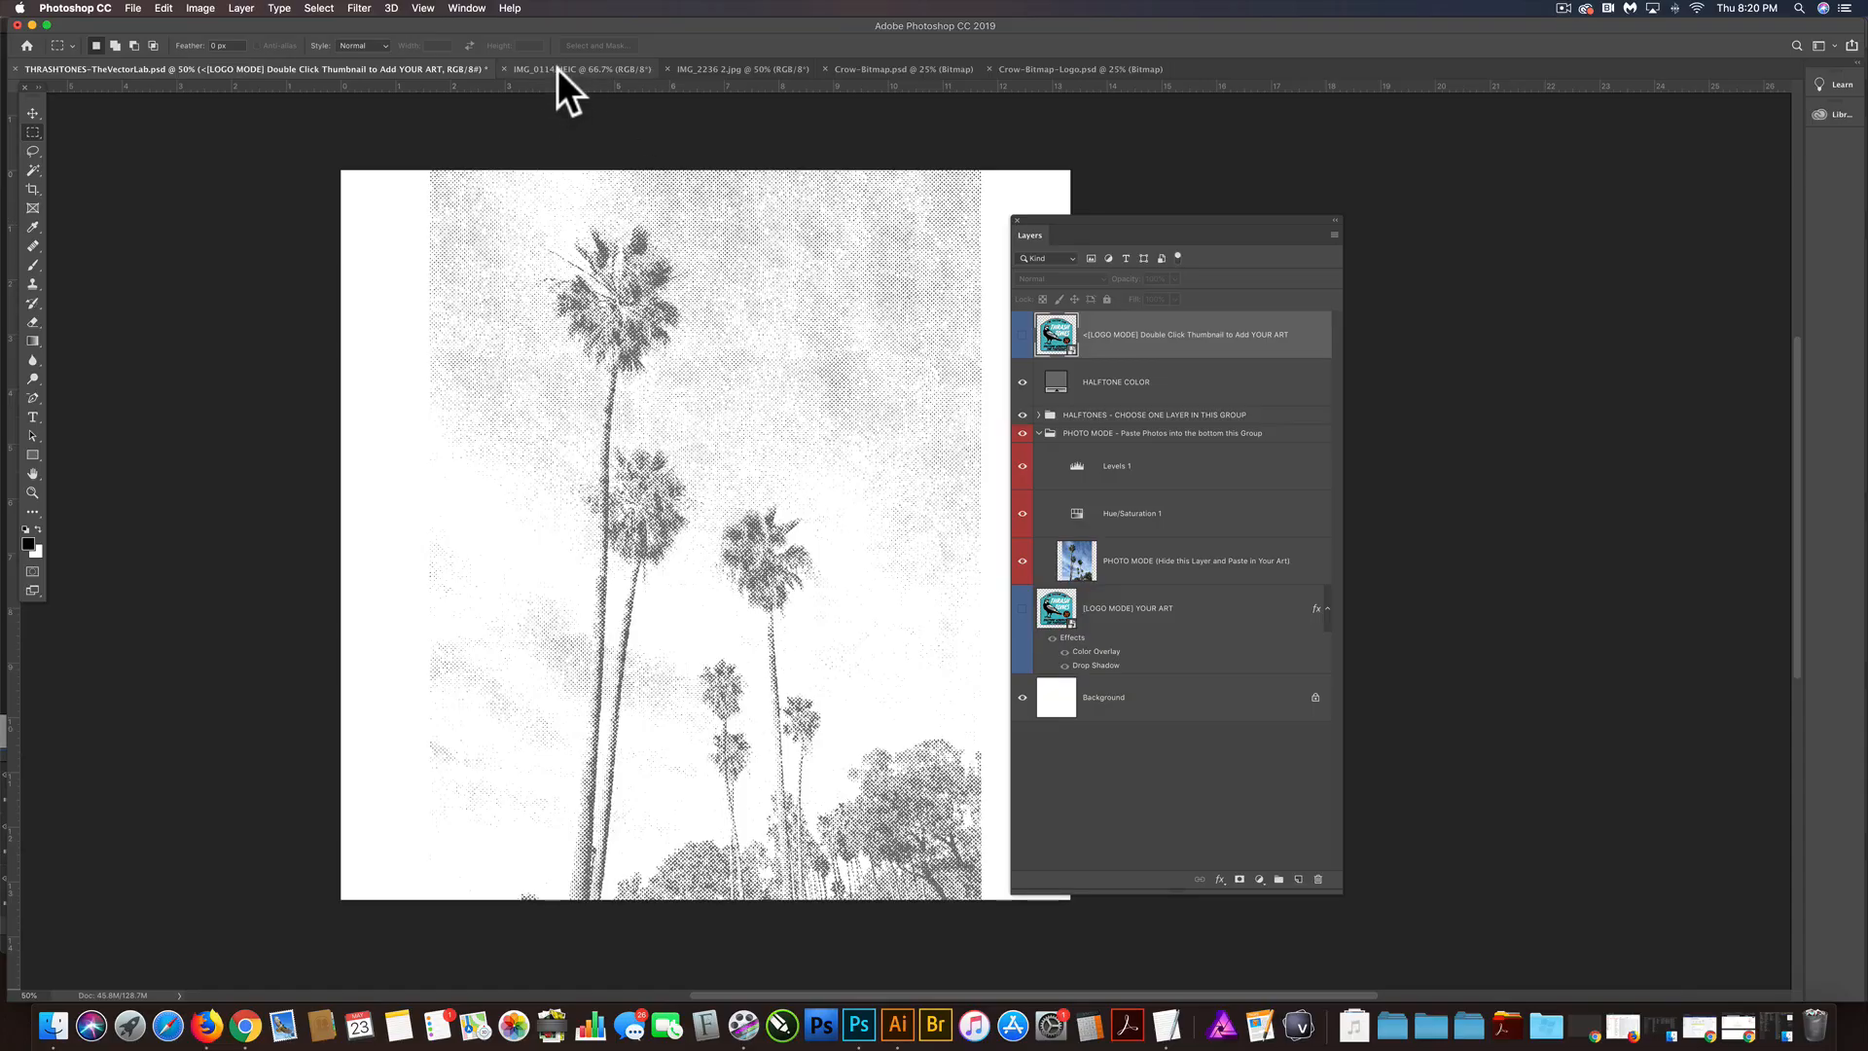
Step: Copy all of the IMG_0114.HEIC bus photo and return to the THRASHTONES template
{"action": "left_click", "coordinate": [578, 68]}
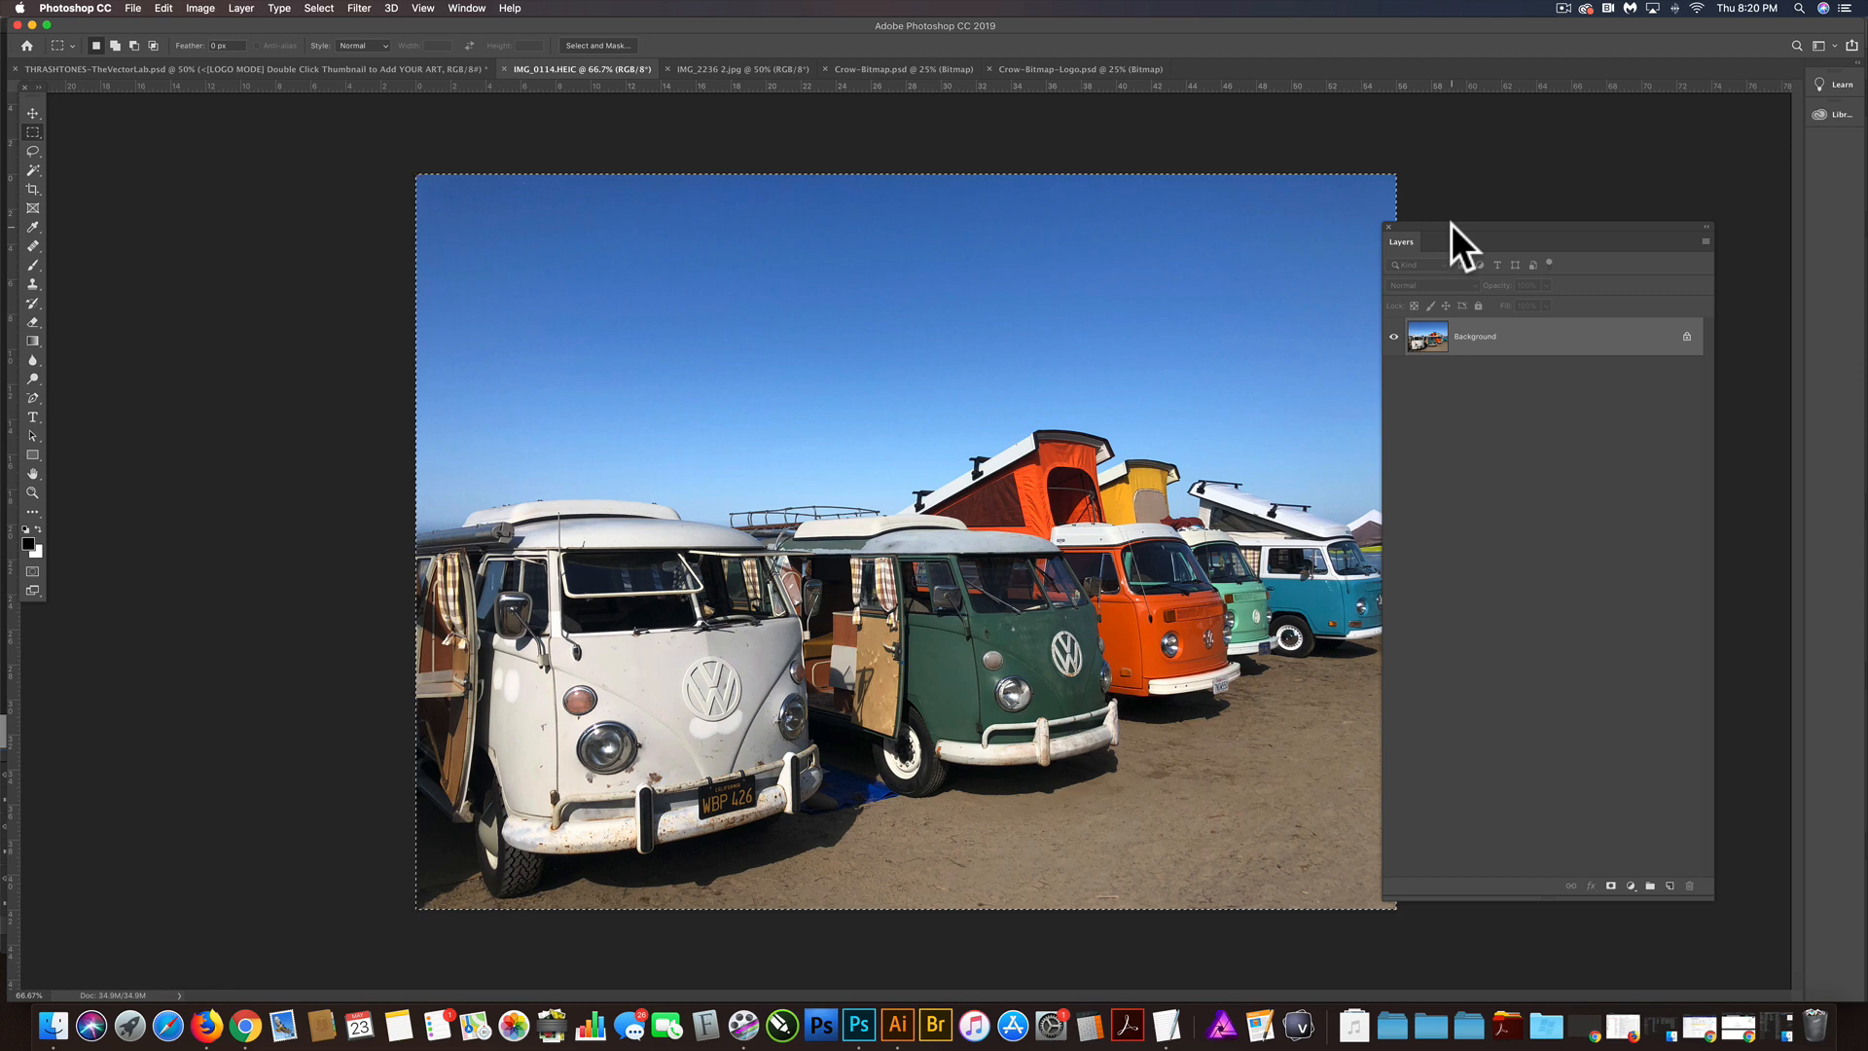
{"action": "mouse_move", "coordinate": [1191, 226]}
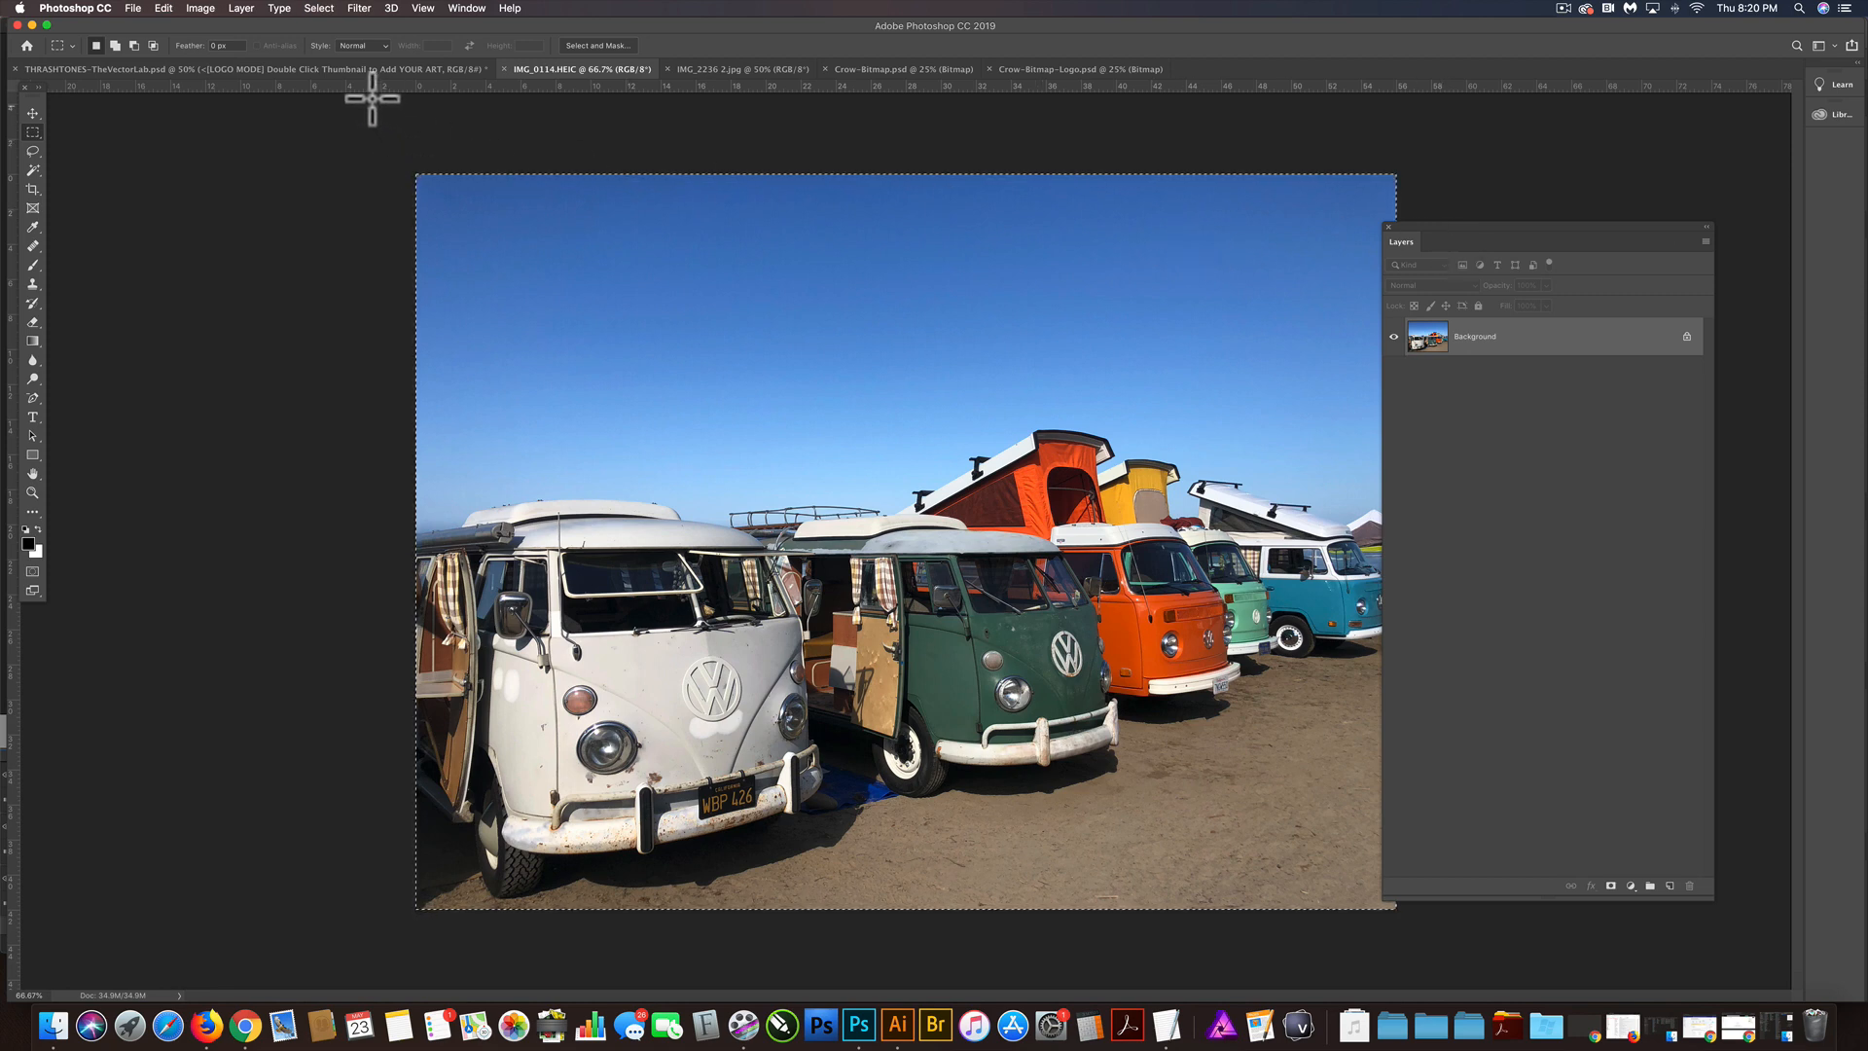
{"action": "left_click", "coordinate": [237, 68]}
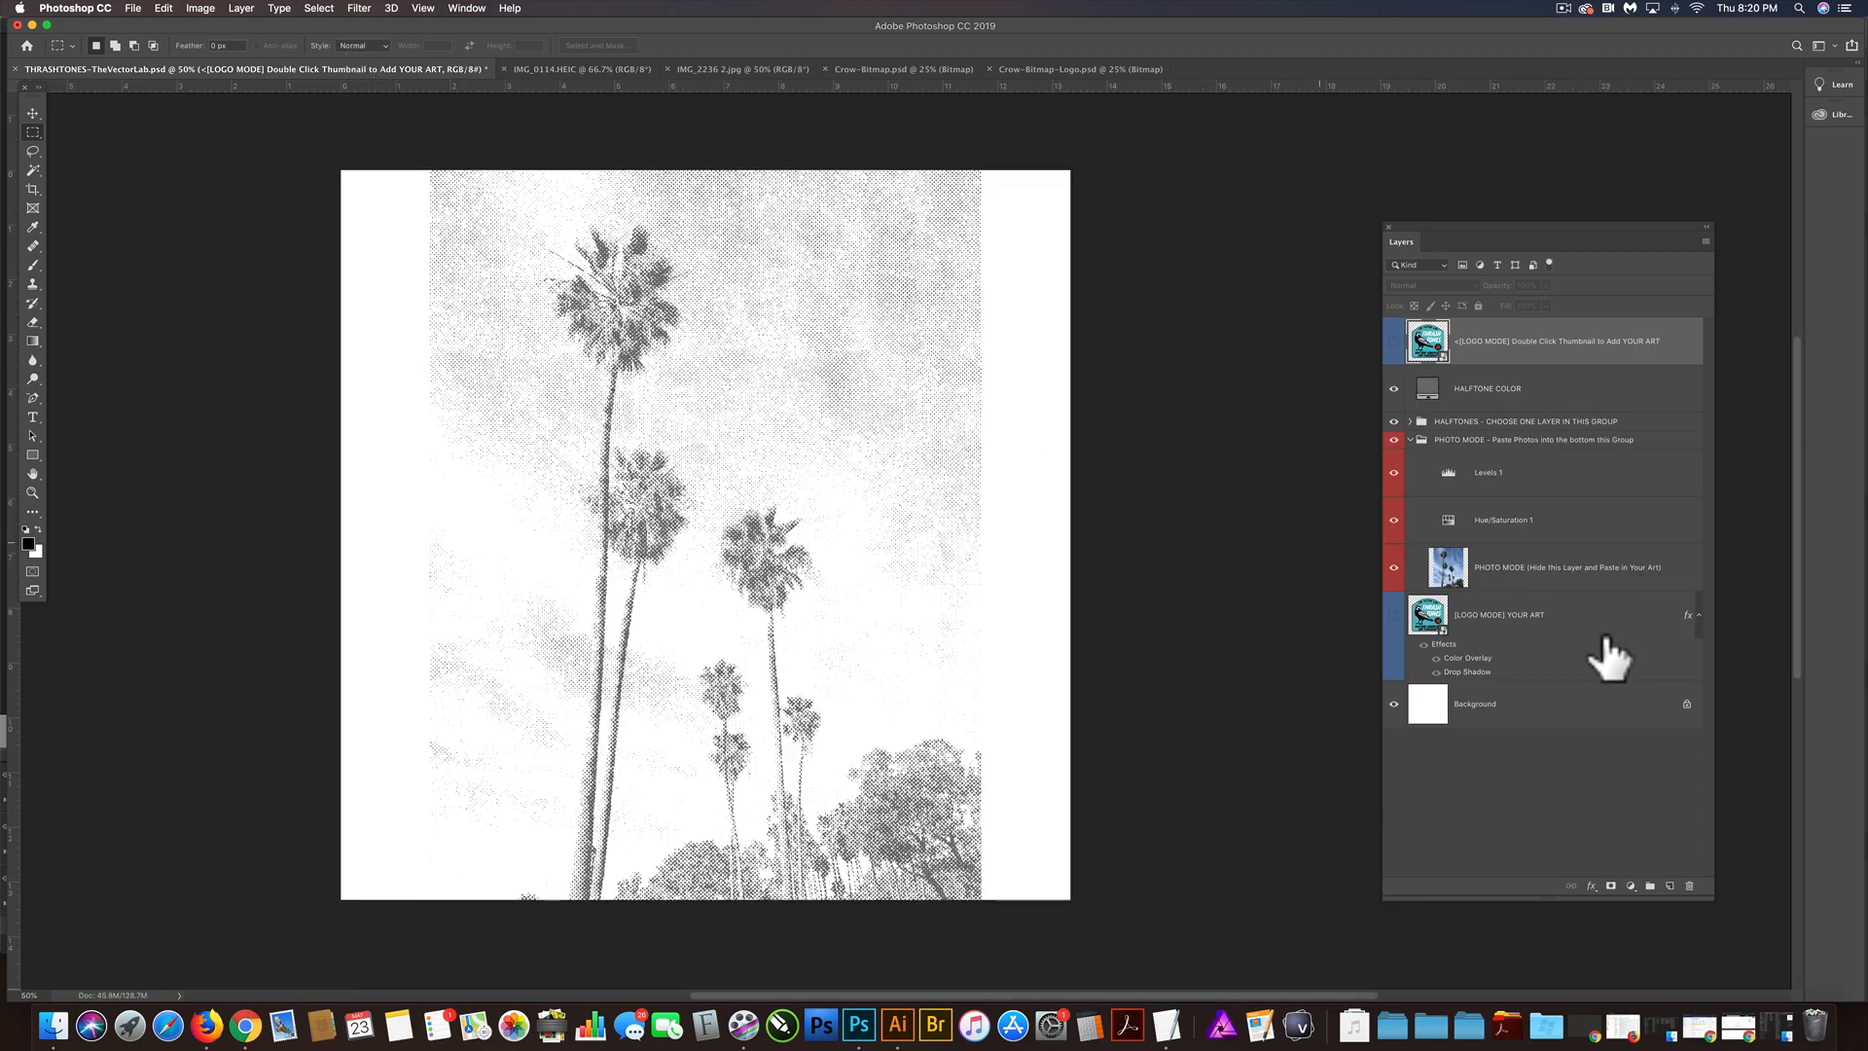
Step: Hide the palm-tree placeholder, paste the bus photo into PHOTO MODE and select Layer 1
{"action": "left_click", "coordinate": [1568, 566]}
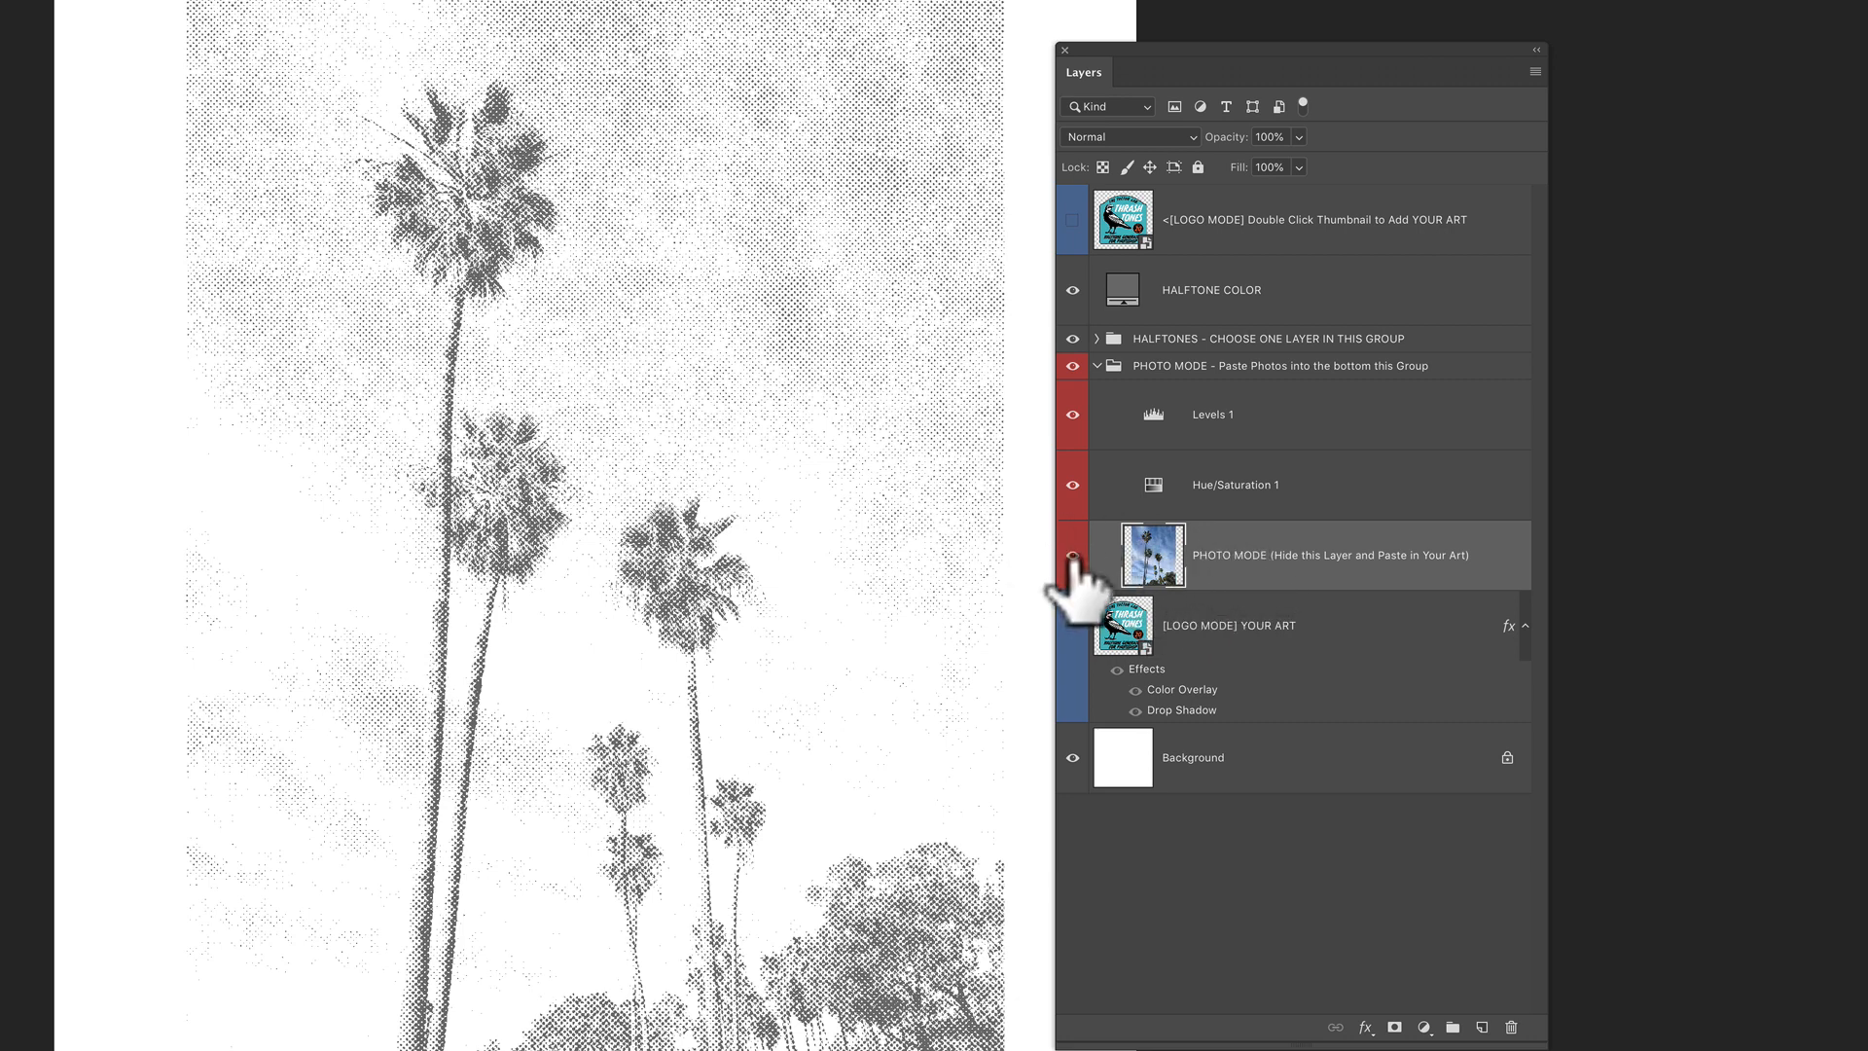
{"action": "left_click", "coordinate": [1070, 558]}
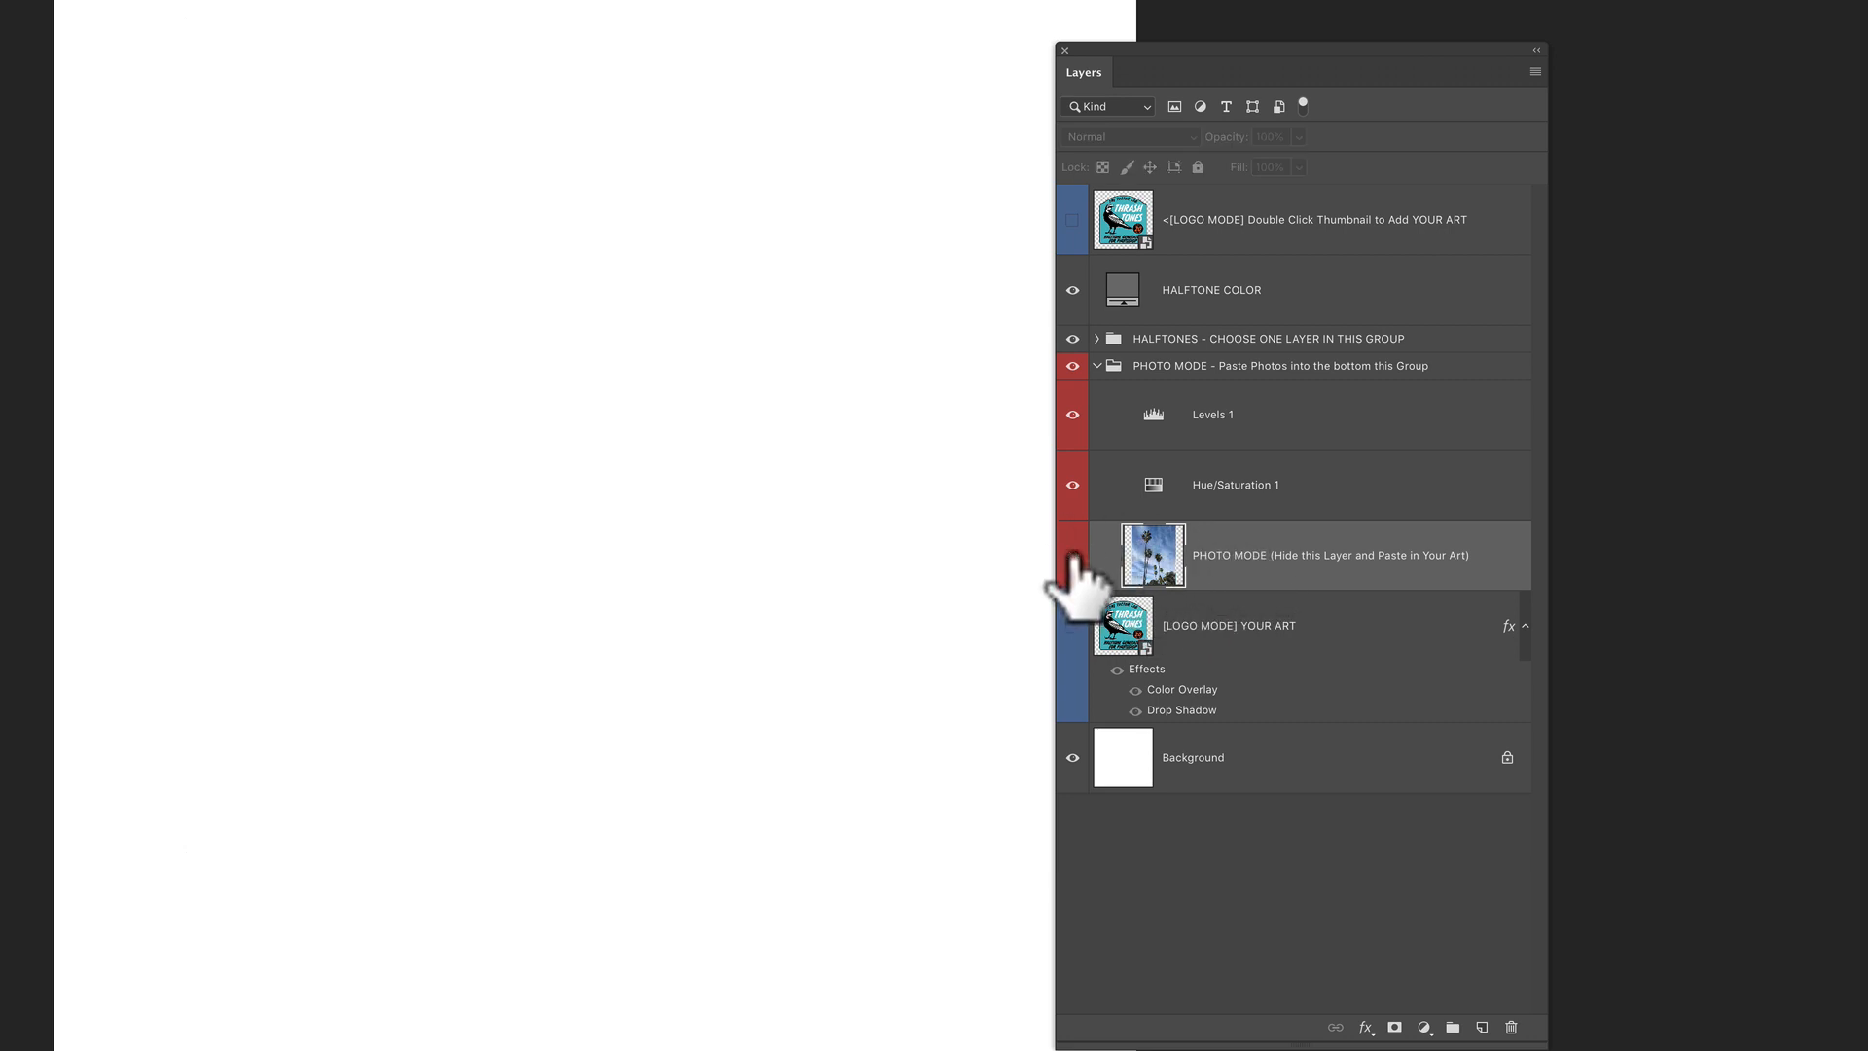
{"action": "mouse_move", "coordinate": [1070, 562]}
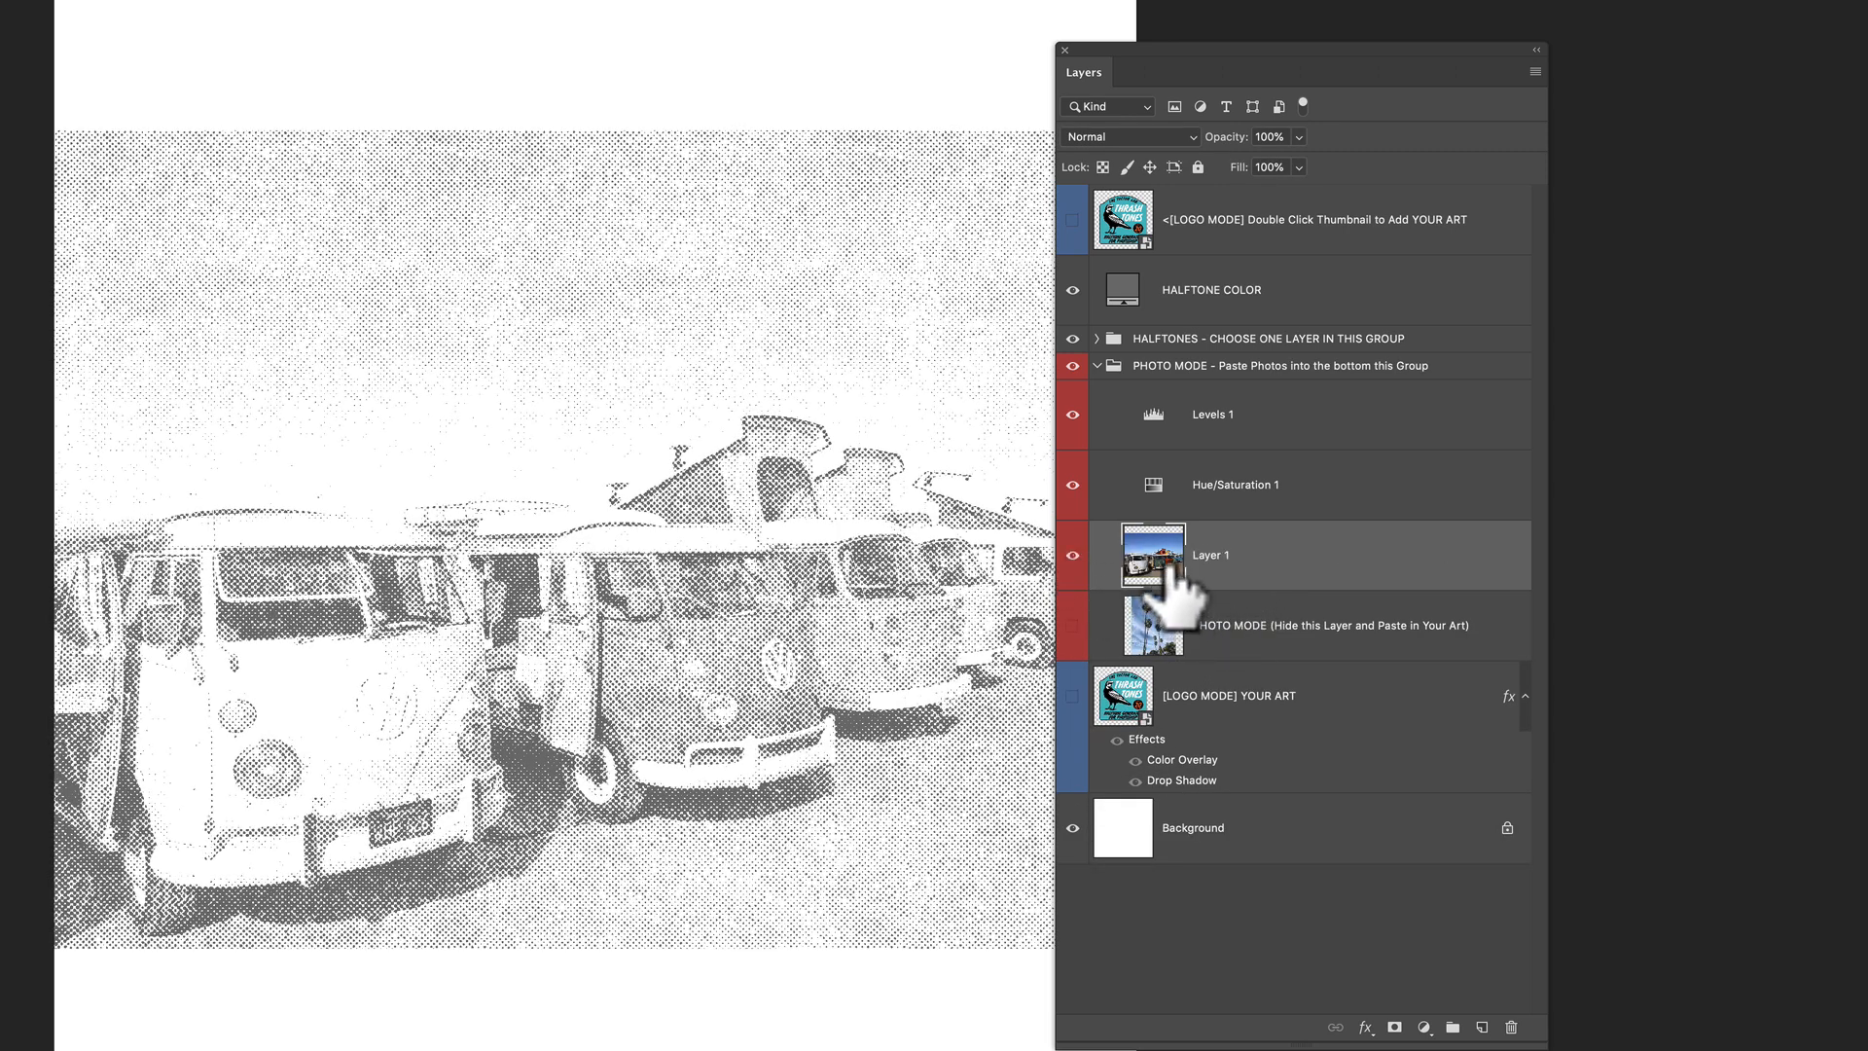
{"action": "left_click", "coordinate": [1212, 412]}
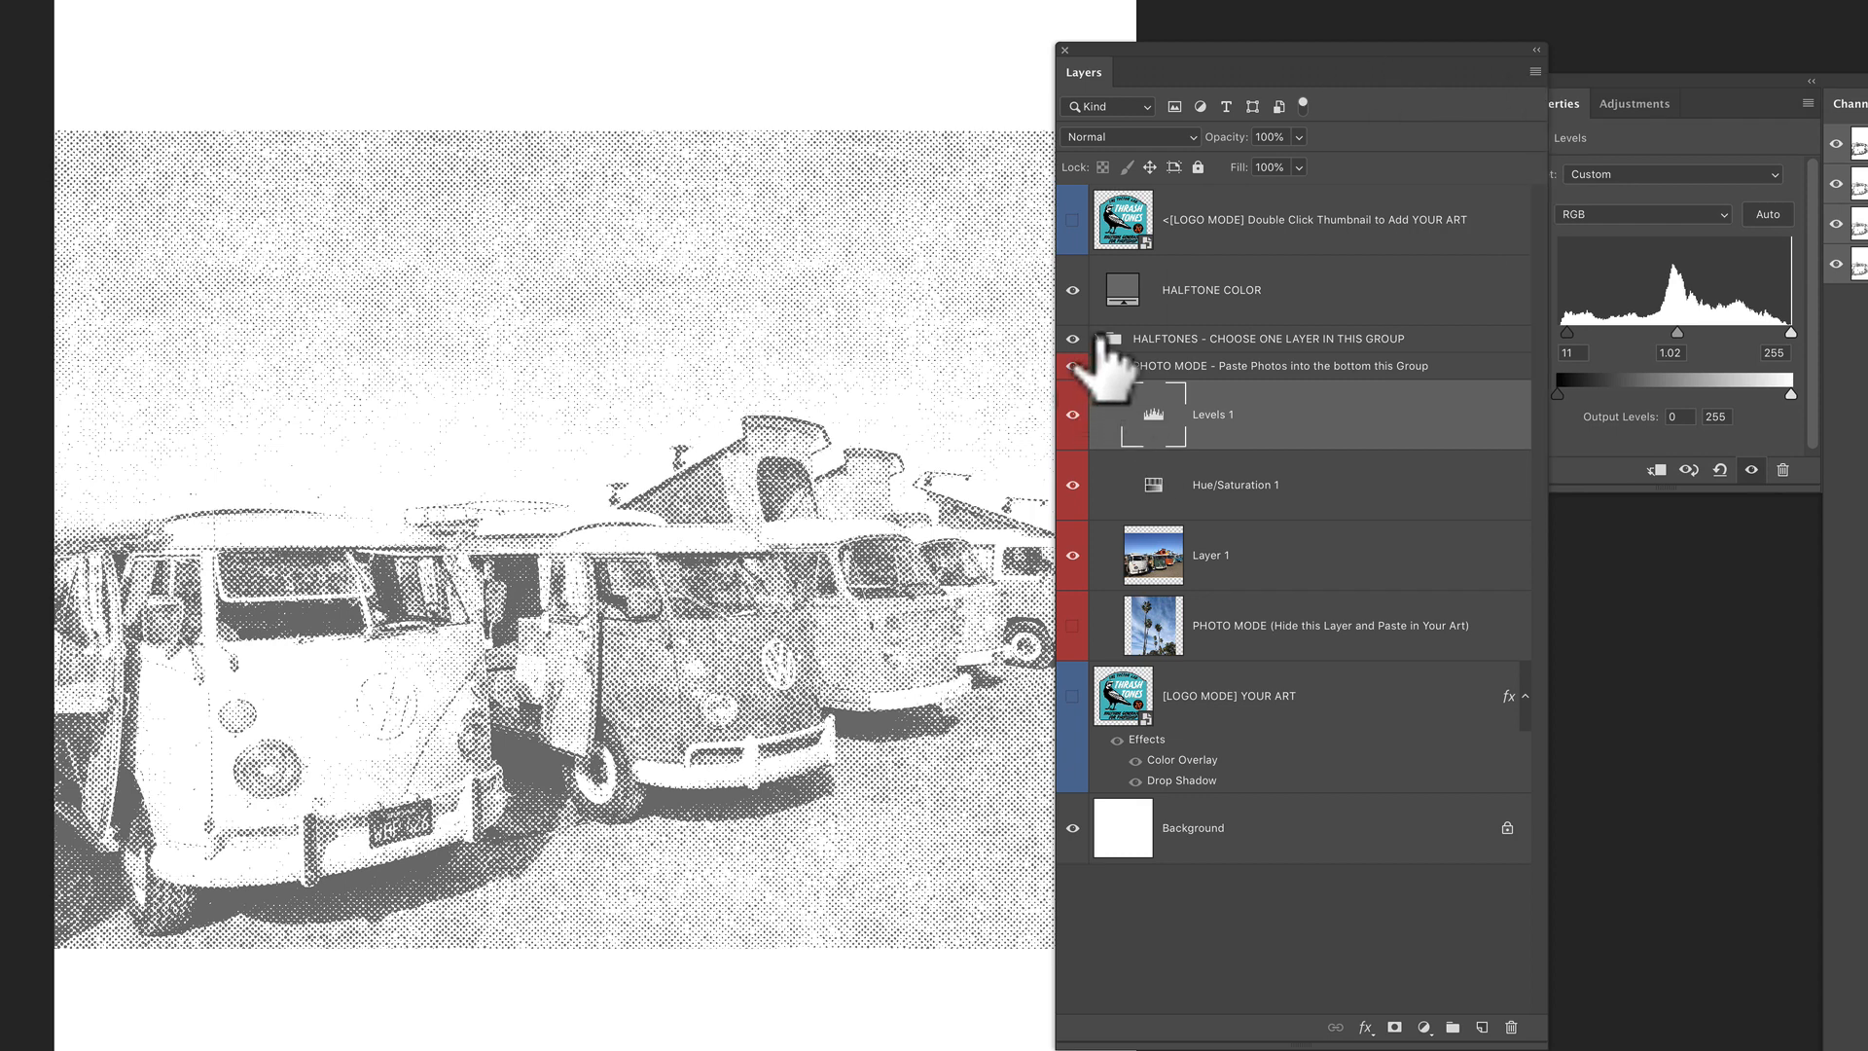
Step: Expand the HALFTONES group and set the HALFTONE COLOR to red
{"action": "left_click", "coordinate": [1095, 338]}
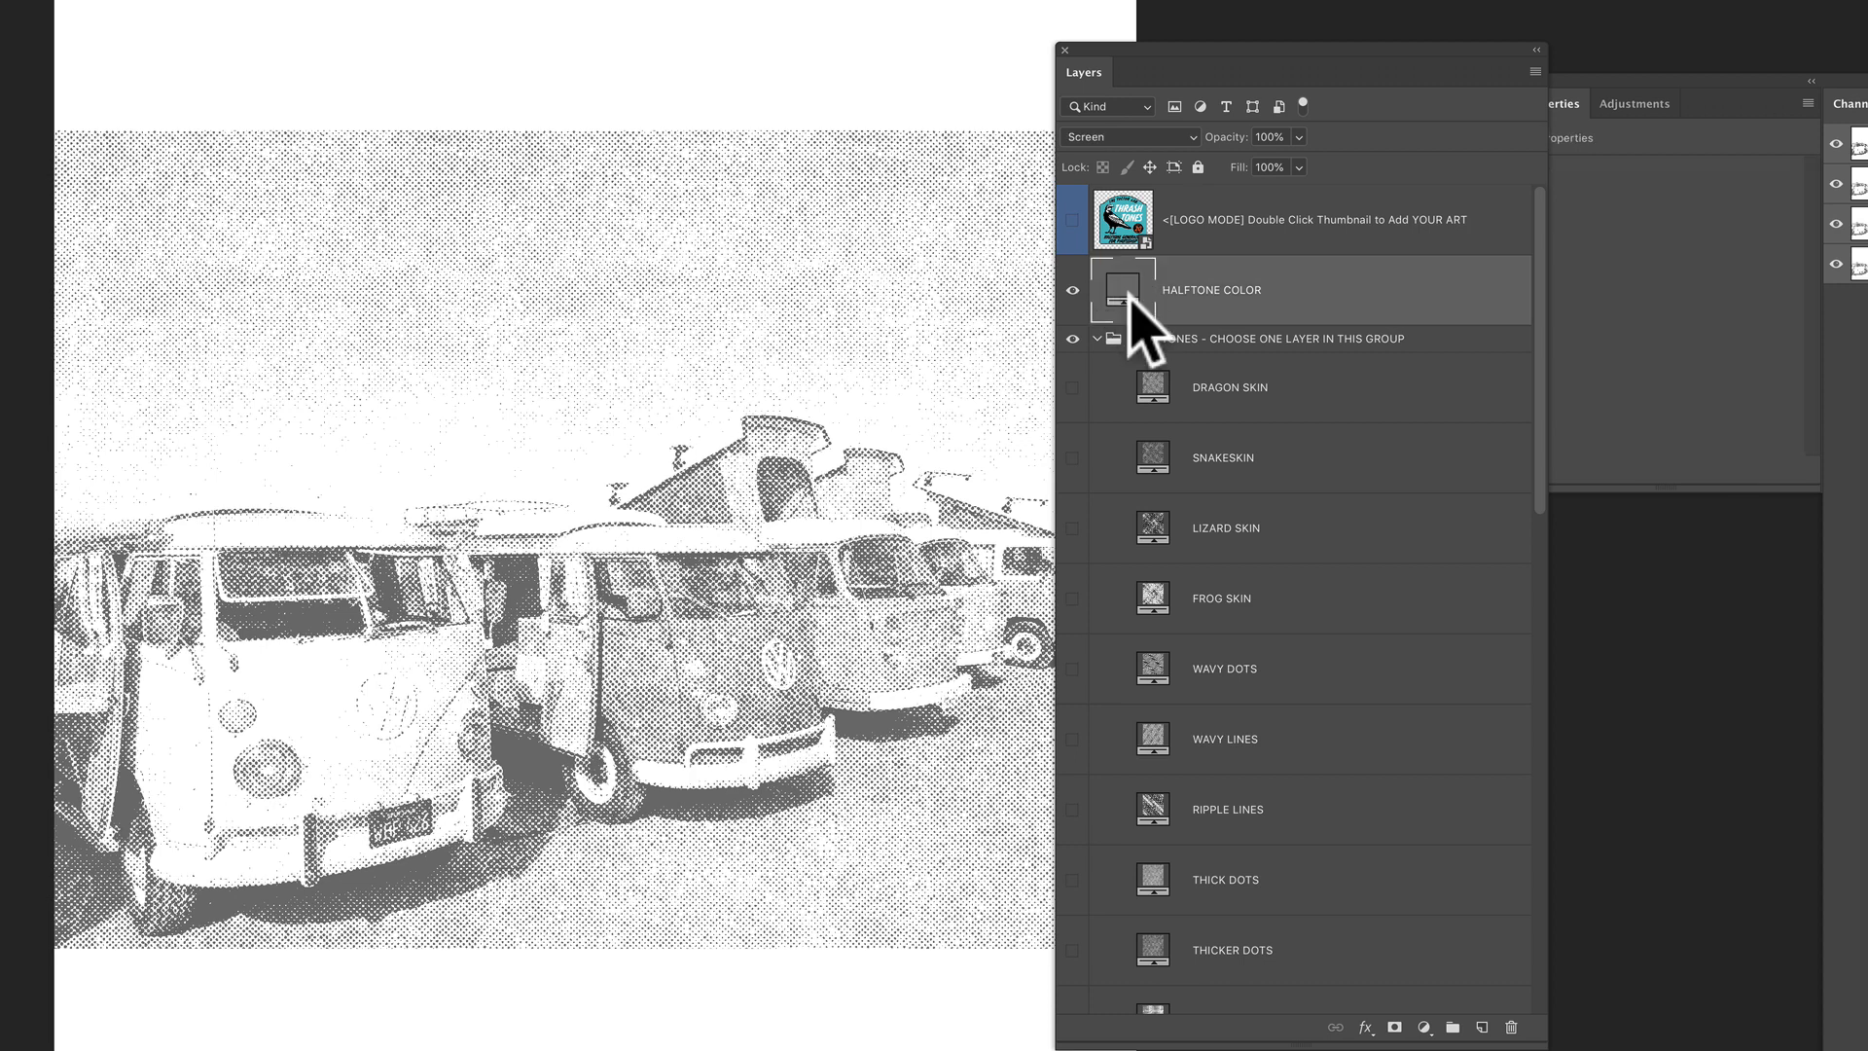
{"action": "double_click", "coordinate": [1121, 290]}
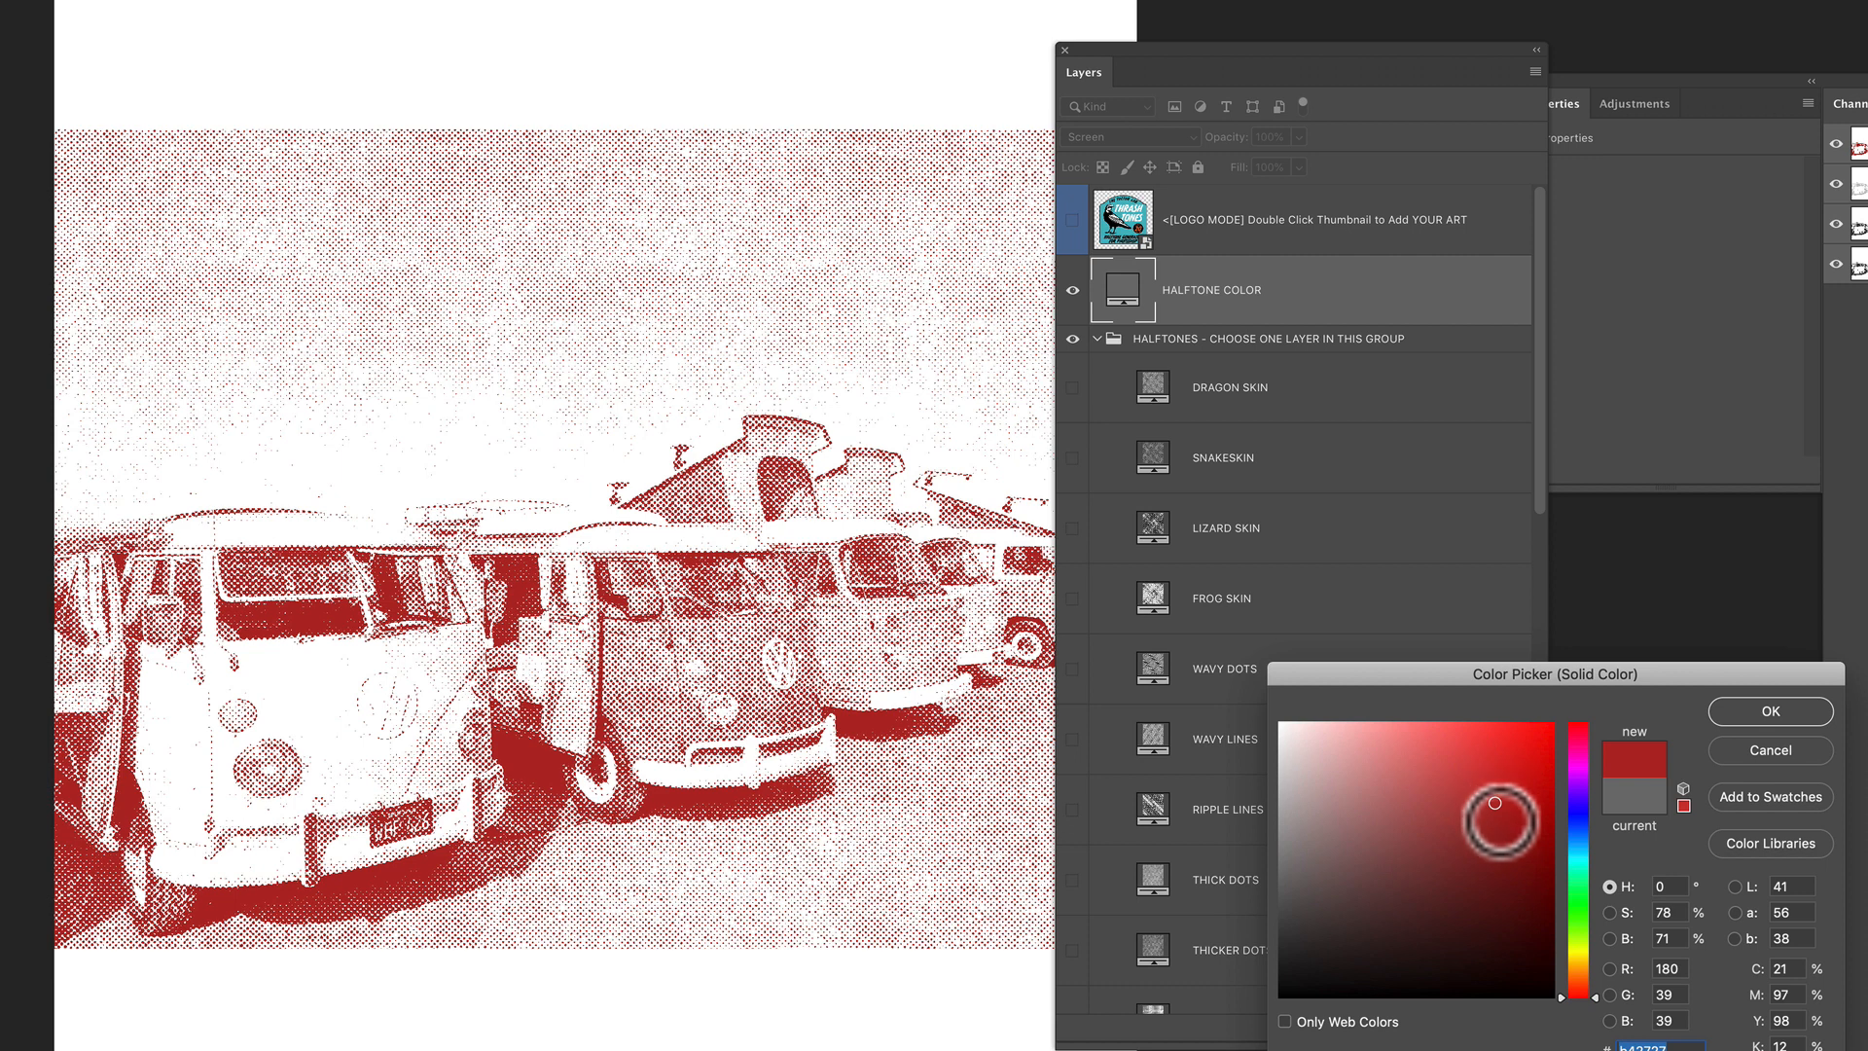
{"action": "left_click", "coordinate": [1768, 712]}
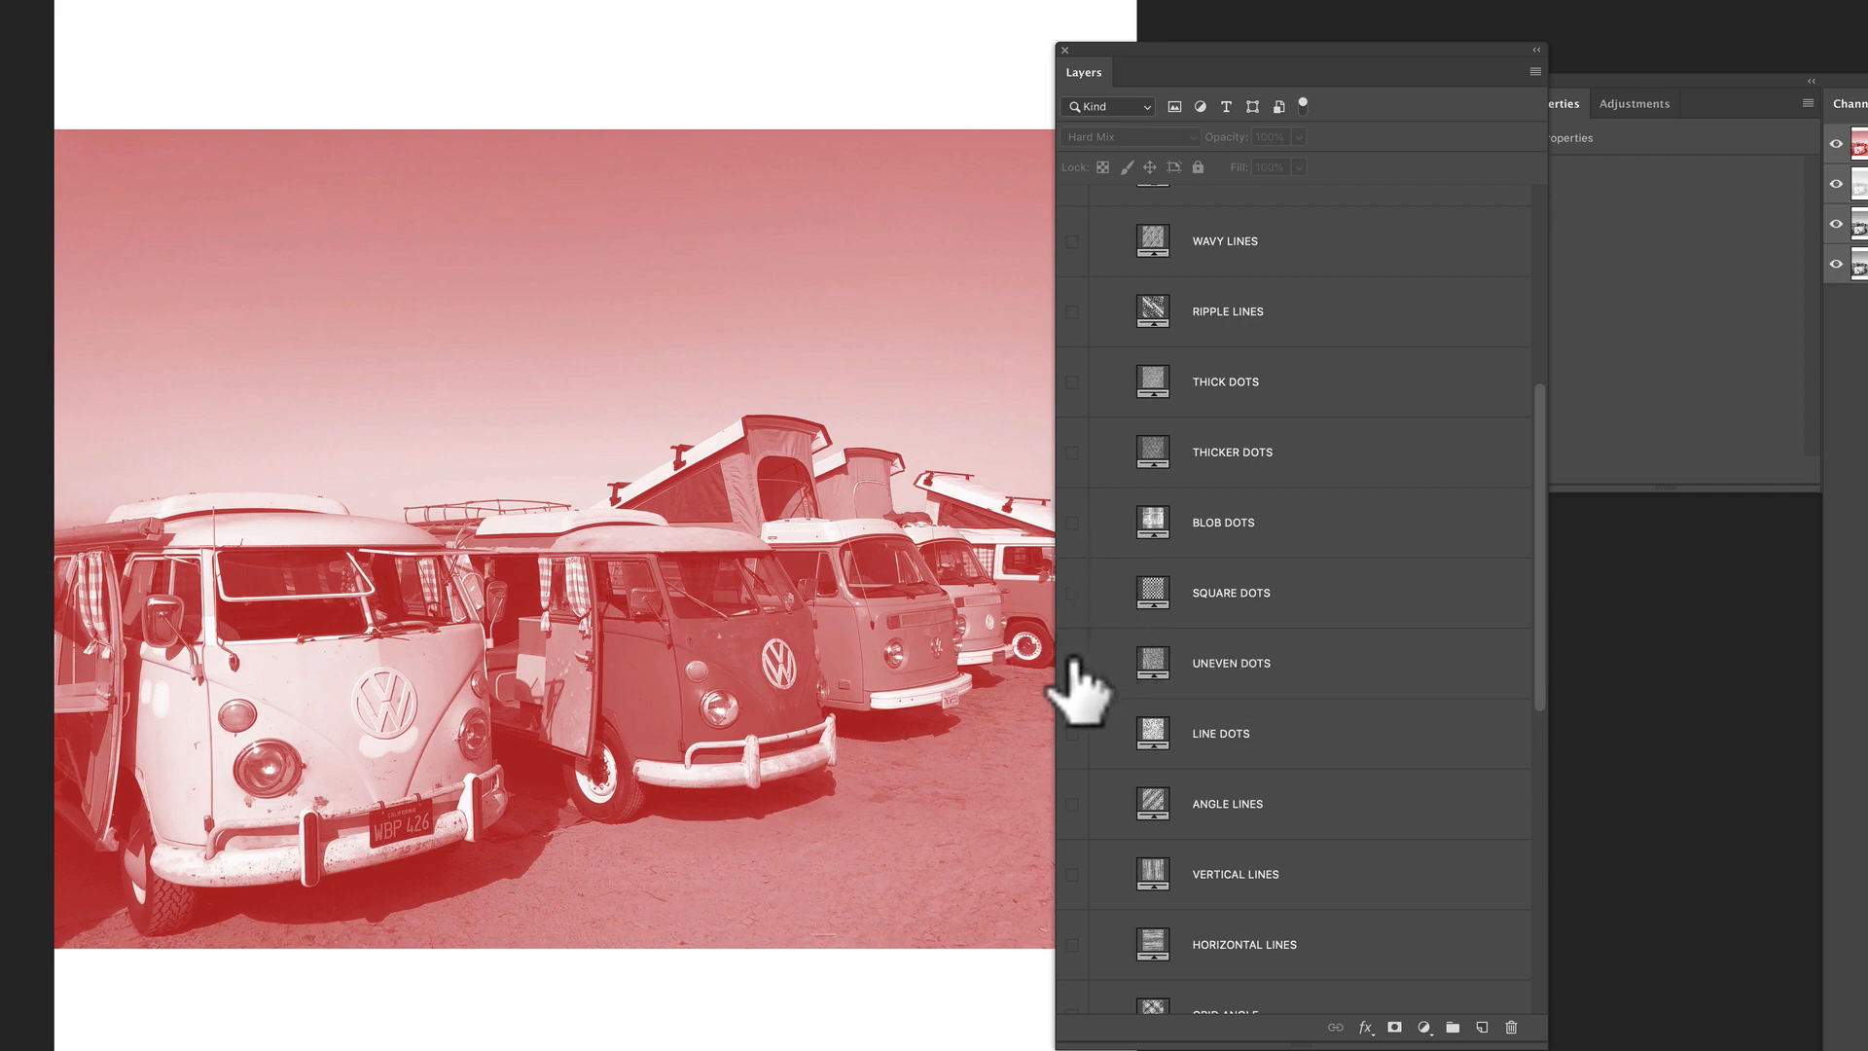
Step: Preview halftone patterns and leave the diagonal line pattern switched on
{"action": "left_click", "coordinate": [1228, 803]}
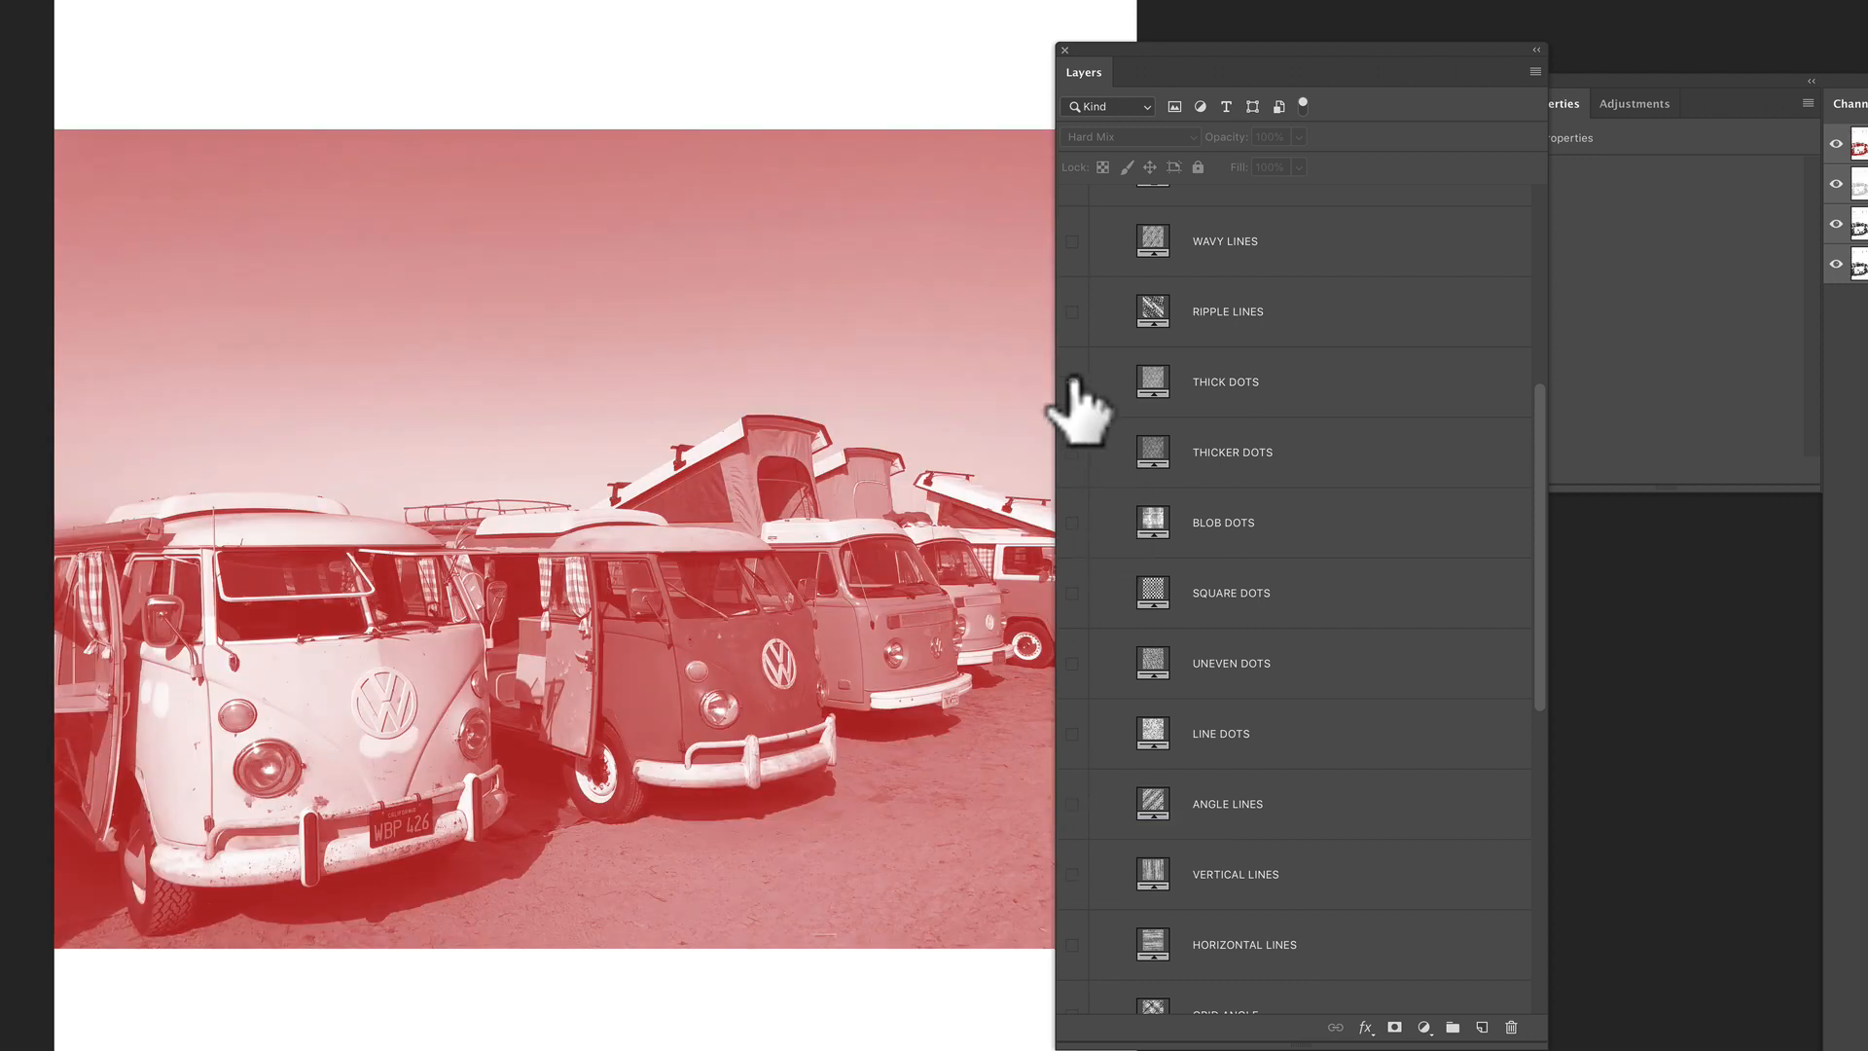
{"action": "scroll", "scroll_direction": "up", "scroll_amount": 3}
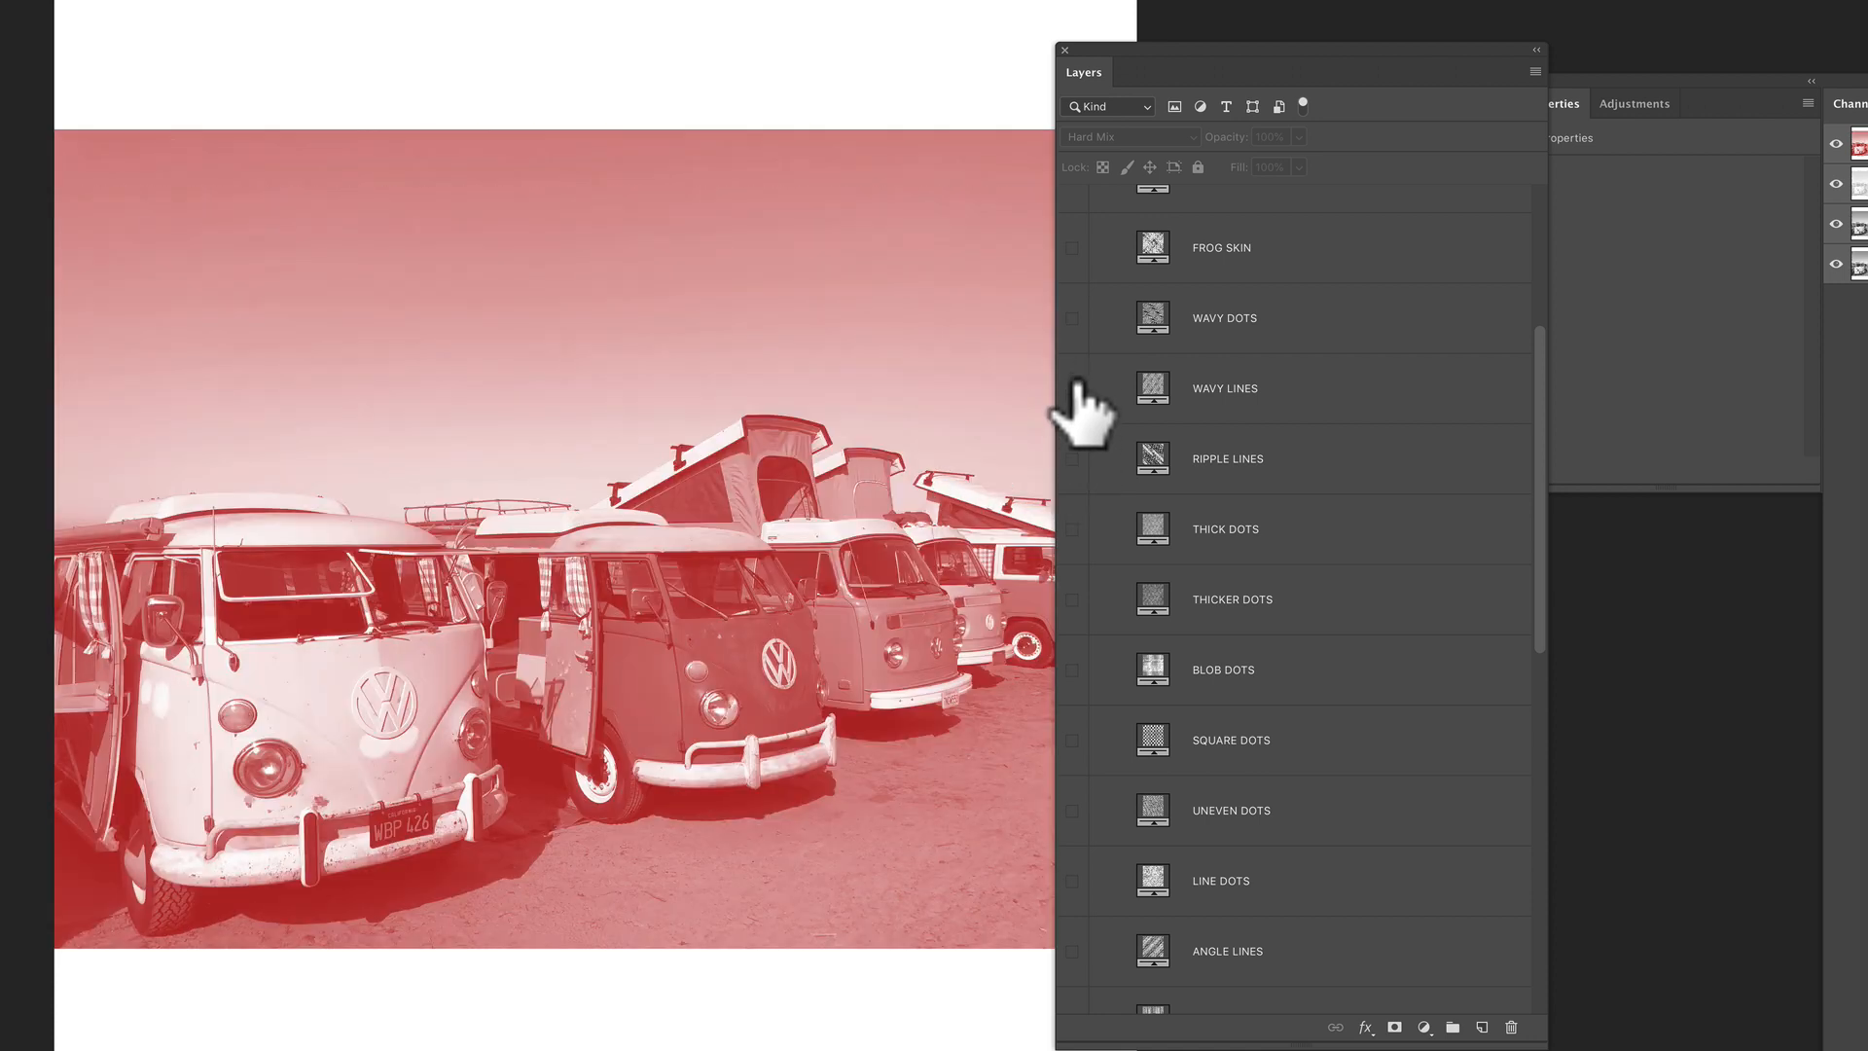
{"action": "left_click", "coordinate": [1072, 389]}
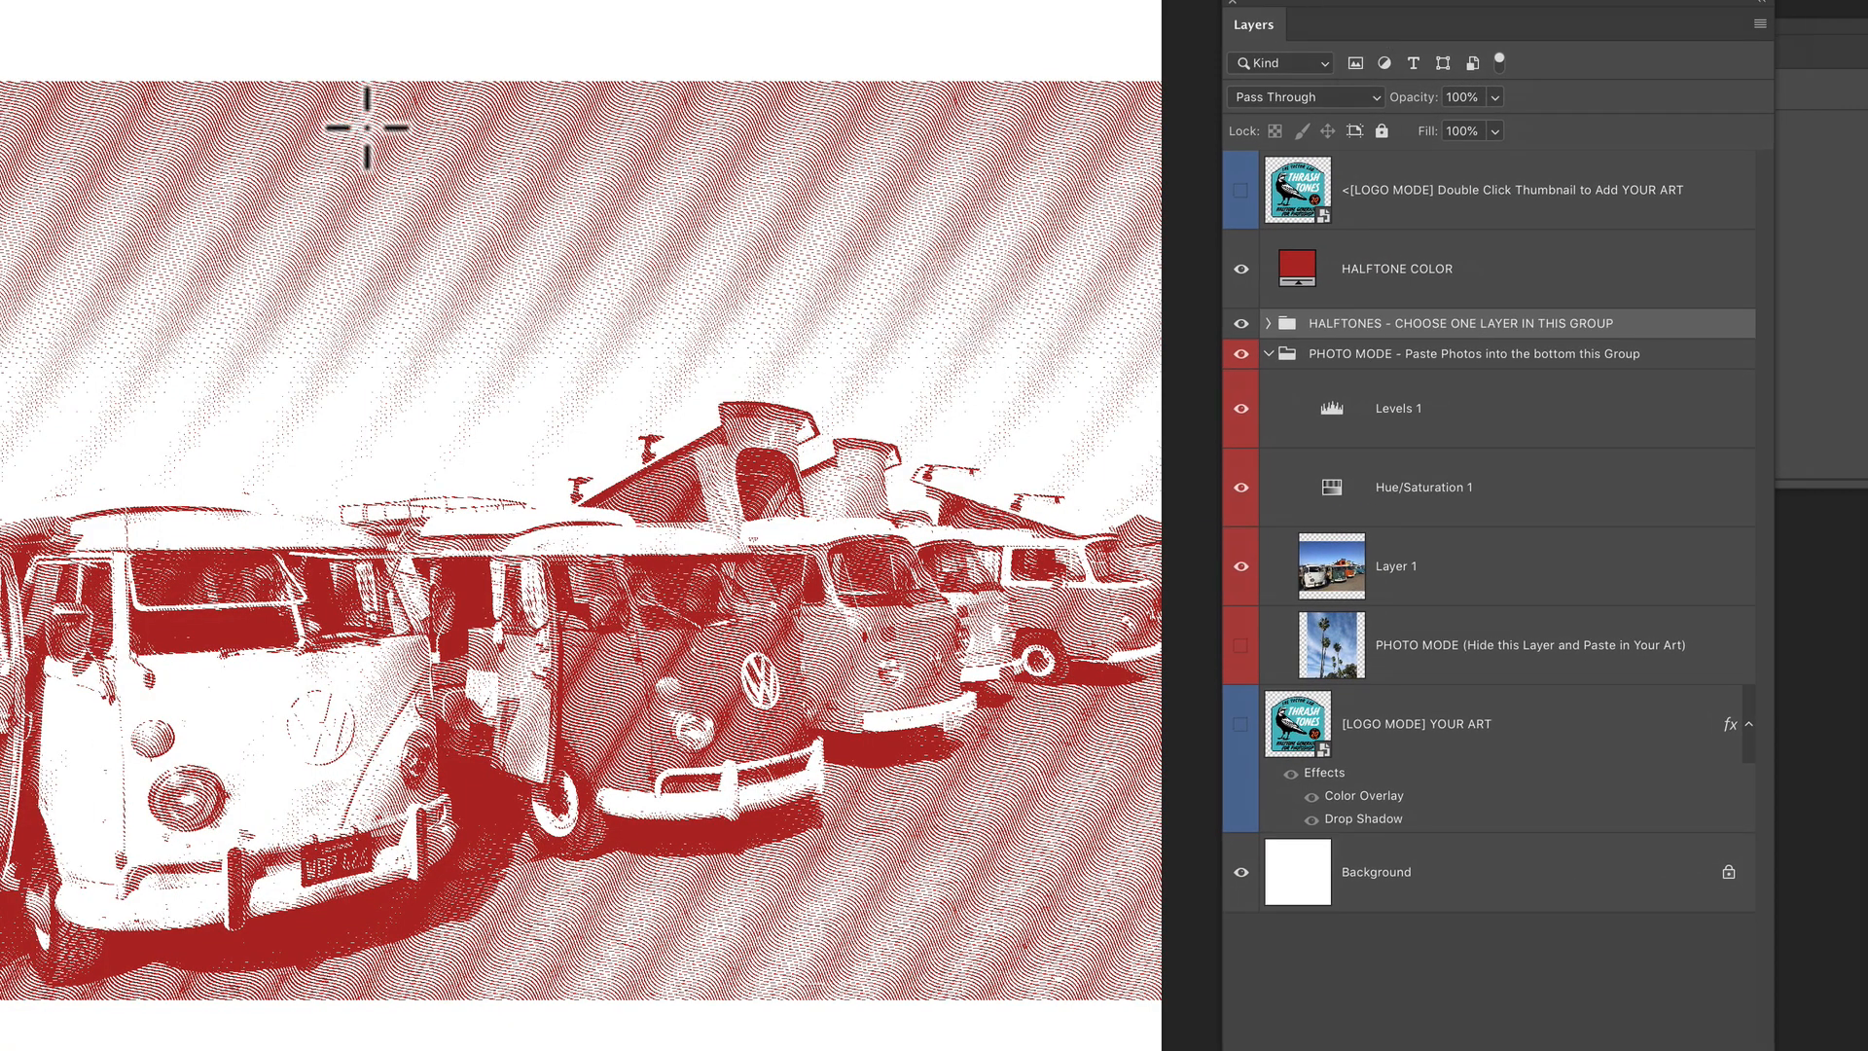
{"action": "mouse_move", "coordinate": [990, 358]}
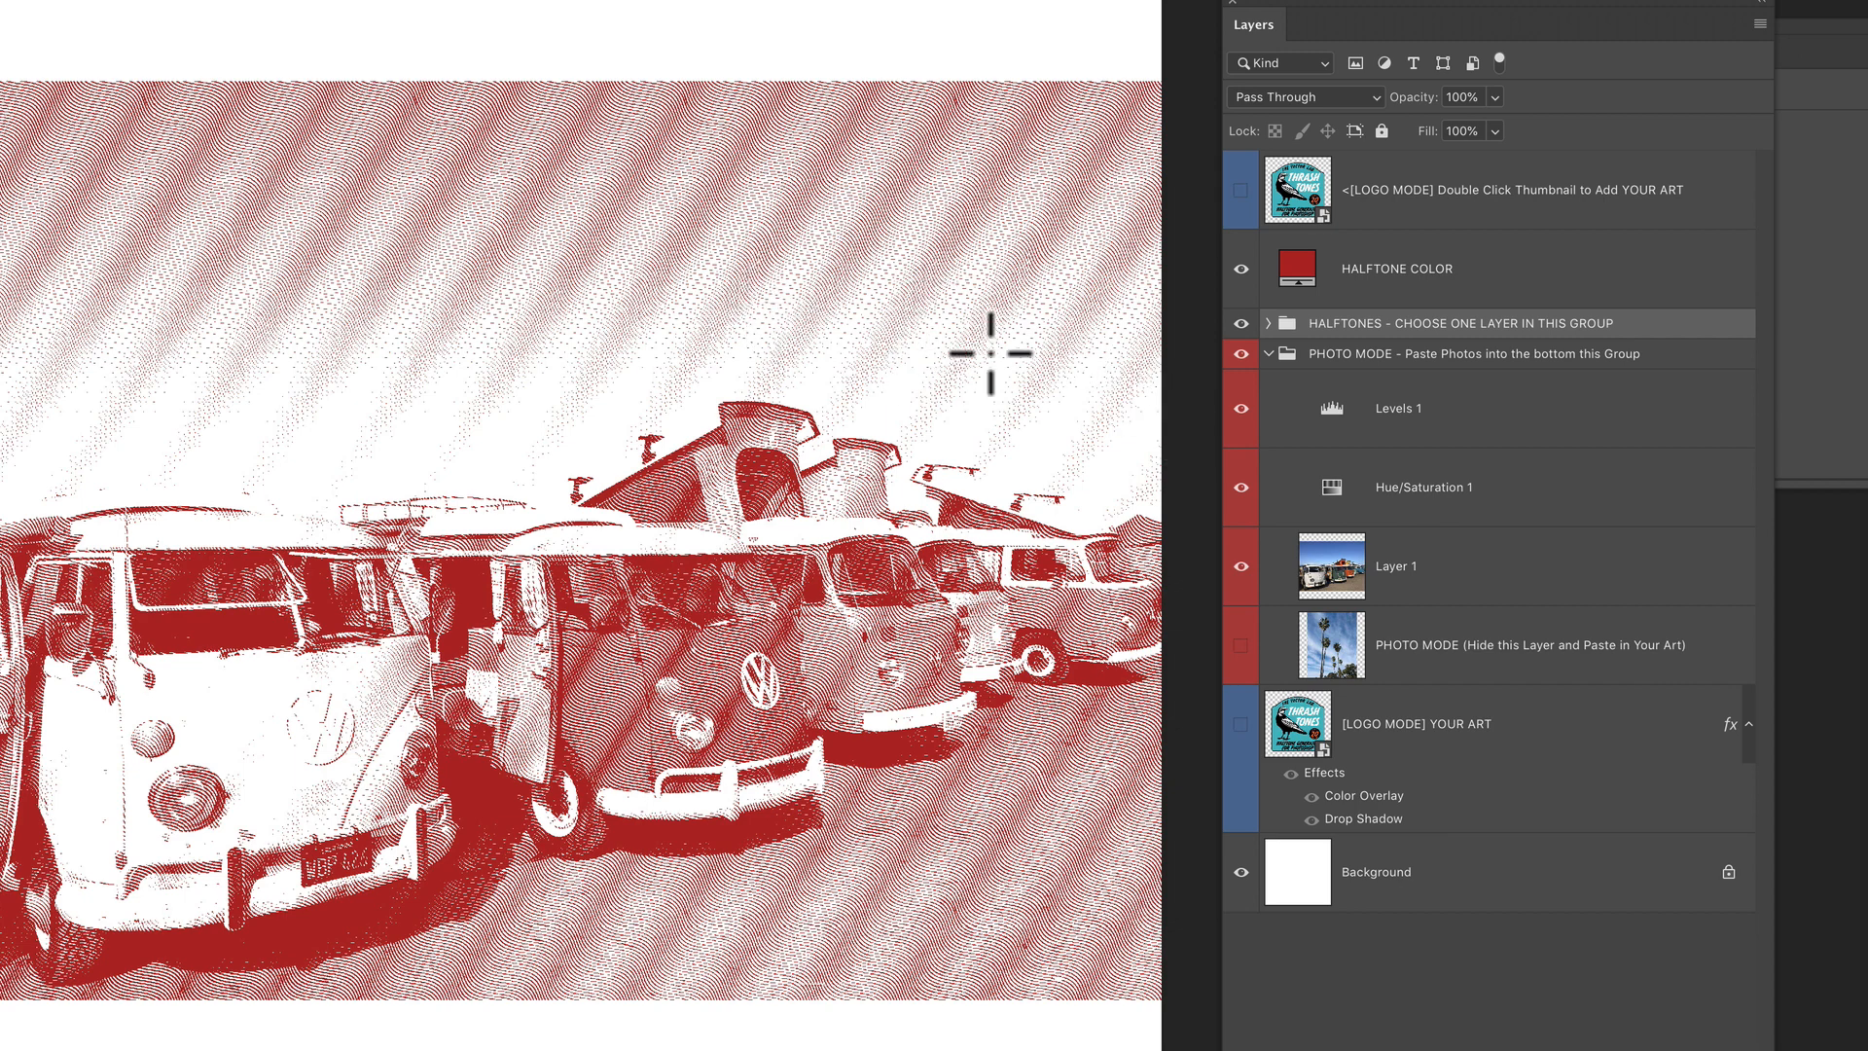
{"action": "mouse_move", "coordinate": [903, 413]}
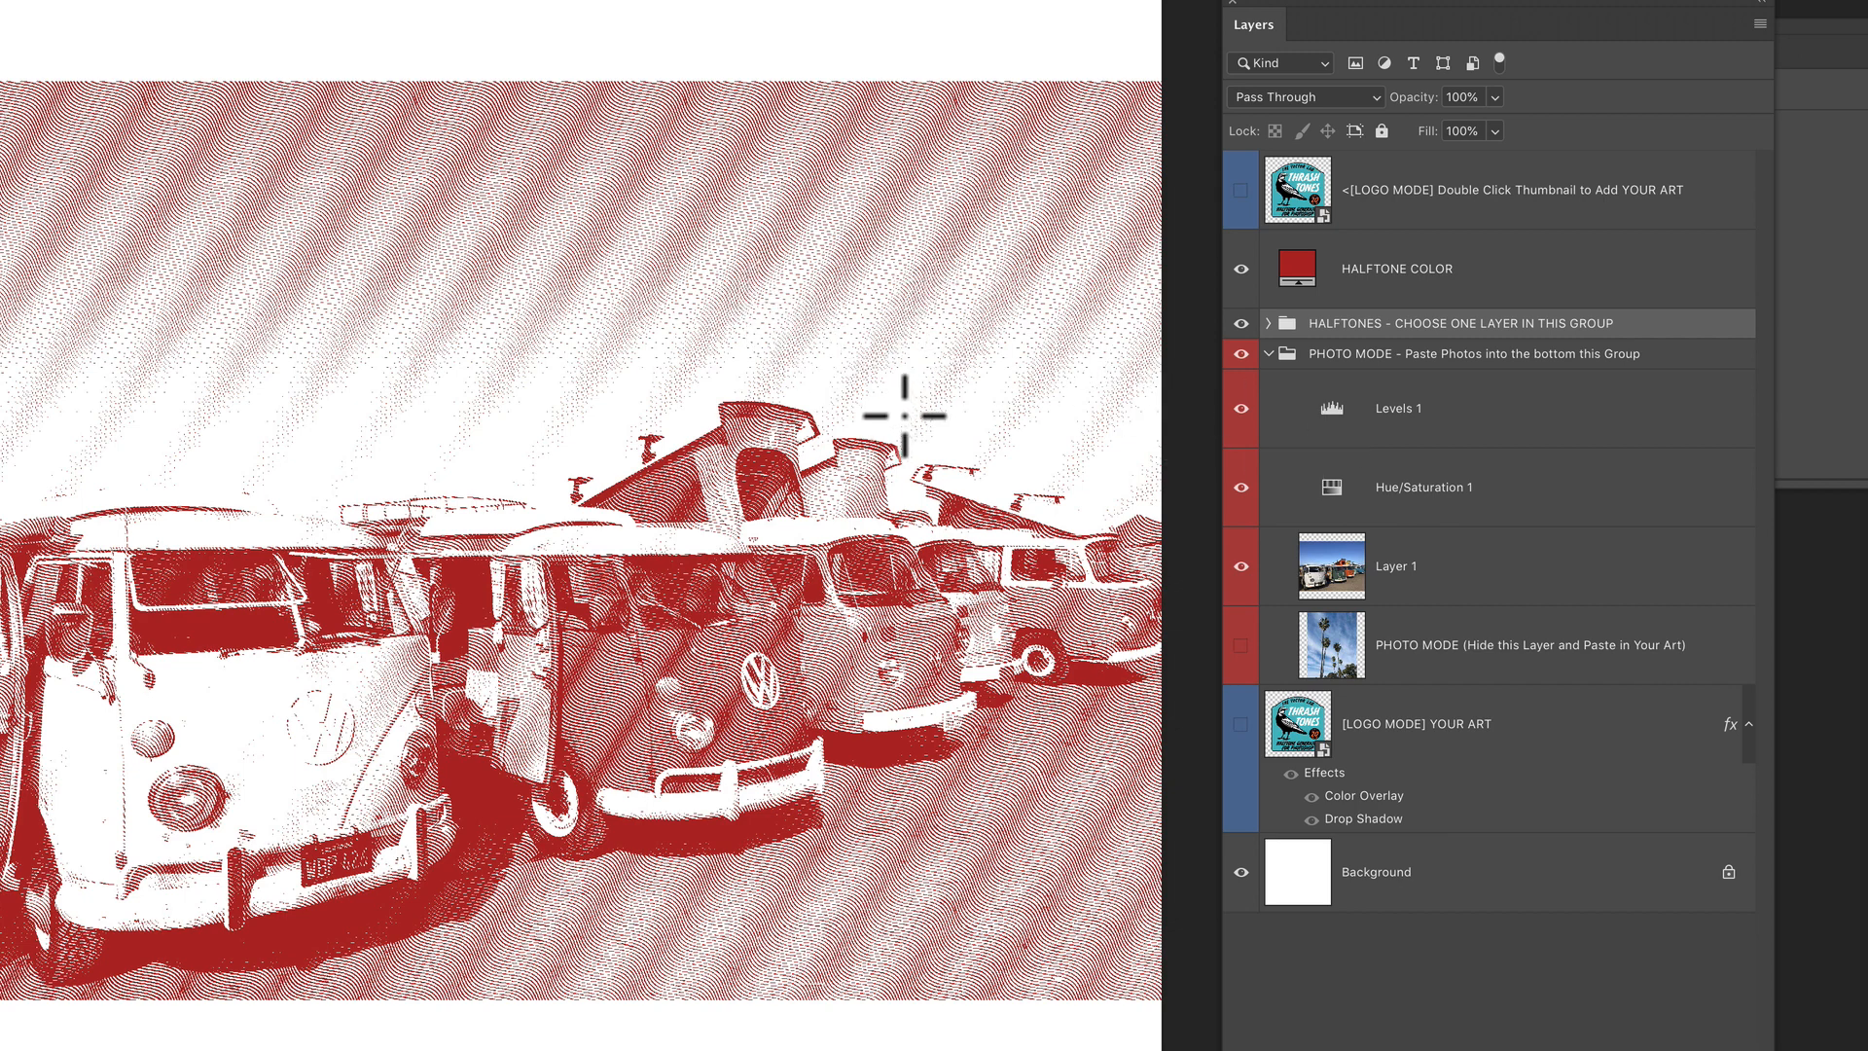
{"action": "mouse_move", "coordinate": [1035, 450]}
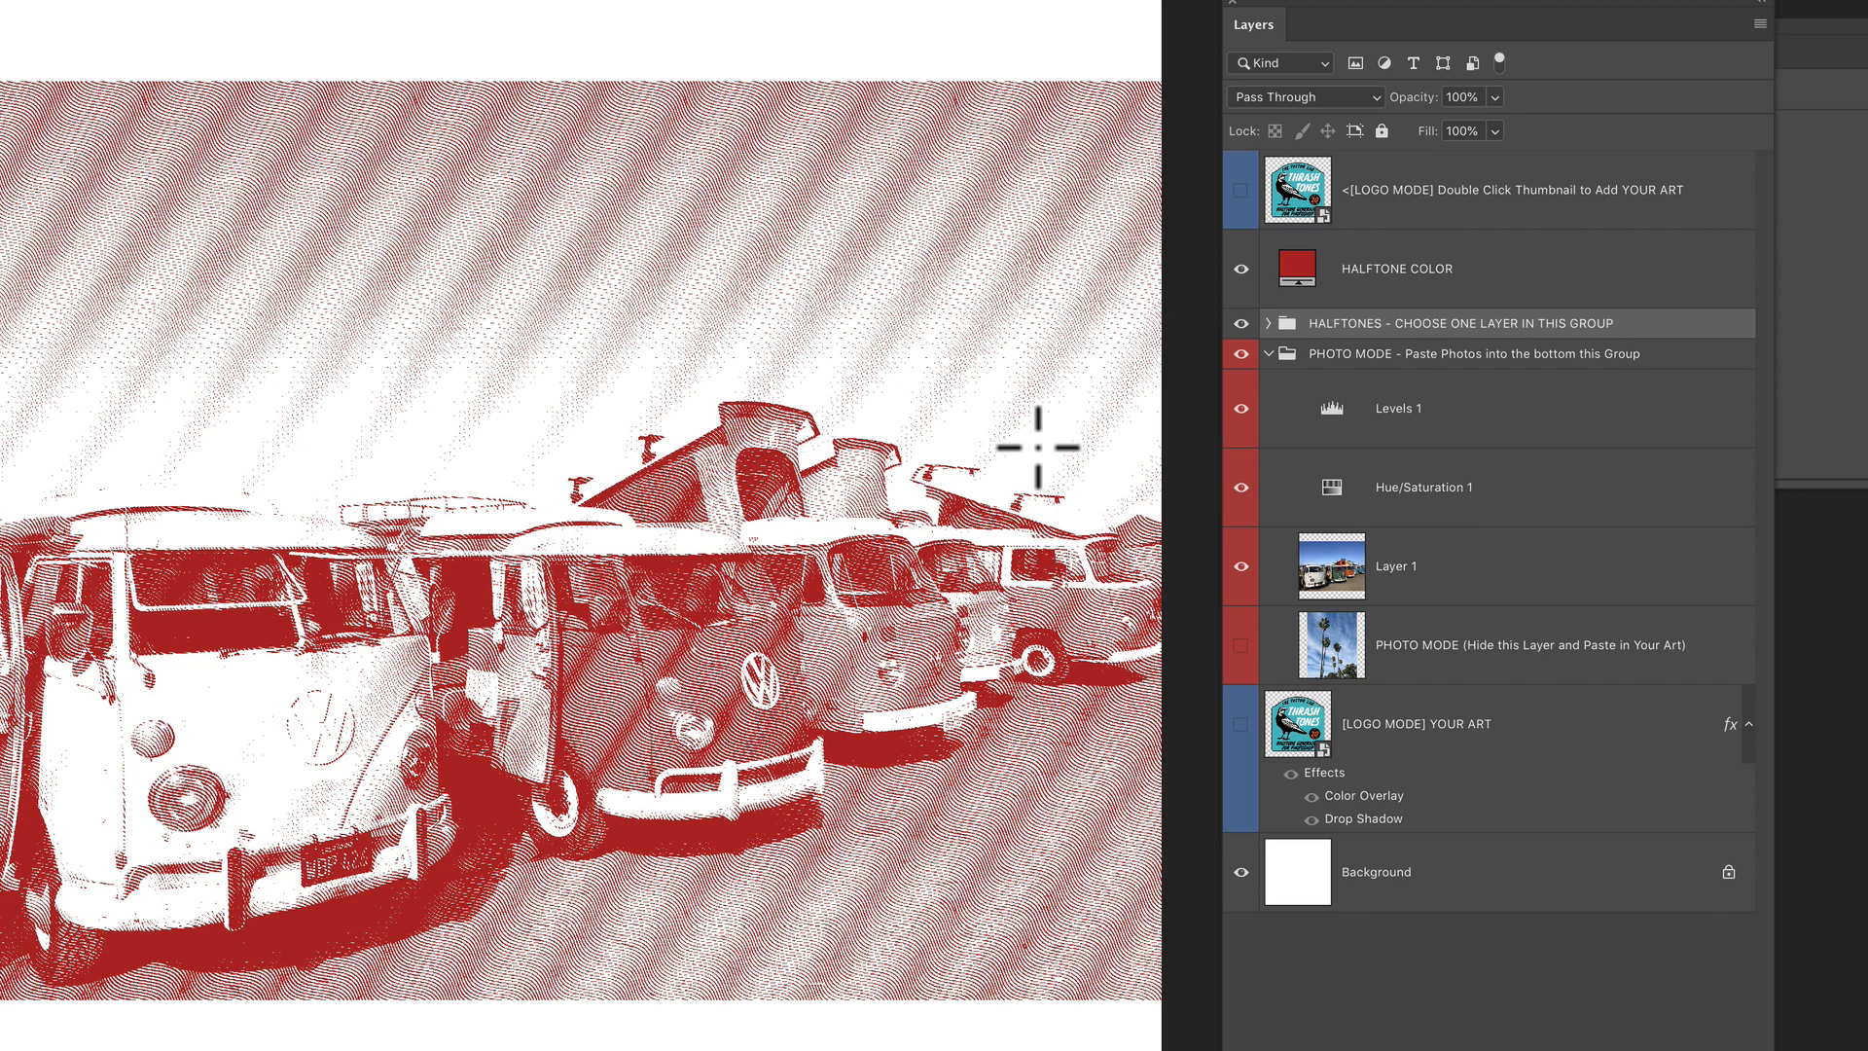
Step: Set the HALFTONE COLOR to black and select the whole bus image
{"action": "double_click", "coordinate": [1296, 269]}
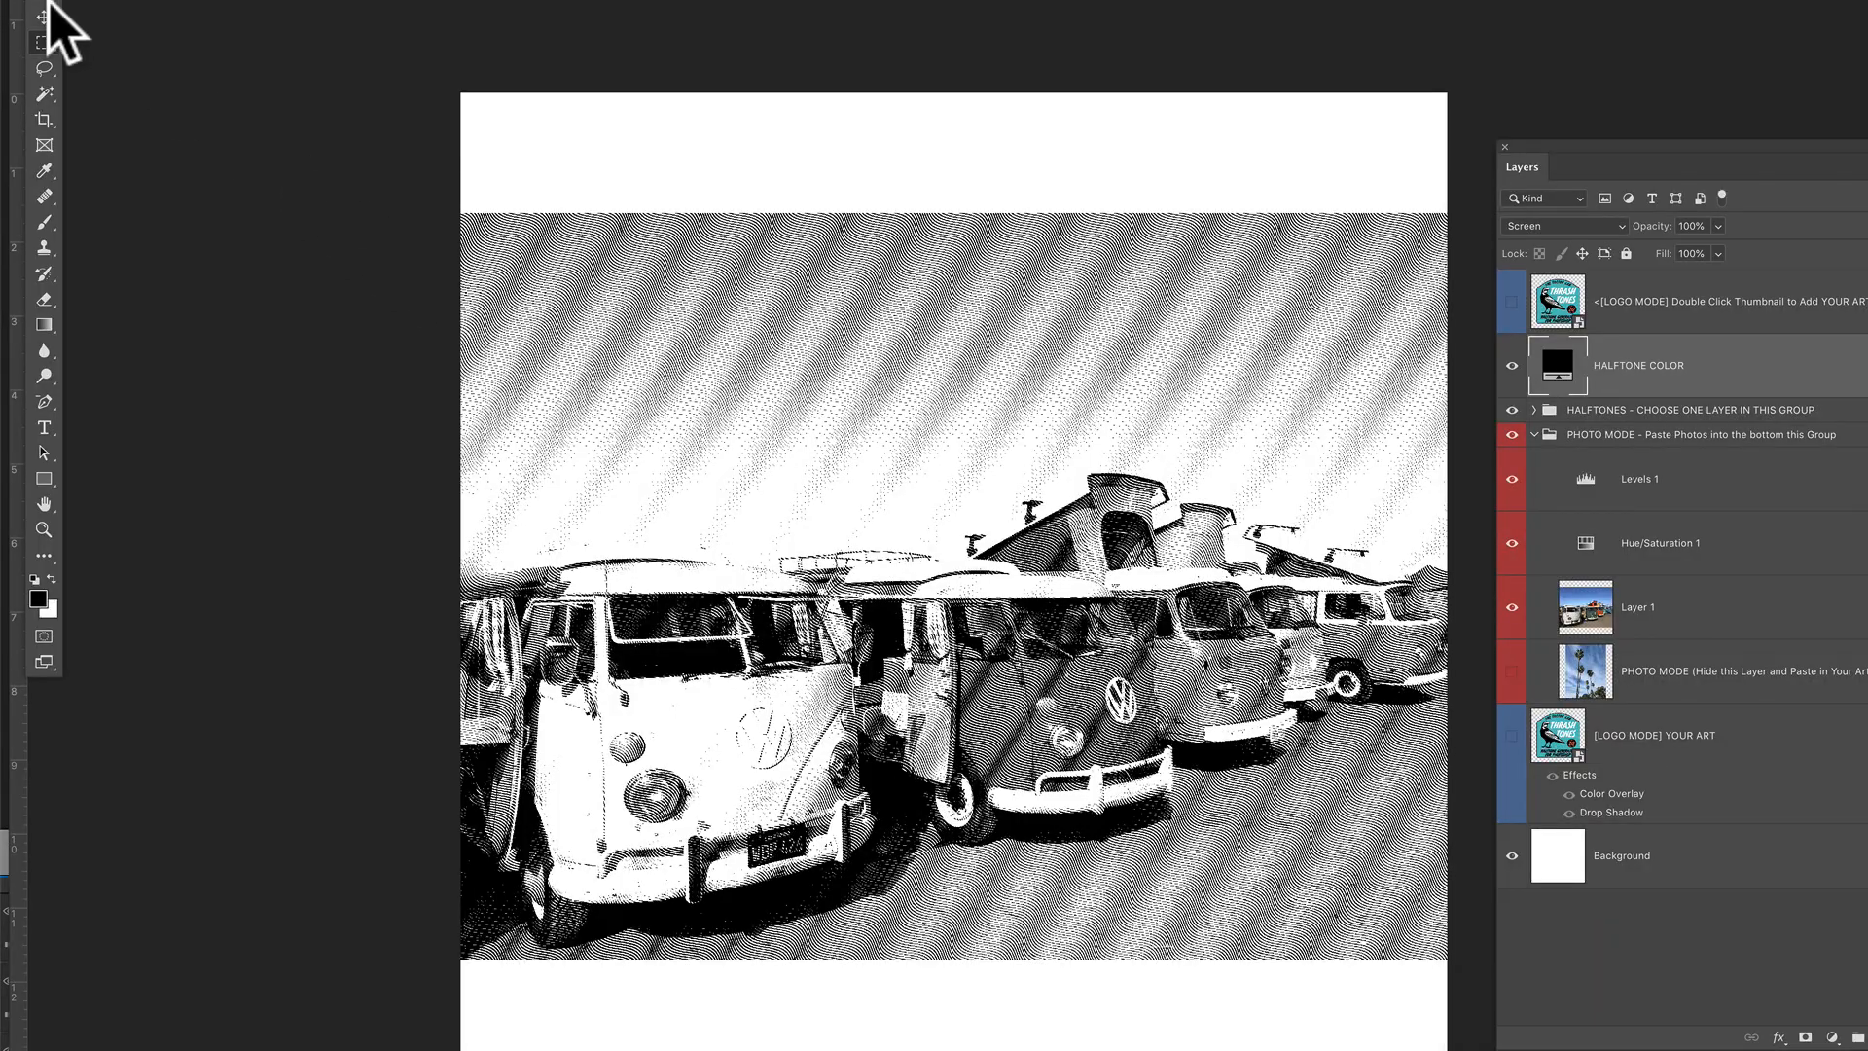
{"action": "mouse_move", "coordinate": [450, 216]}
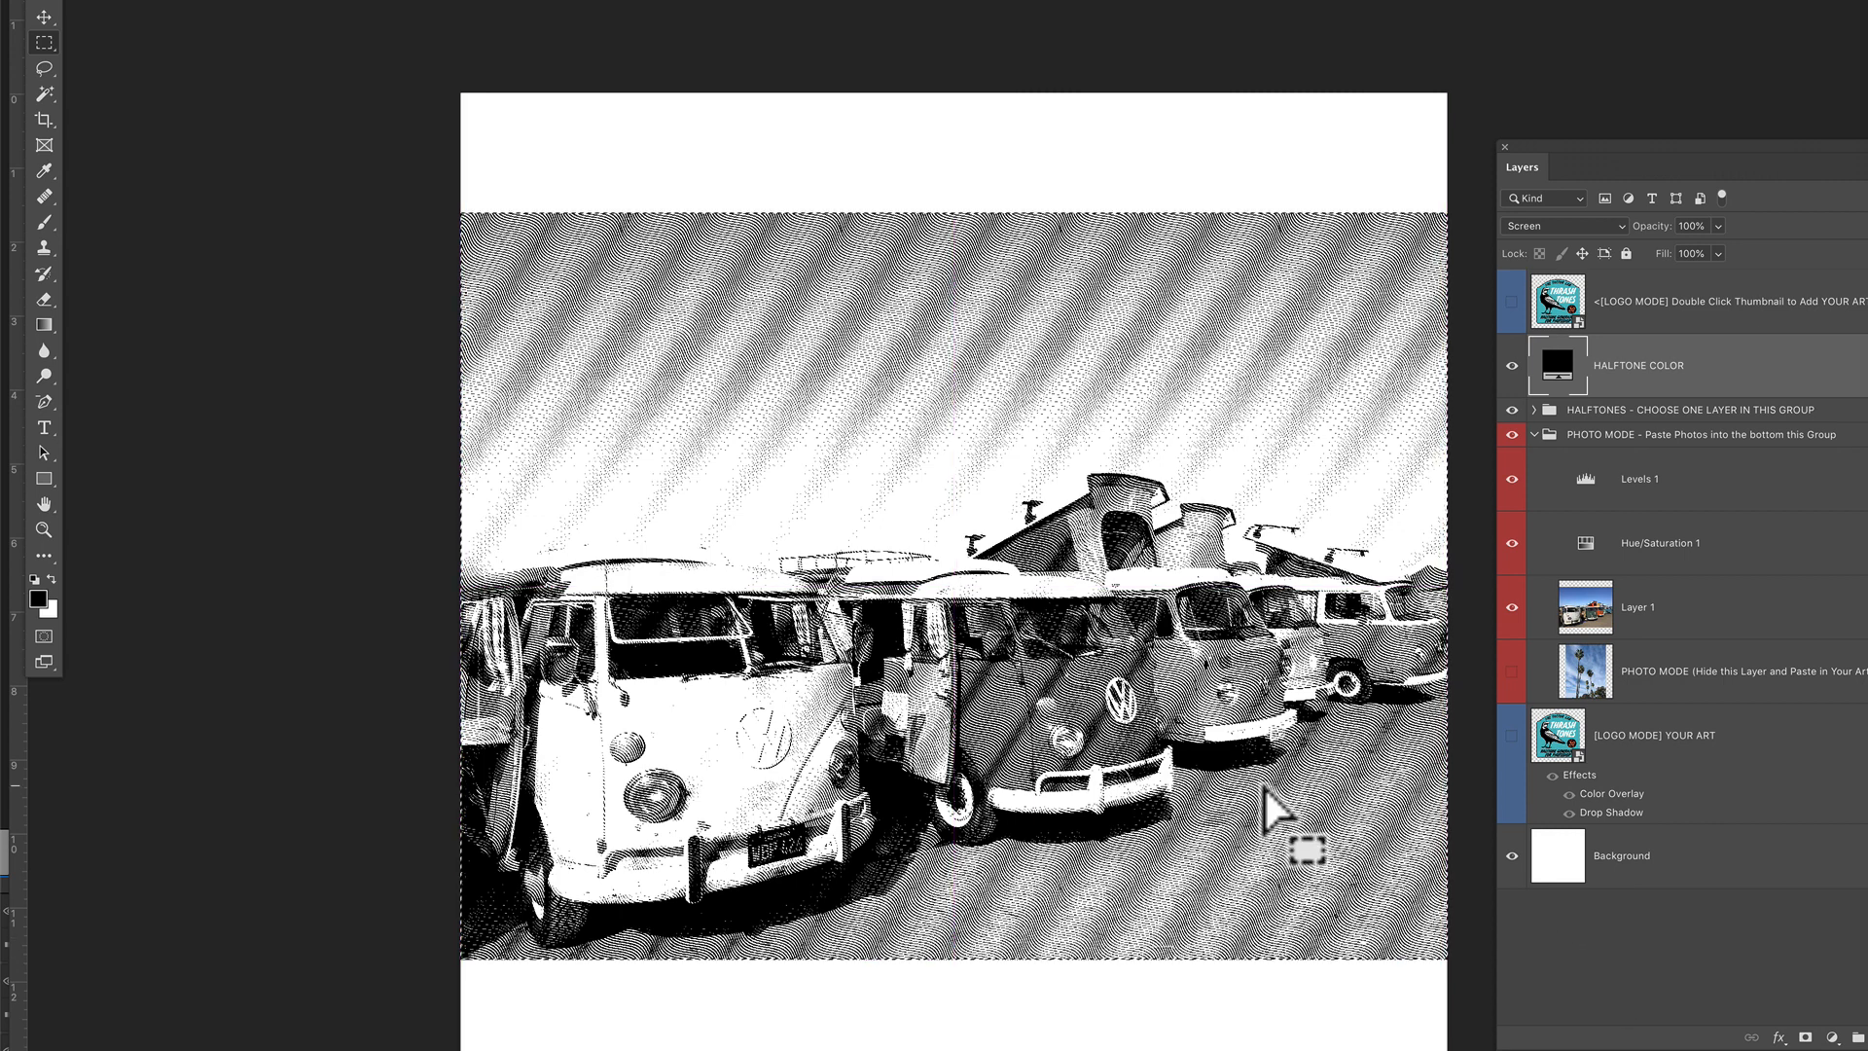
{"action": "mouse_move", "coordinate": [1309, 829]}
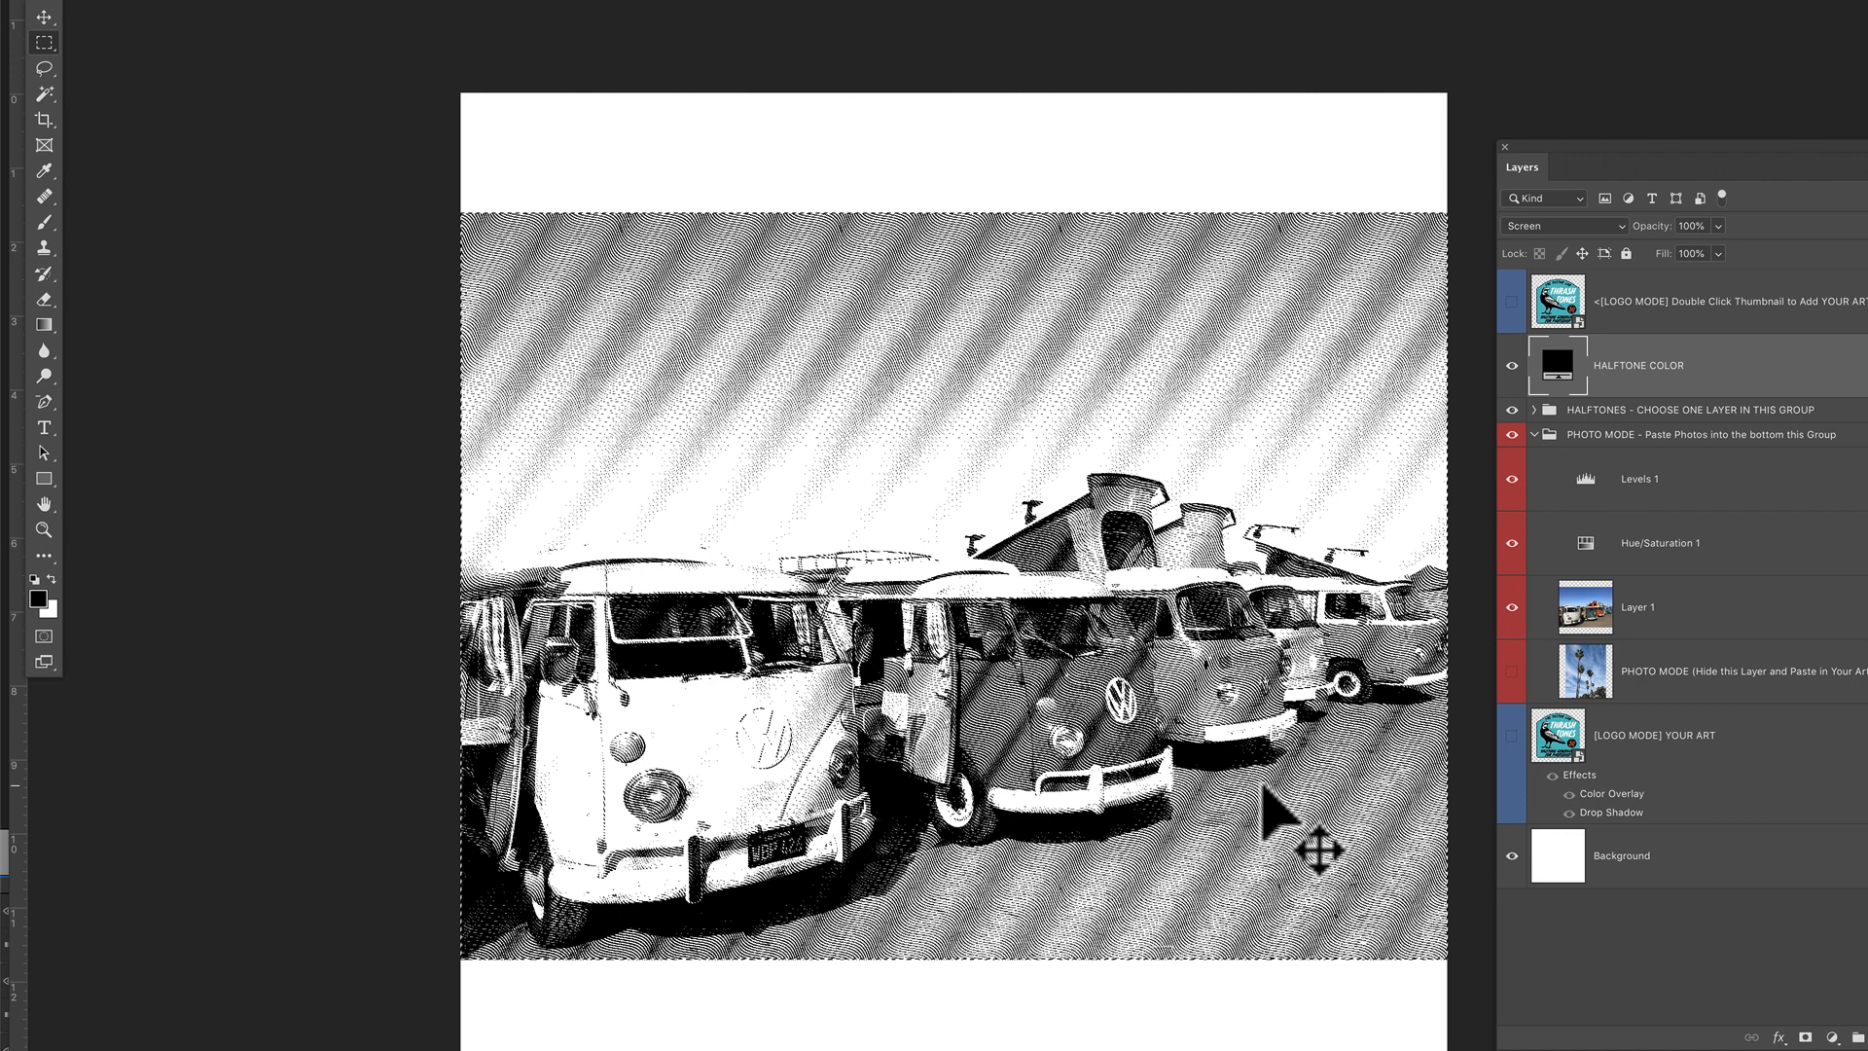
{"action": "mouse_move", "coordinate": [1274, 815]}
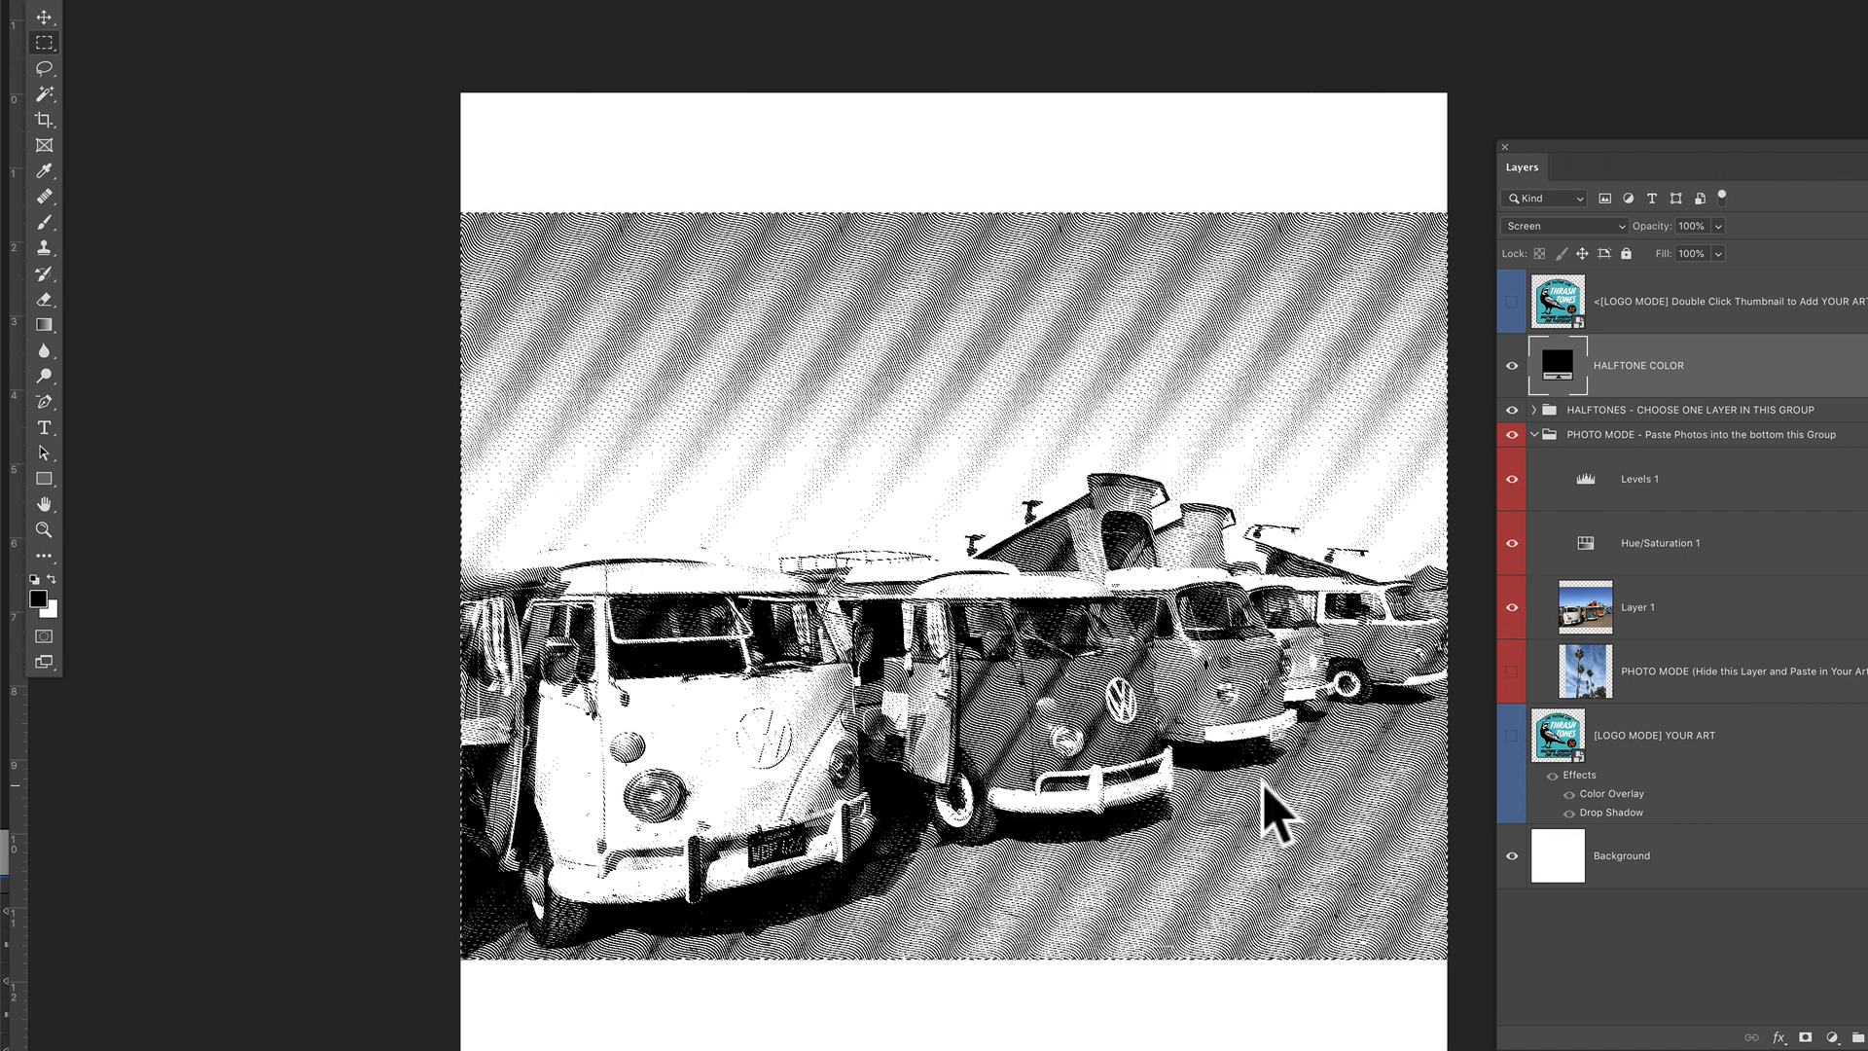
{"action": "mouse_move", "coordinate": [1280, 821]}
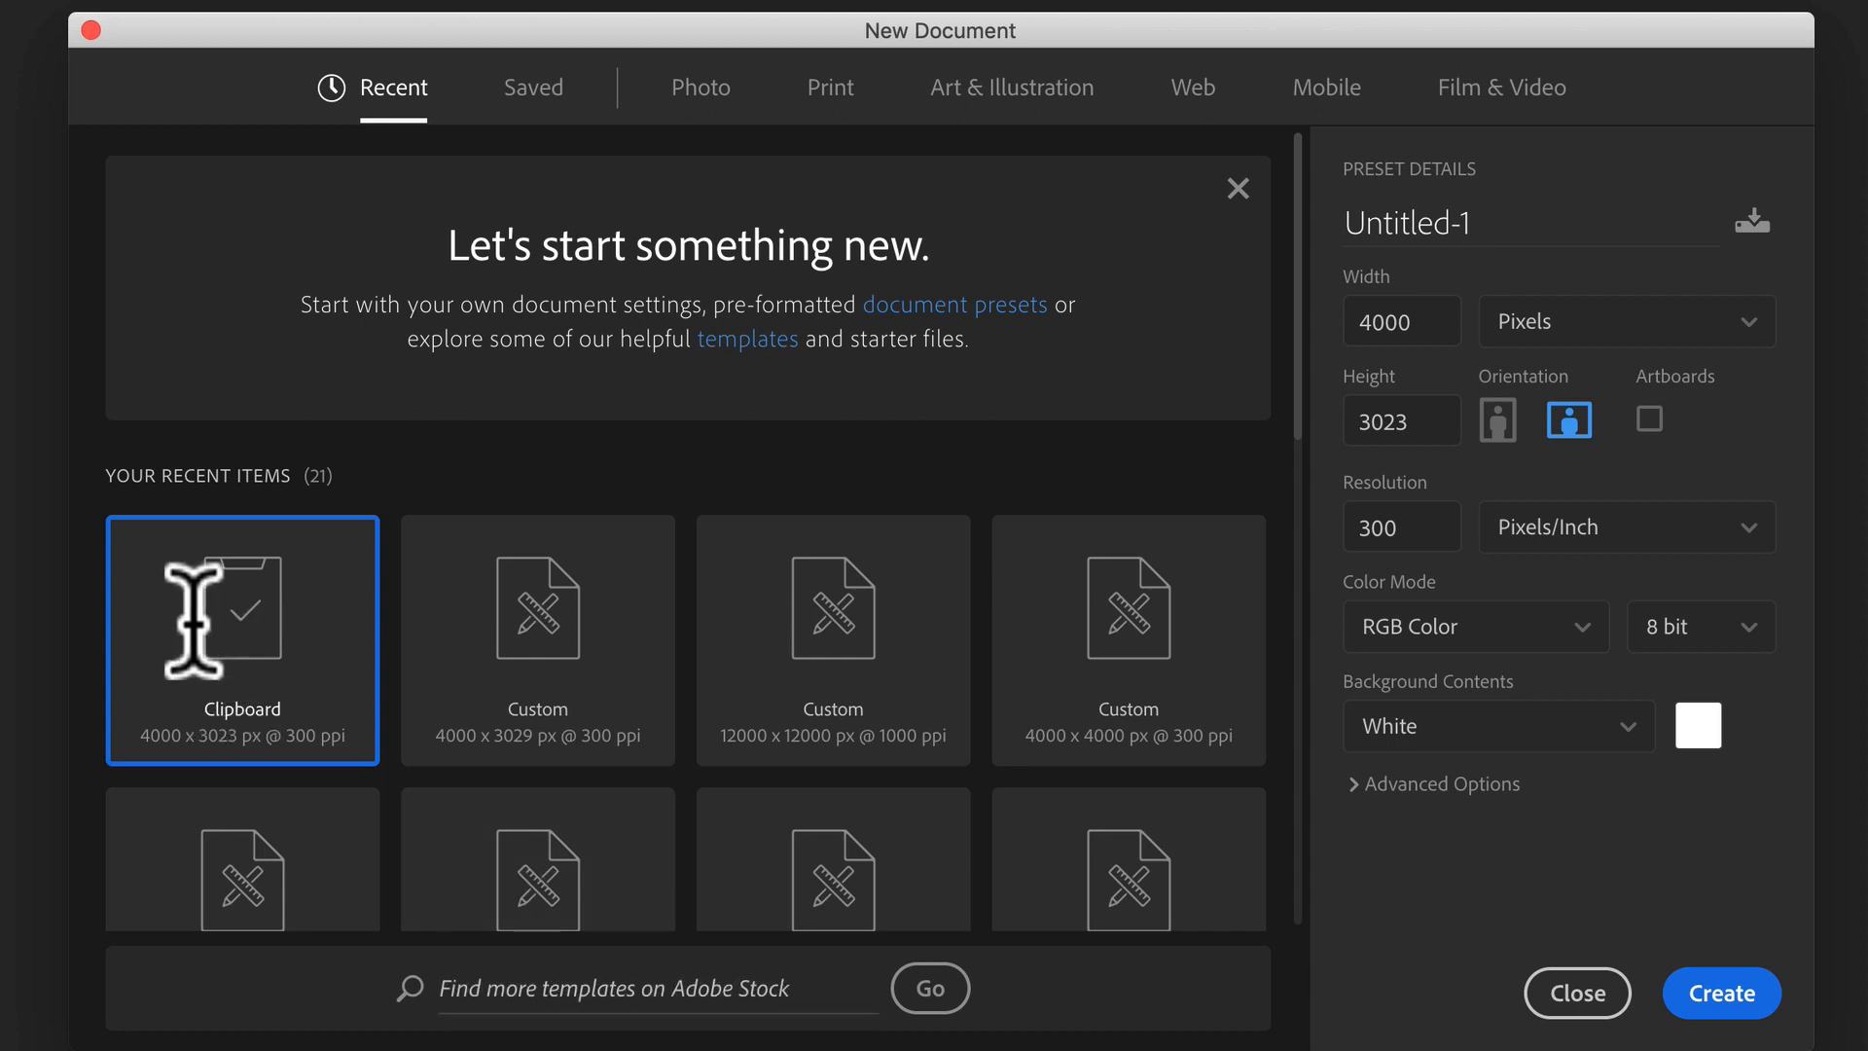
{"action": "mouse_move", "coordinate": [238, 739]}
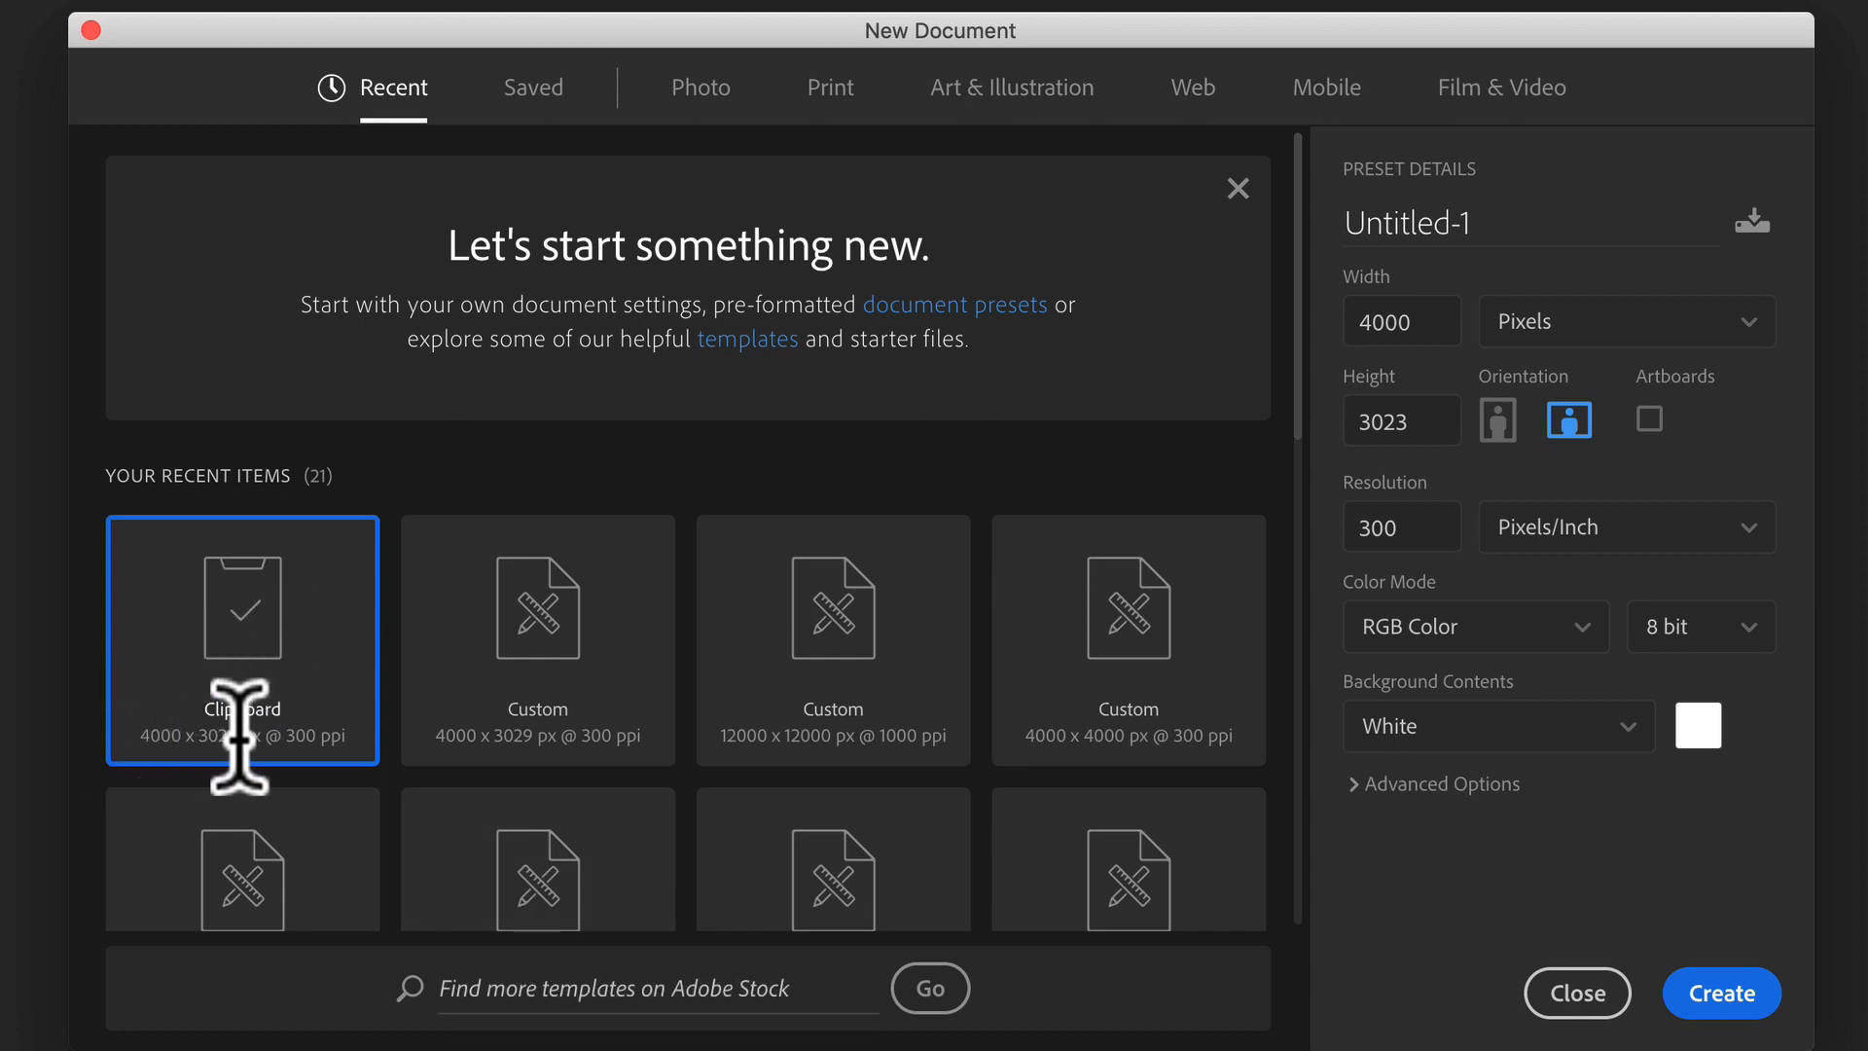
{"action": "mouse_move", "coordinate": [1548, 1012]}
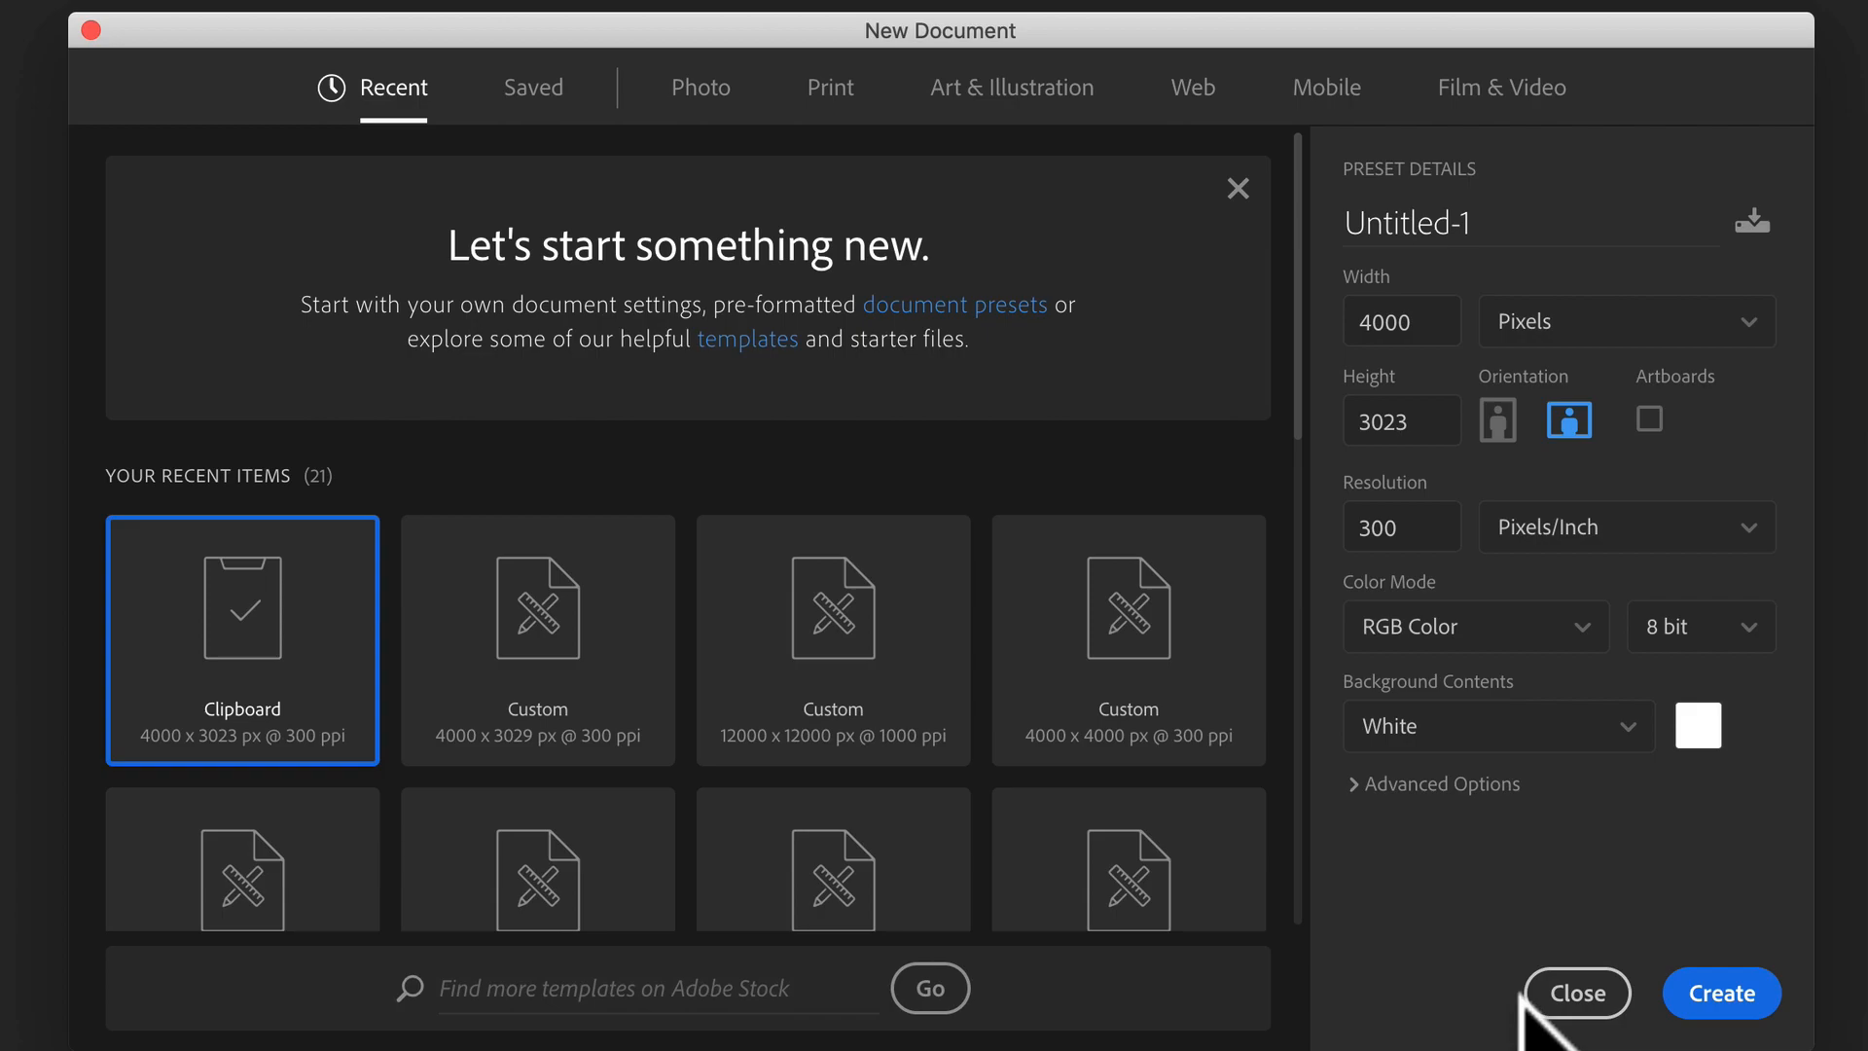
Step: Create a new Clipboard-preset document, 4000 × 3023 px at 300 ppi
{"action": "left_click", "coordinate": [1720, 992]}
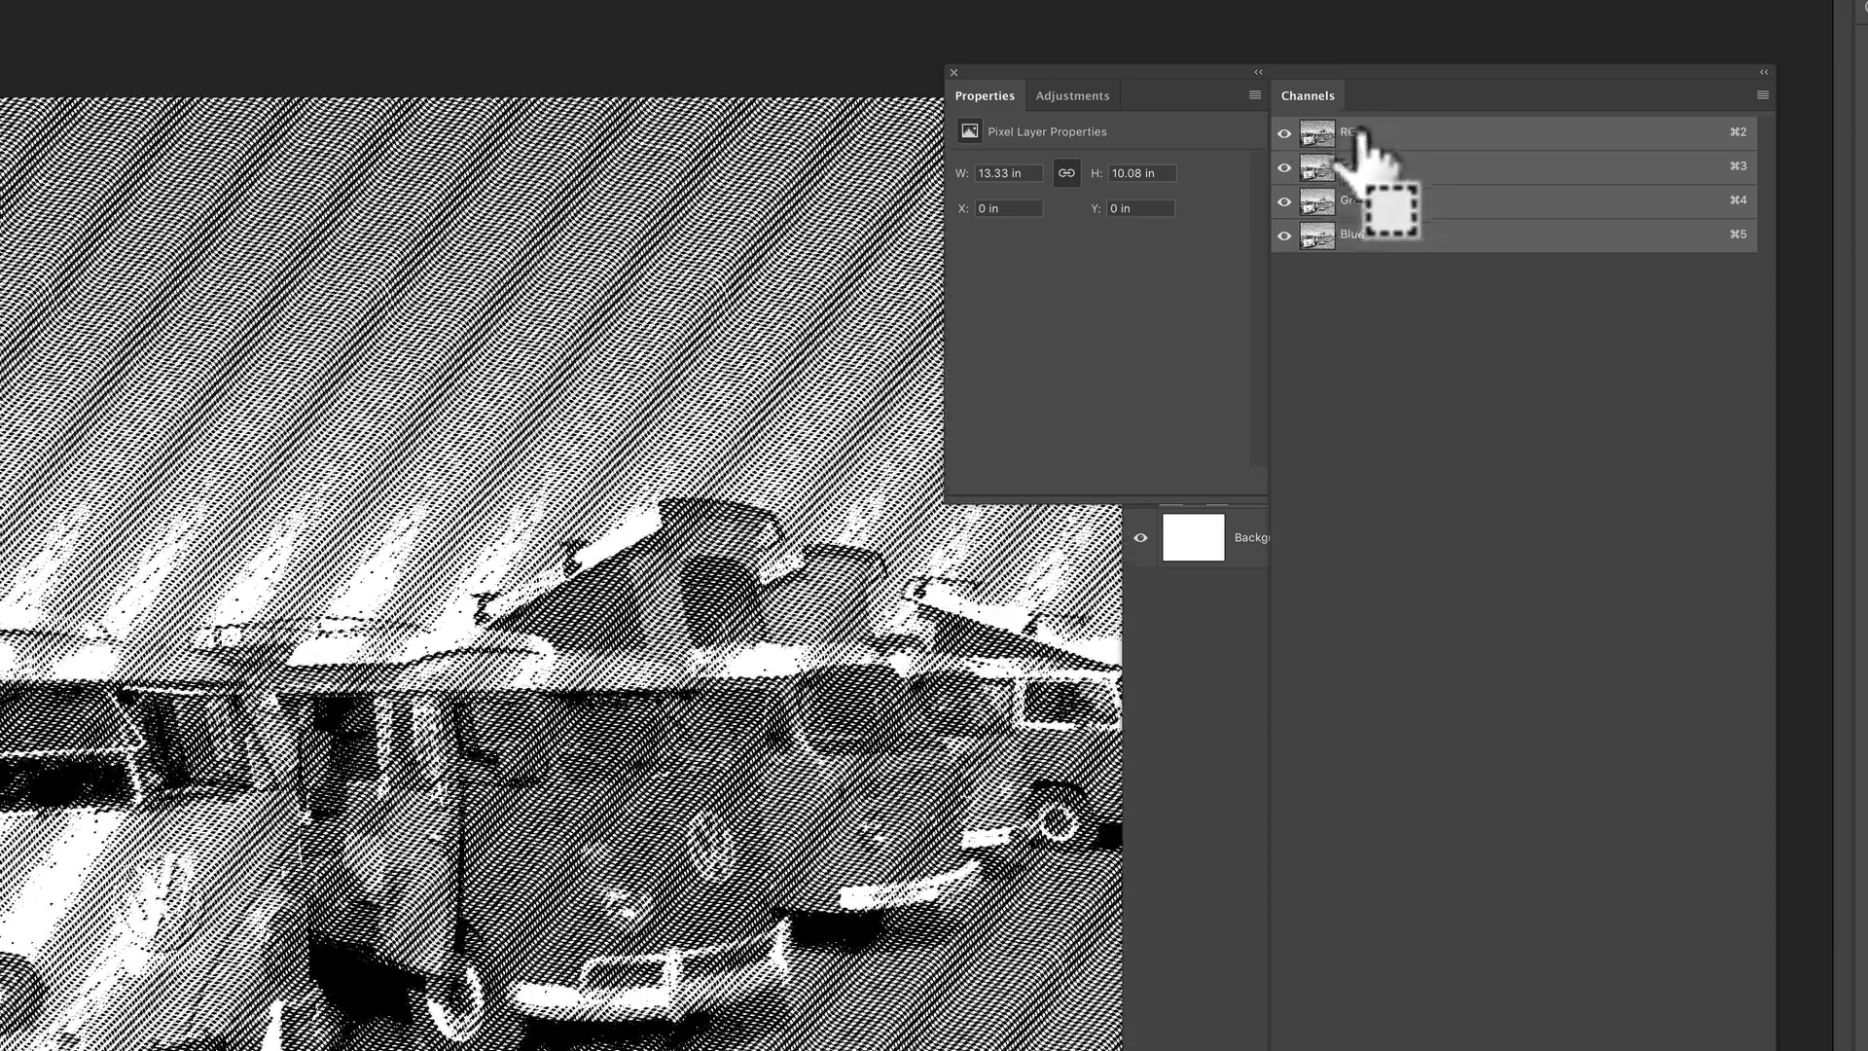
{"action": "mouse_move", "coordinate": [1214, 714]}
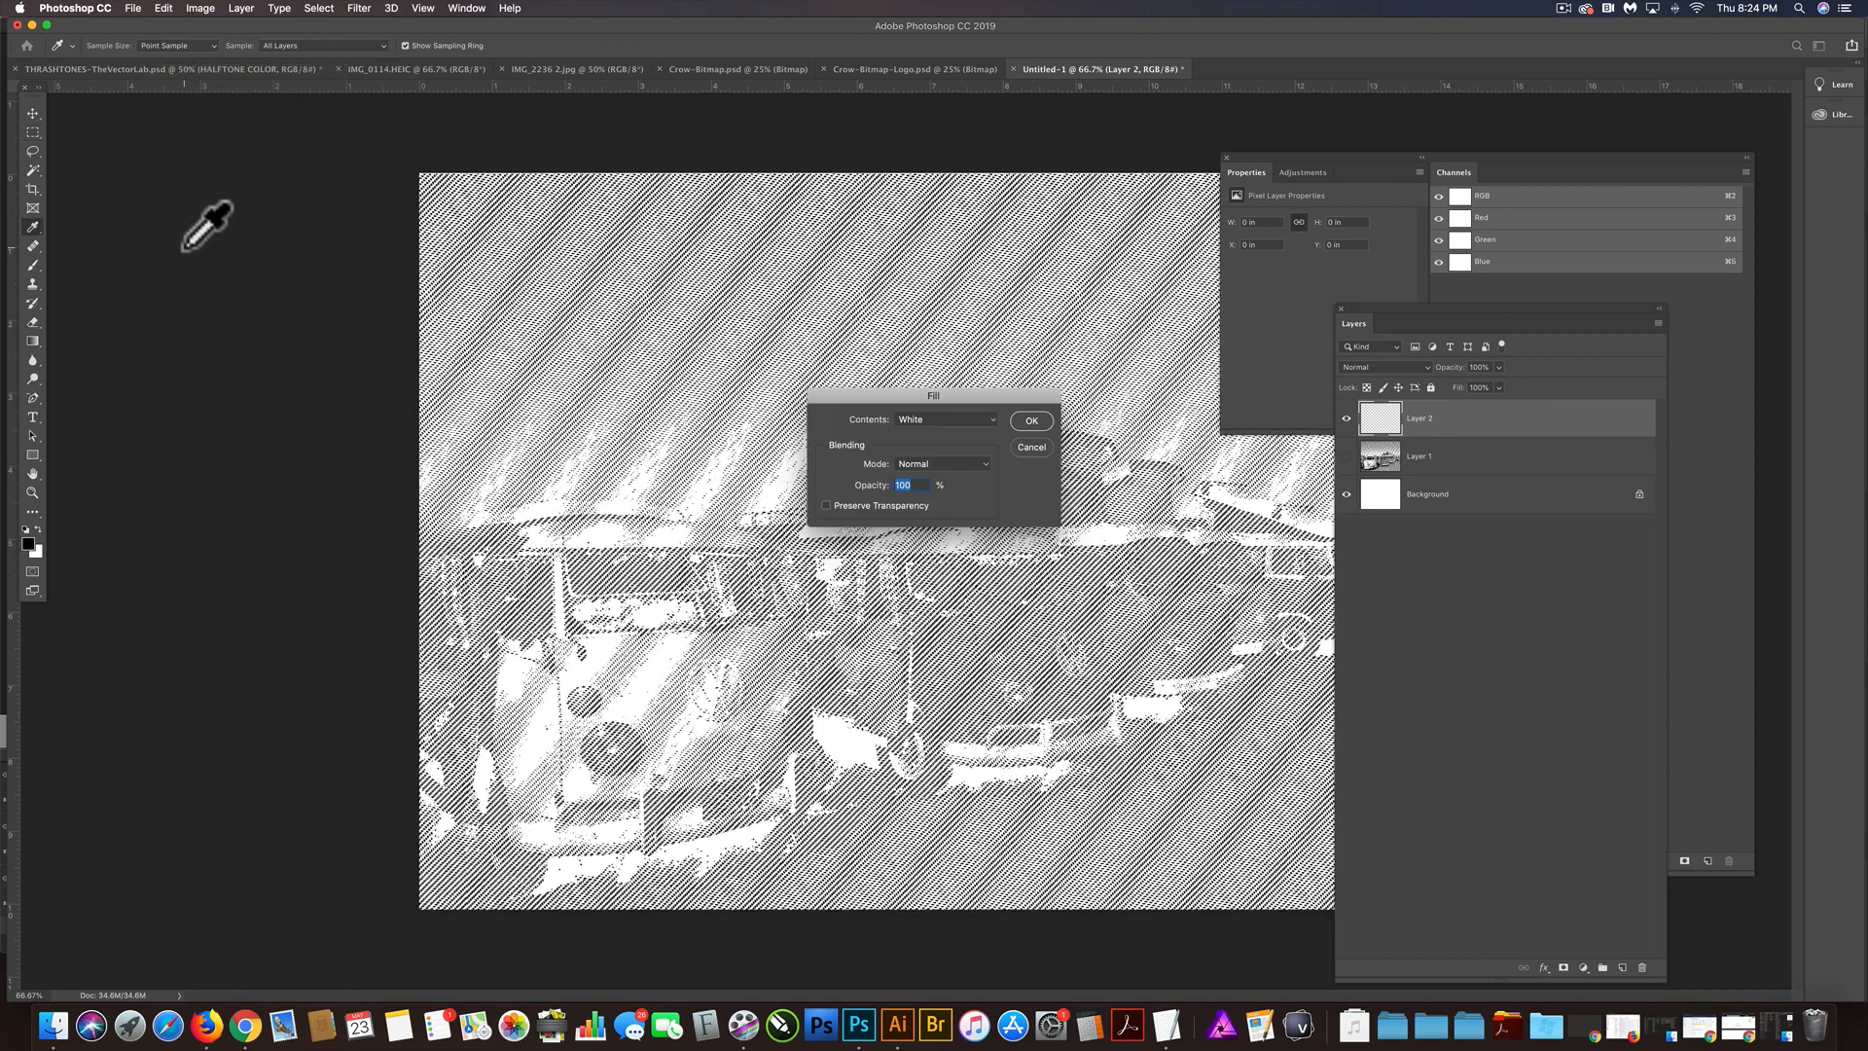
Step: Fill the new Layer 2 with solid blue, then hide it
{"action": "left_click", "coordinate": [945, 419]}
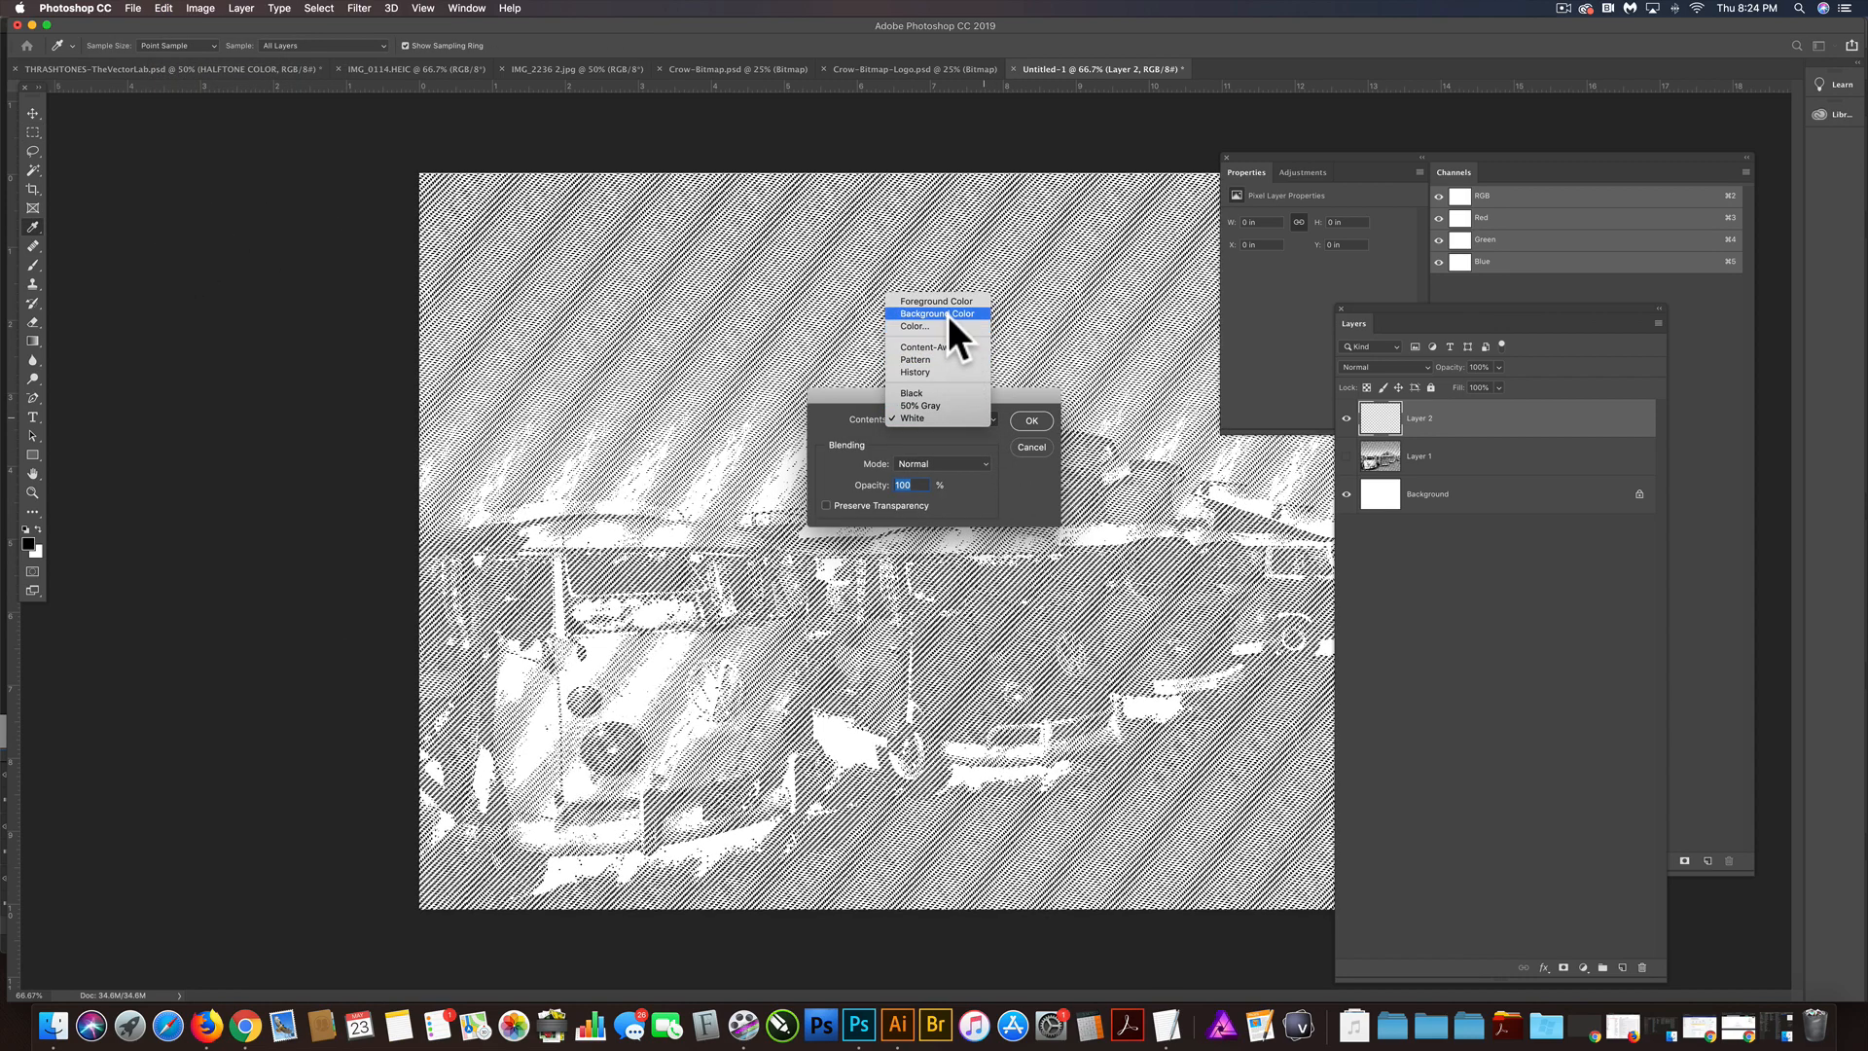
{"action": "left_click", "coordinate": [914, 327]}
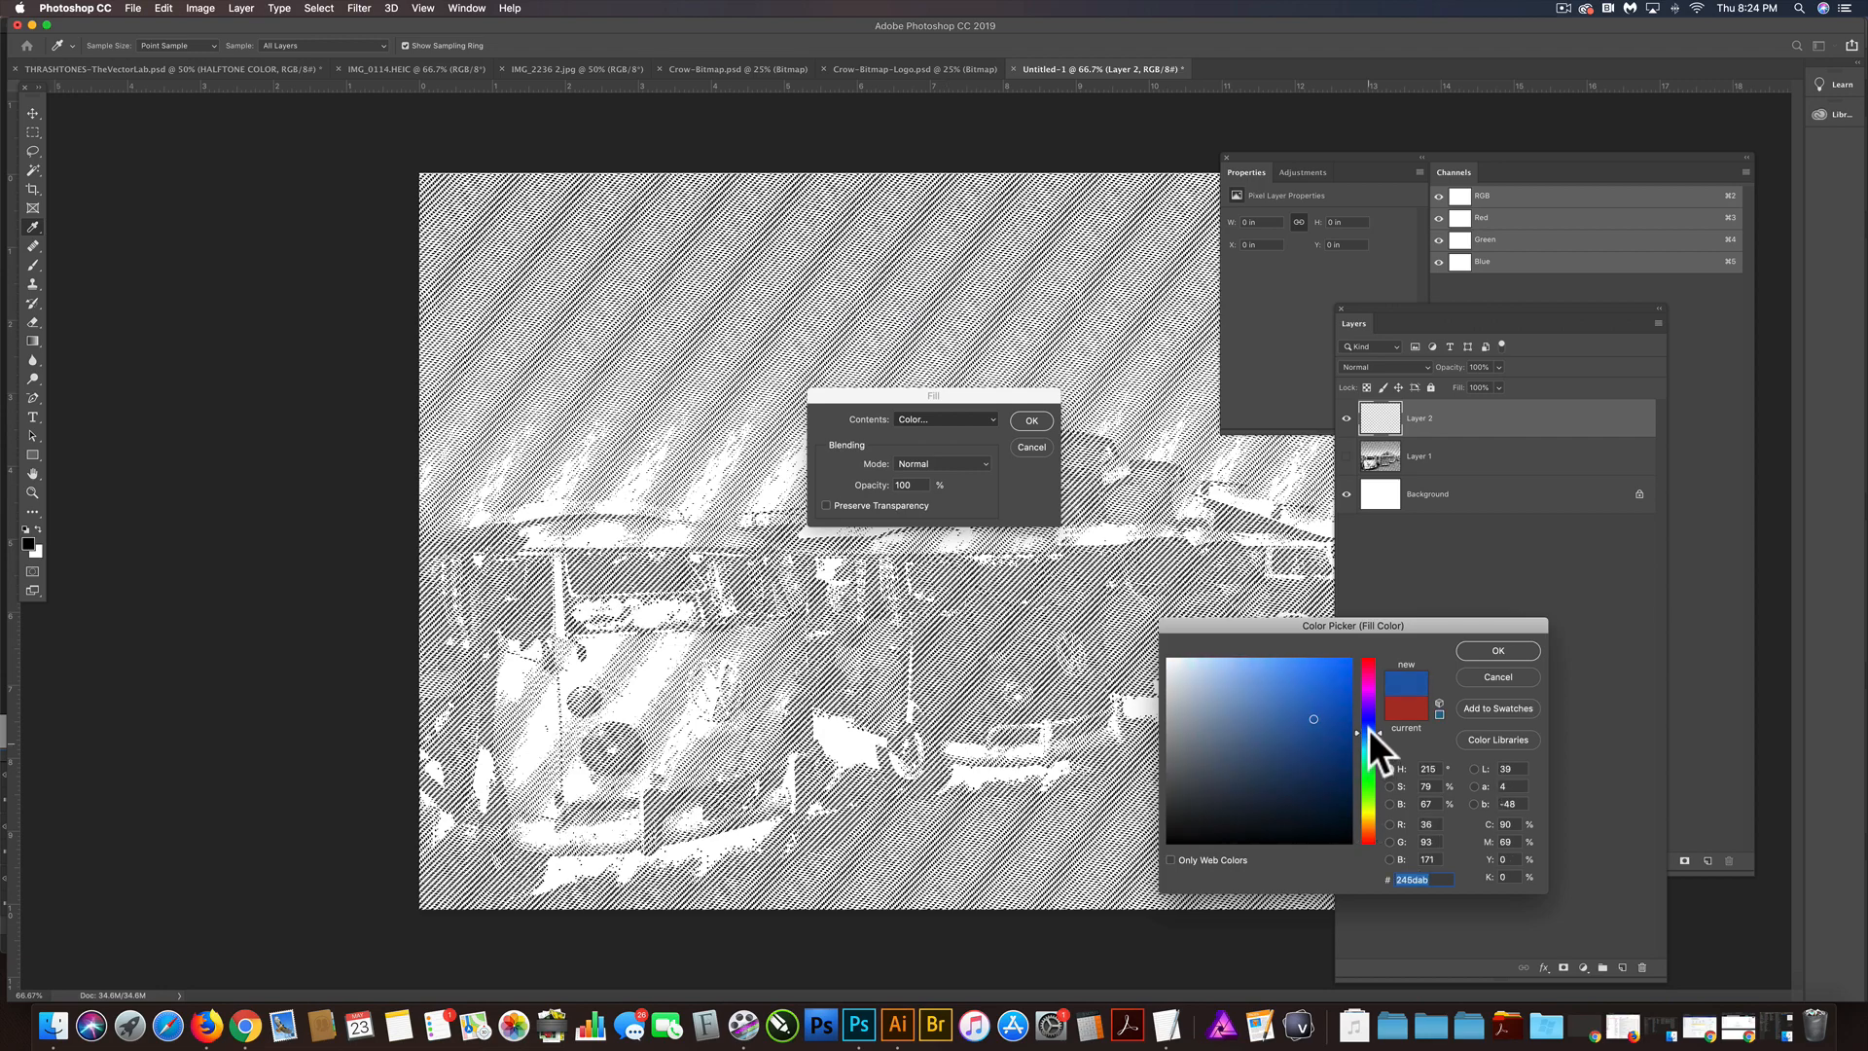
{"action": "left_click", "coordinate": [1496, 650]}
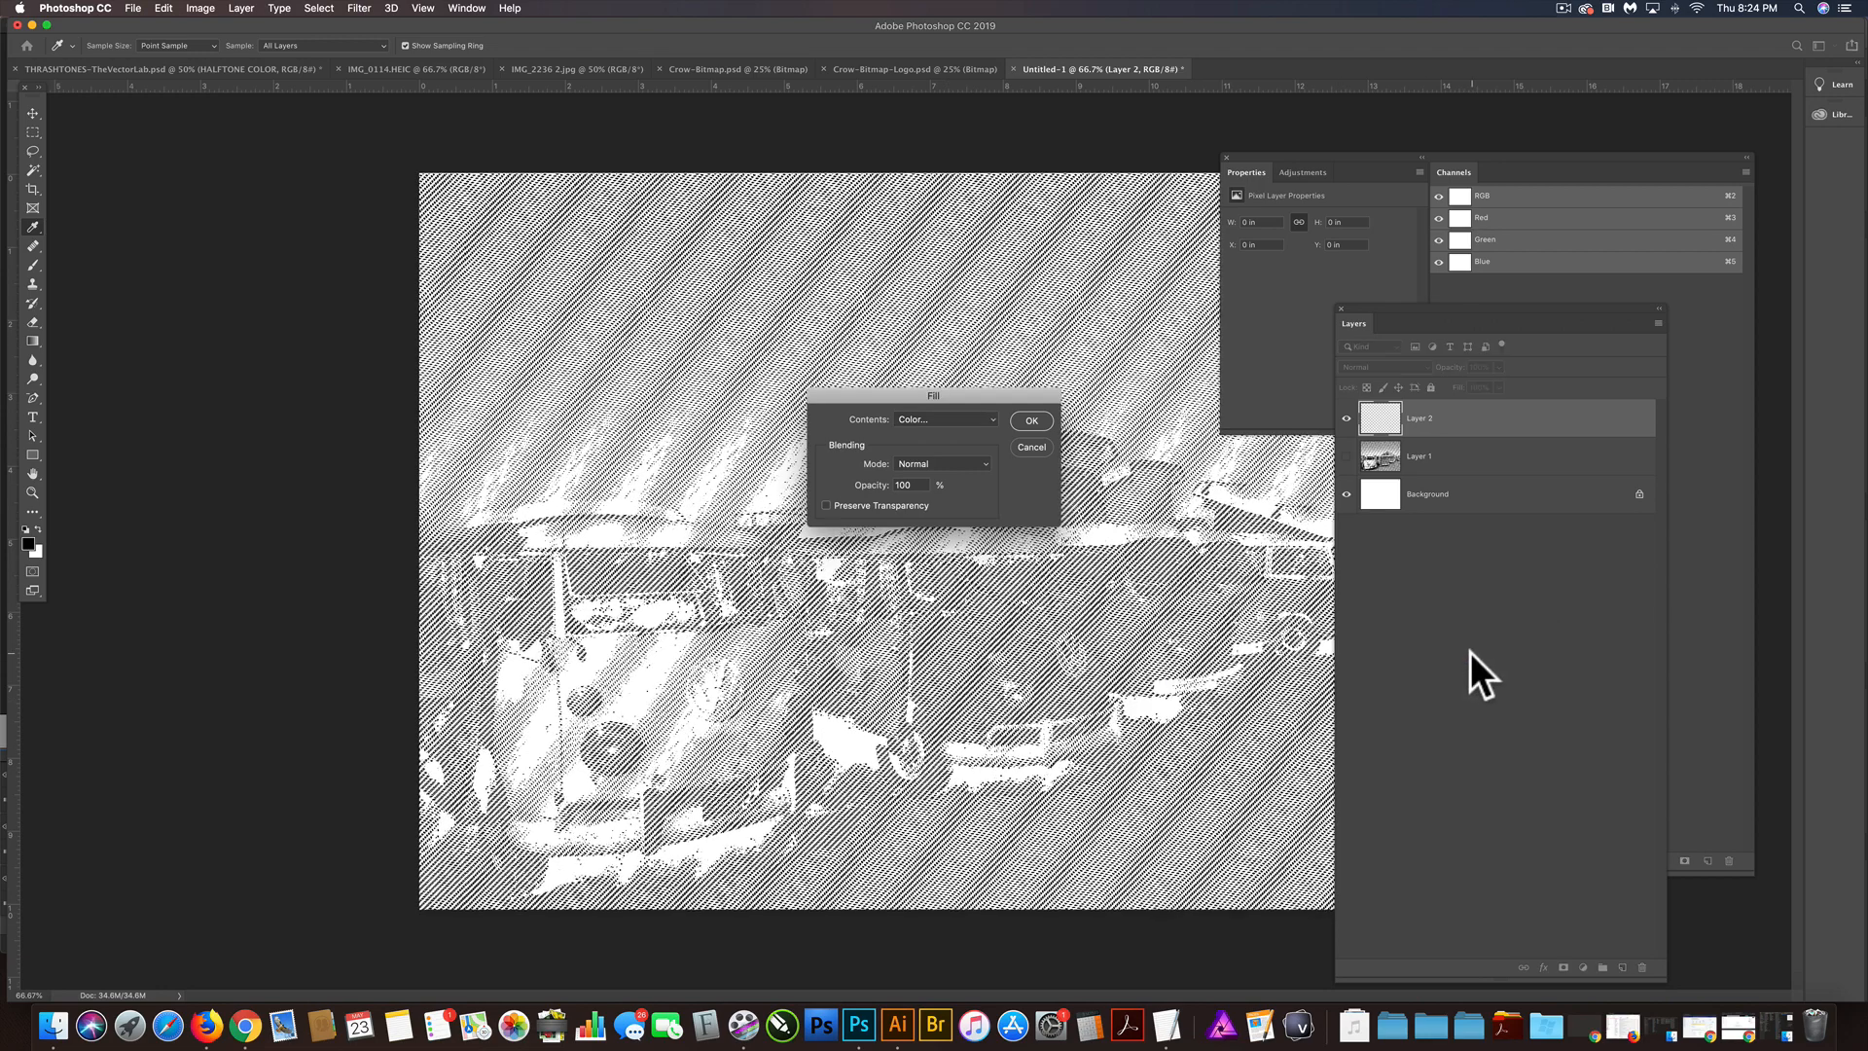
{"action": "left_click", "coordinate": [1031, 421]}
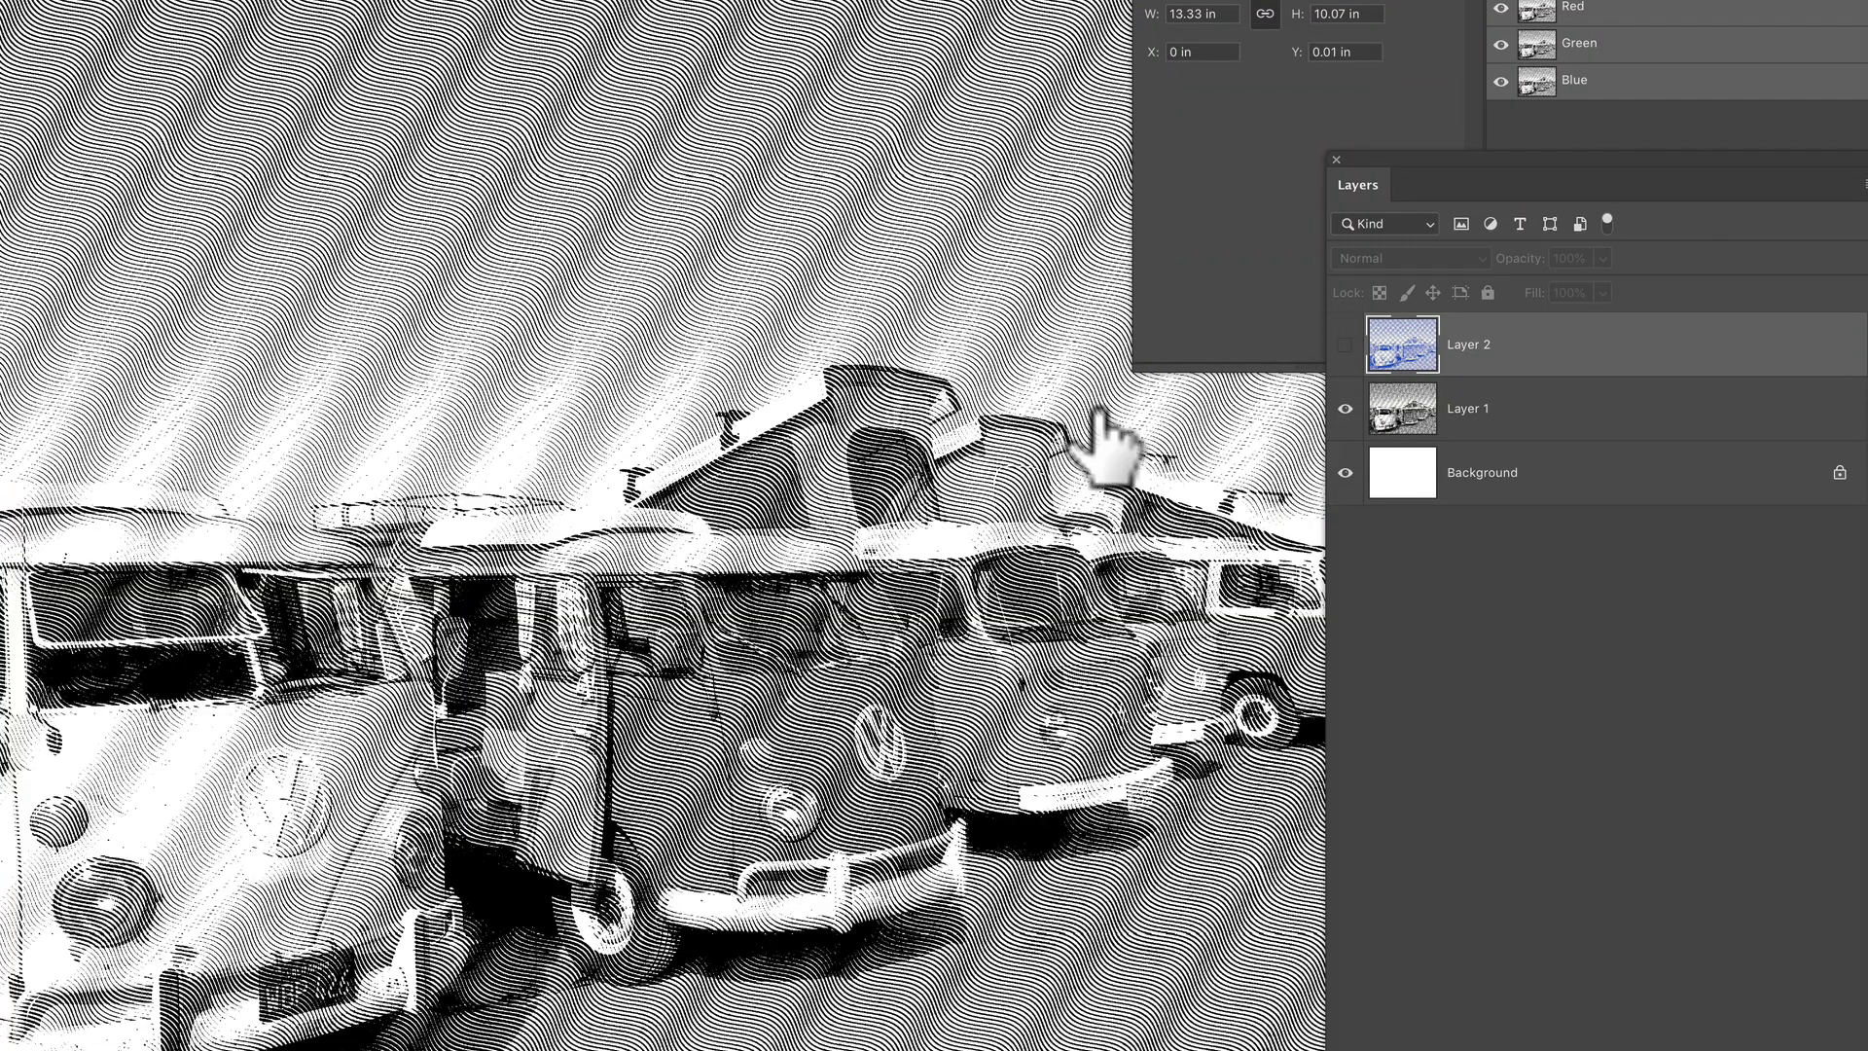
{"action": "mouse_move", "coordinate": [825, 467]}
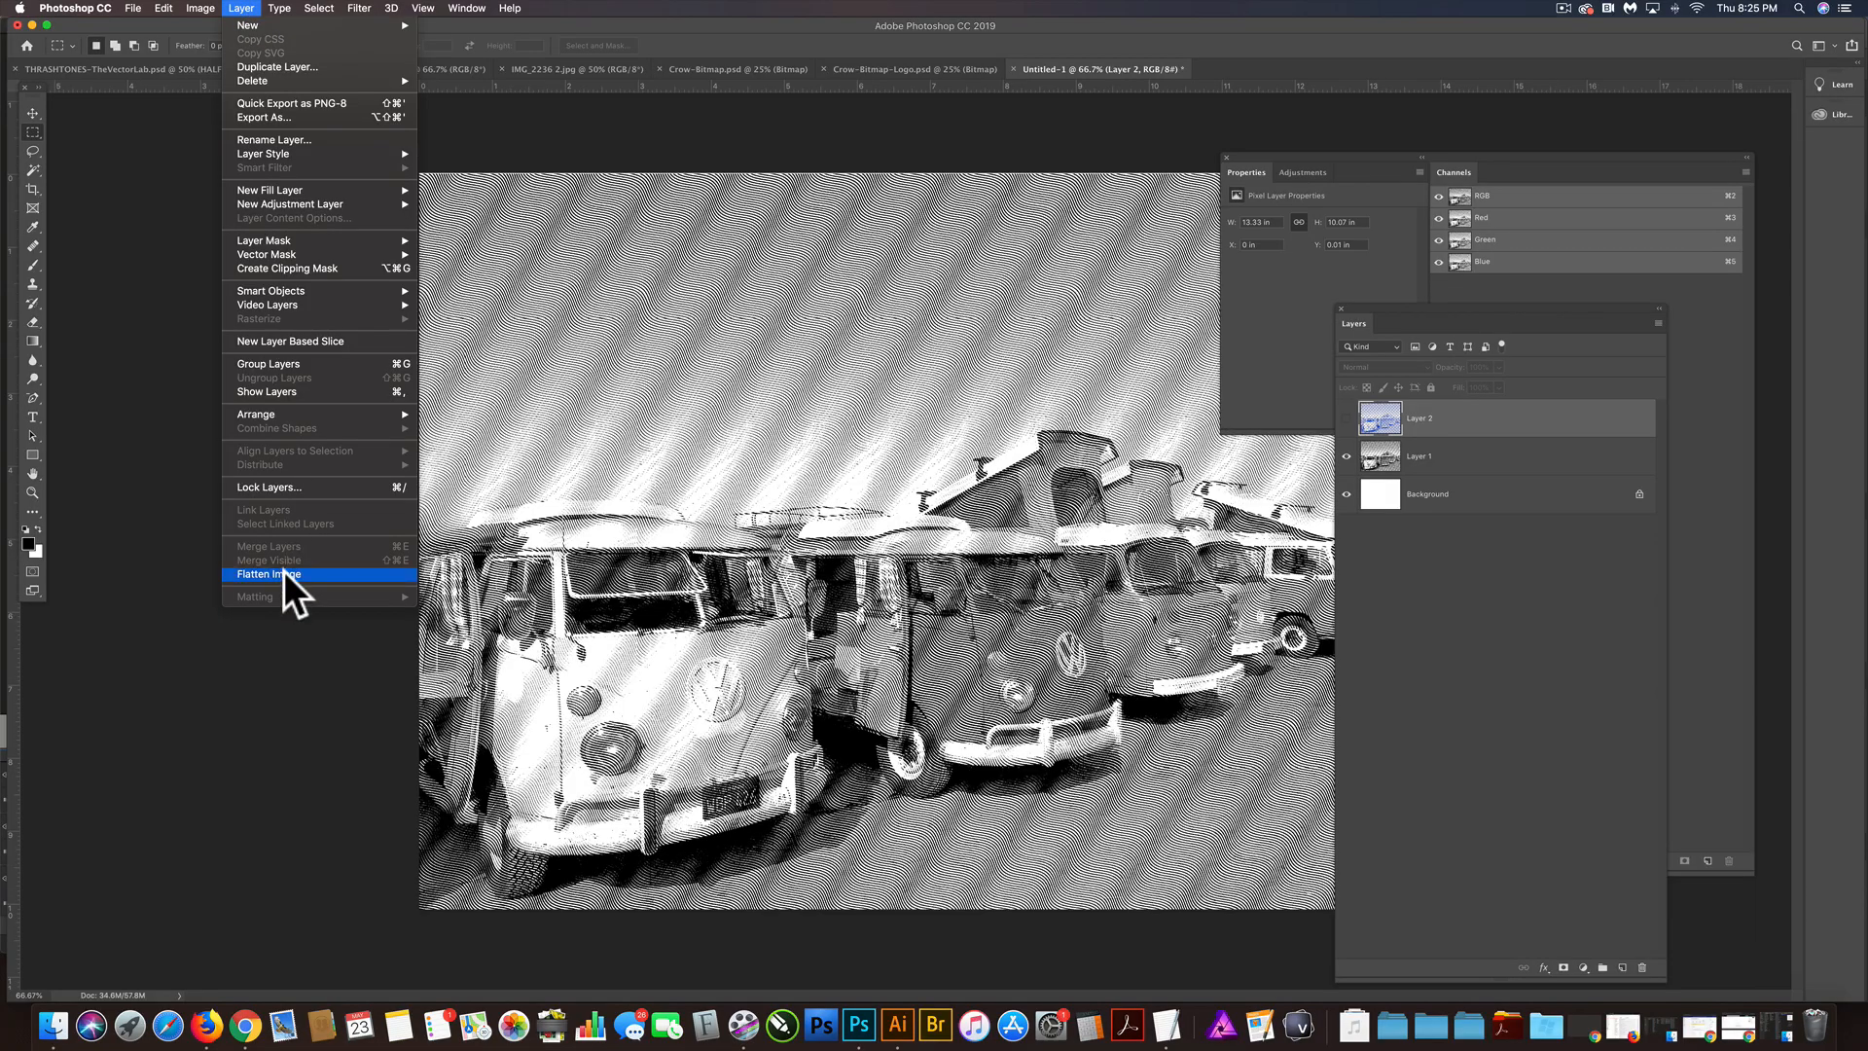
Step: Flatten the image, discarding the hidden blue layer
{"action": "left_click", "coordinate": [268, 574]}
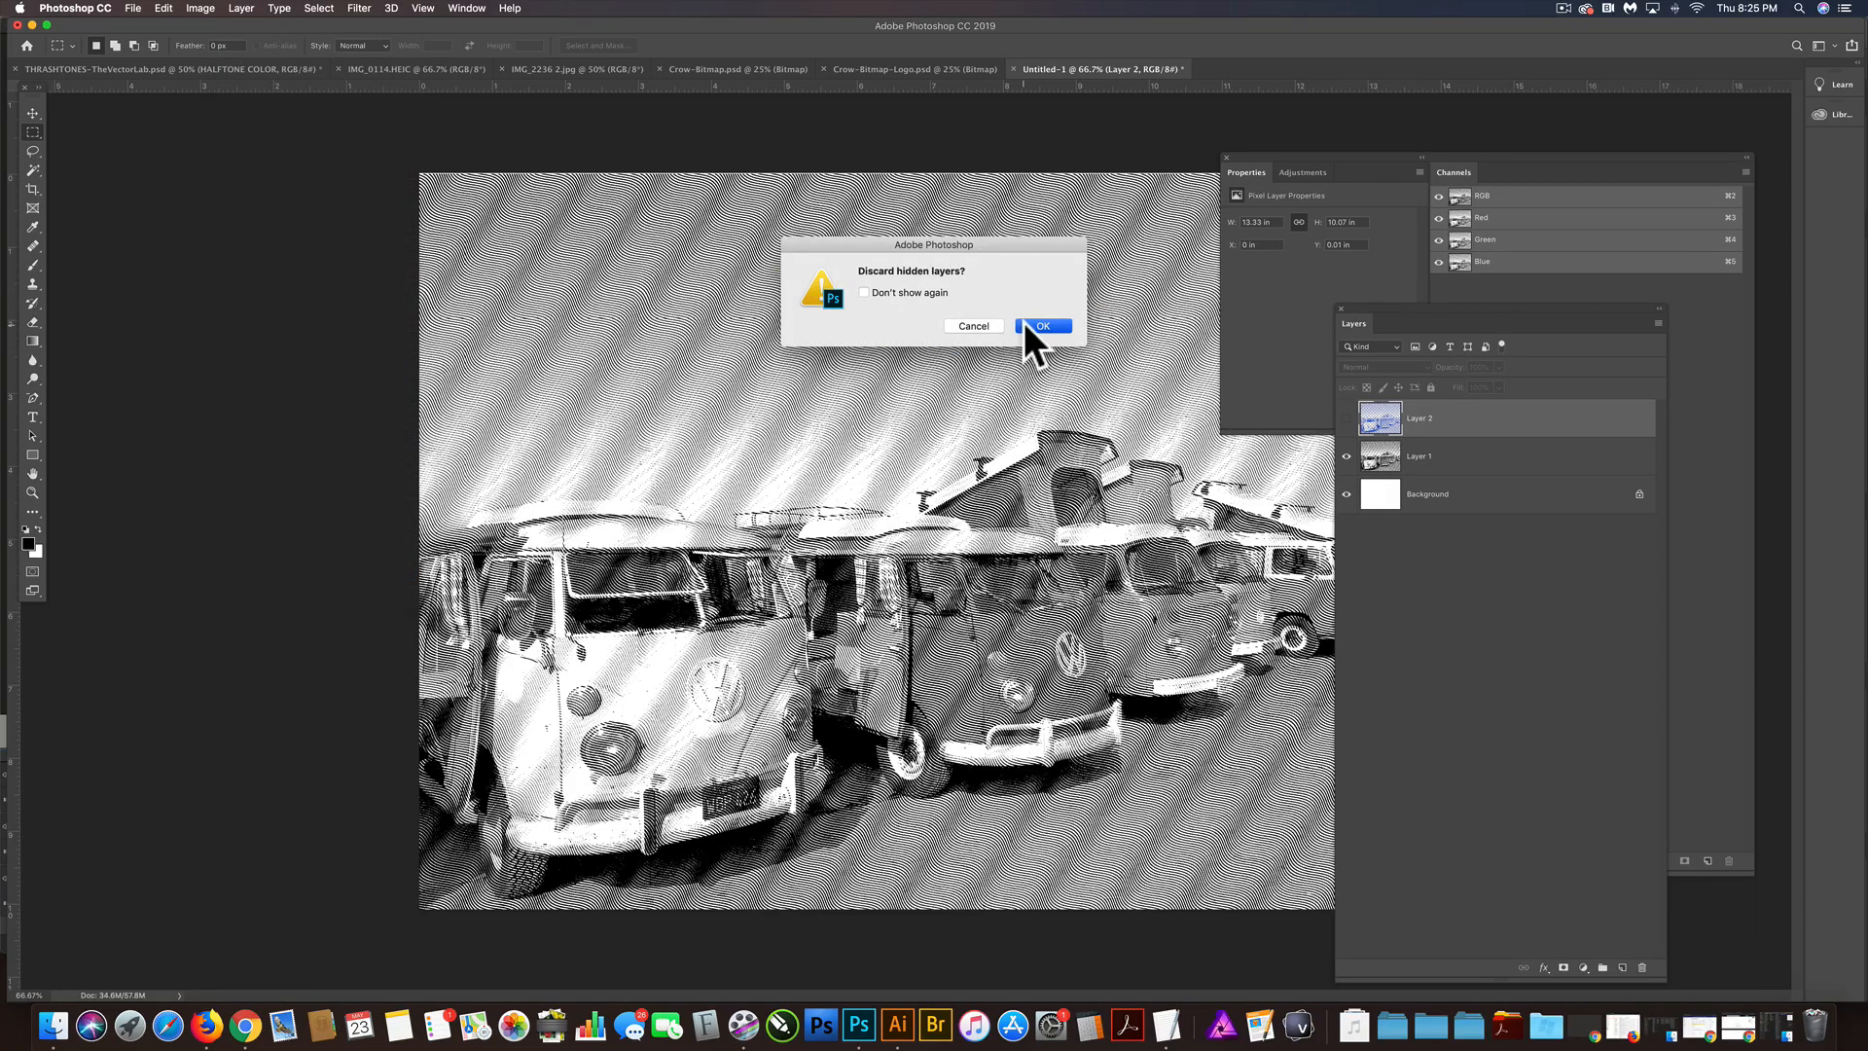
{"action": "left_click", "coordinate": [200, 8]}
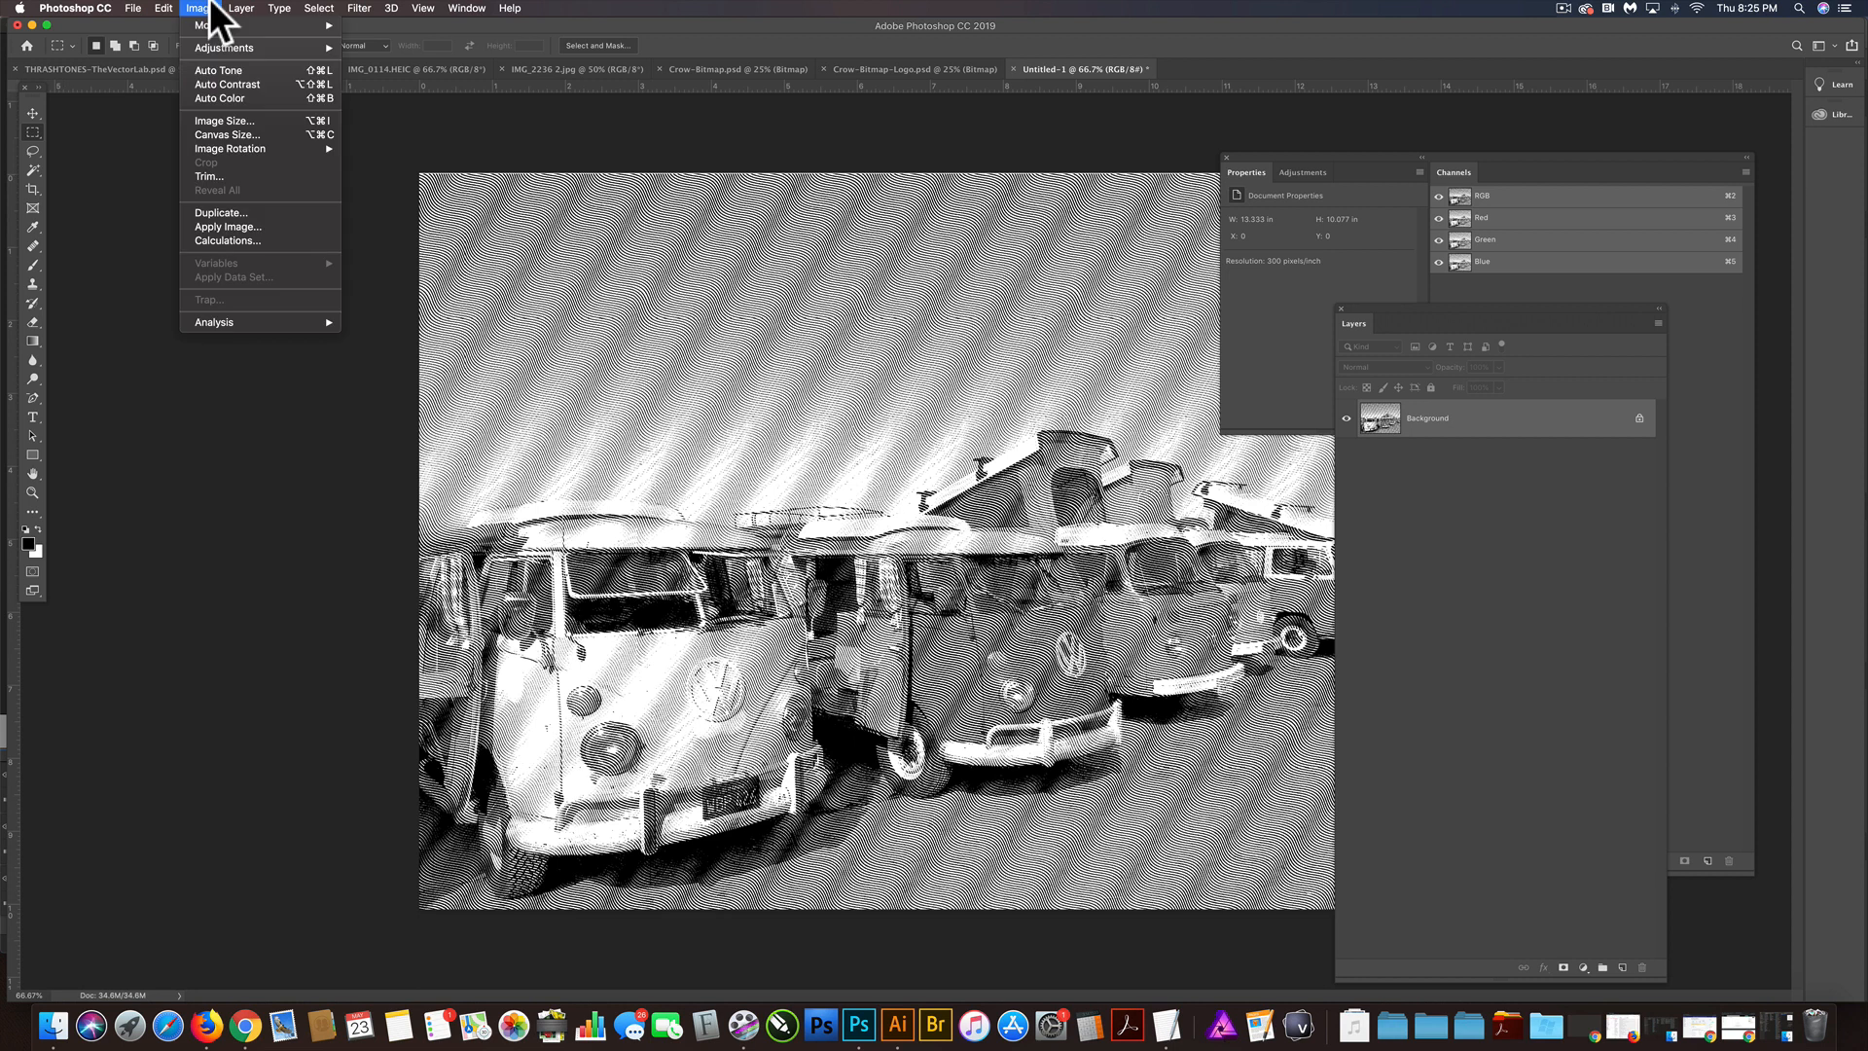
Step: Resize the image to 12000 px wide (9069 px tall) at 300 ppi
{"action": "left_click", "coordinate": [222, 121]}
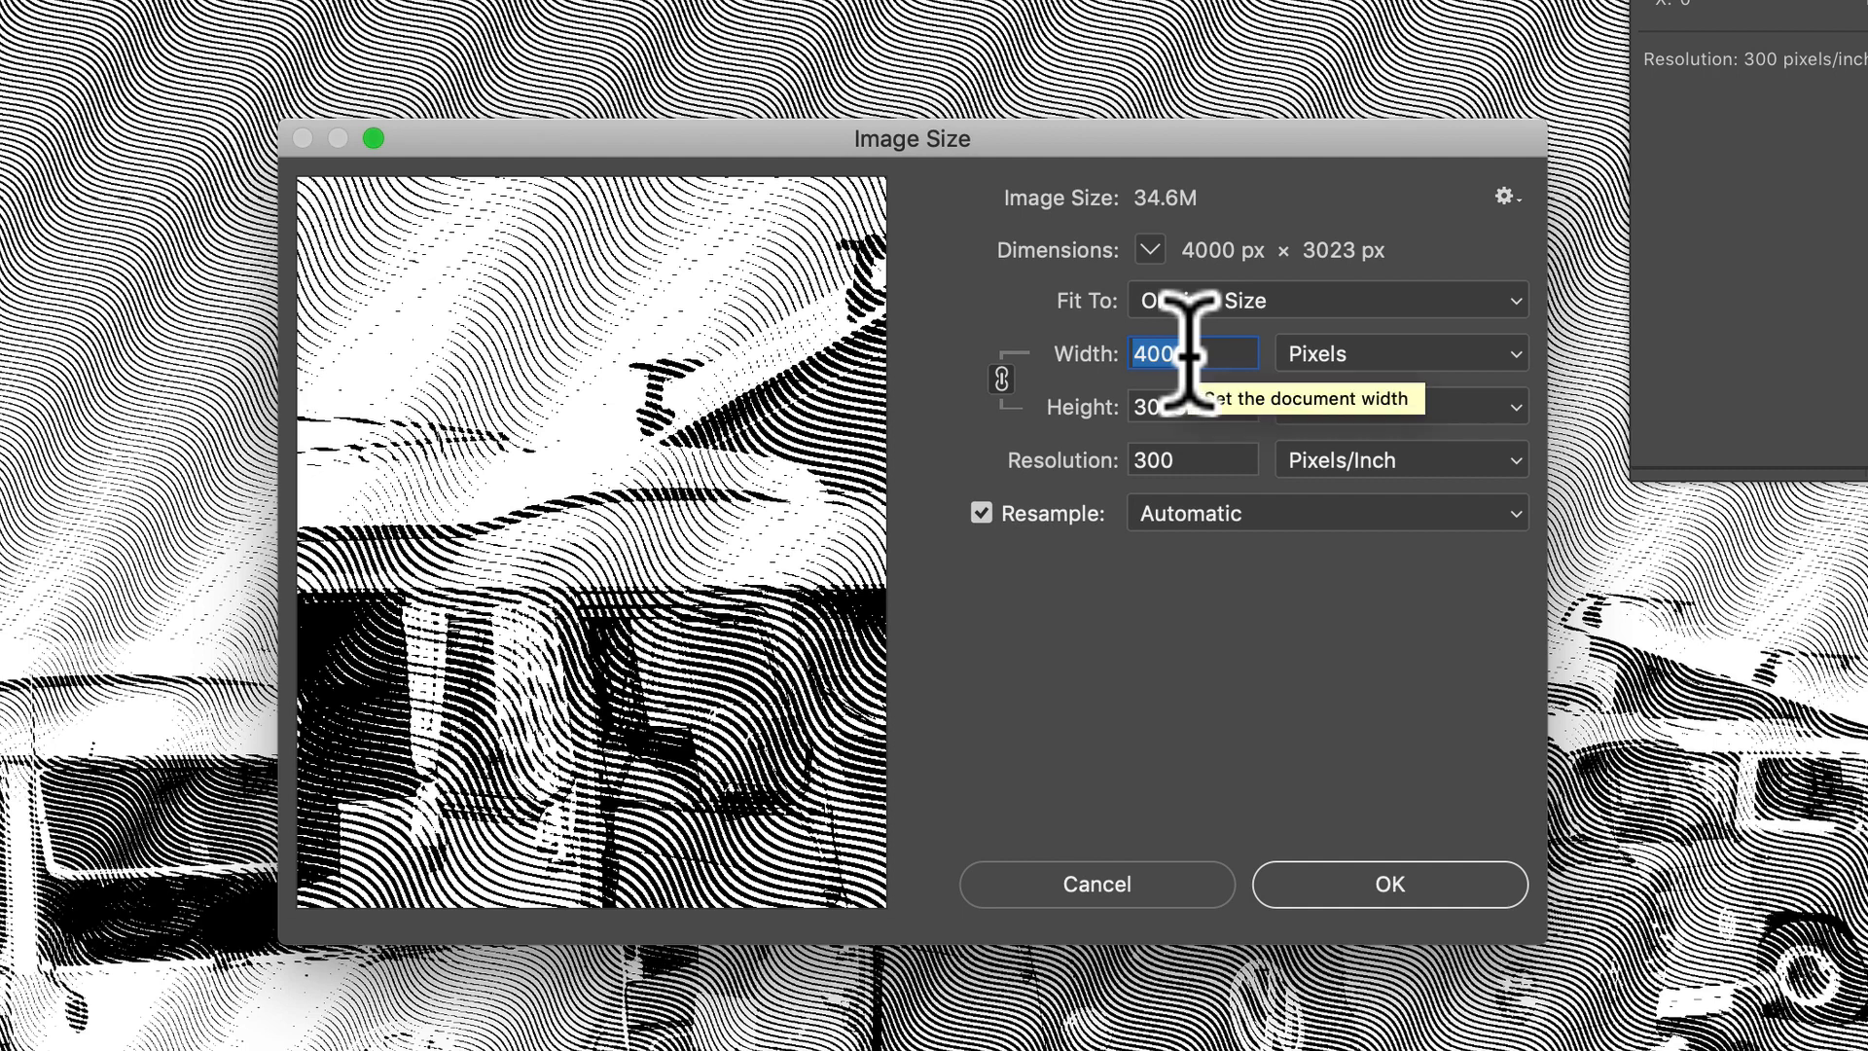
{"action": "type", "text": "12"}
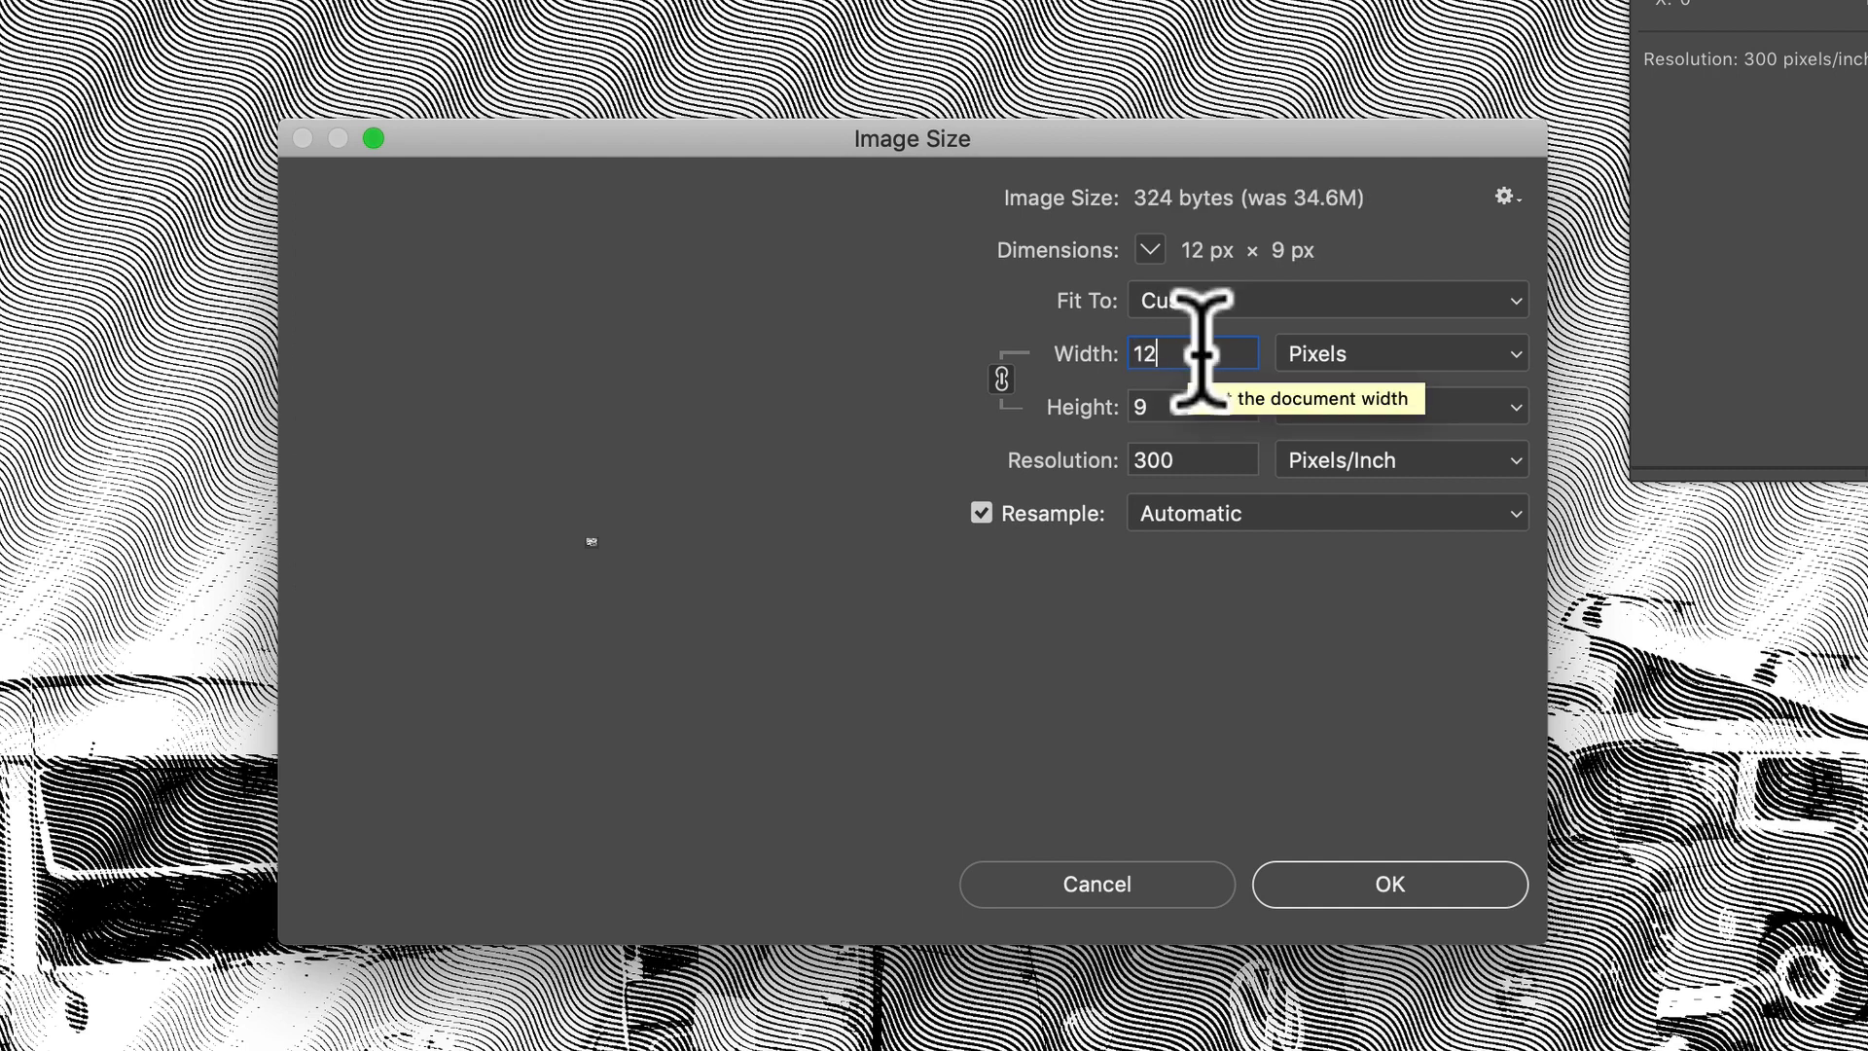
{"action": "type", "text": "12000"}
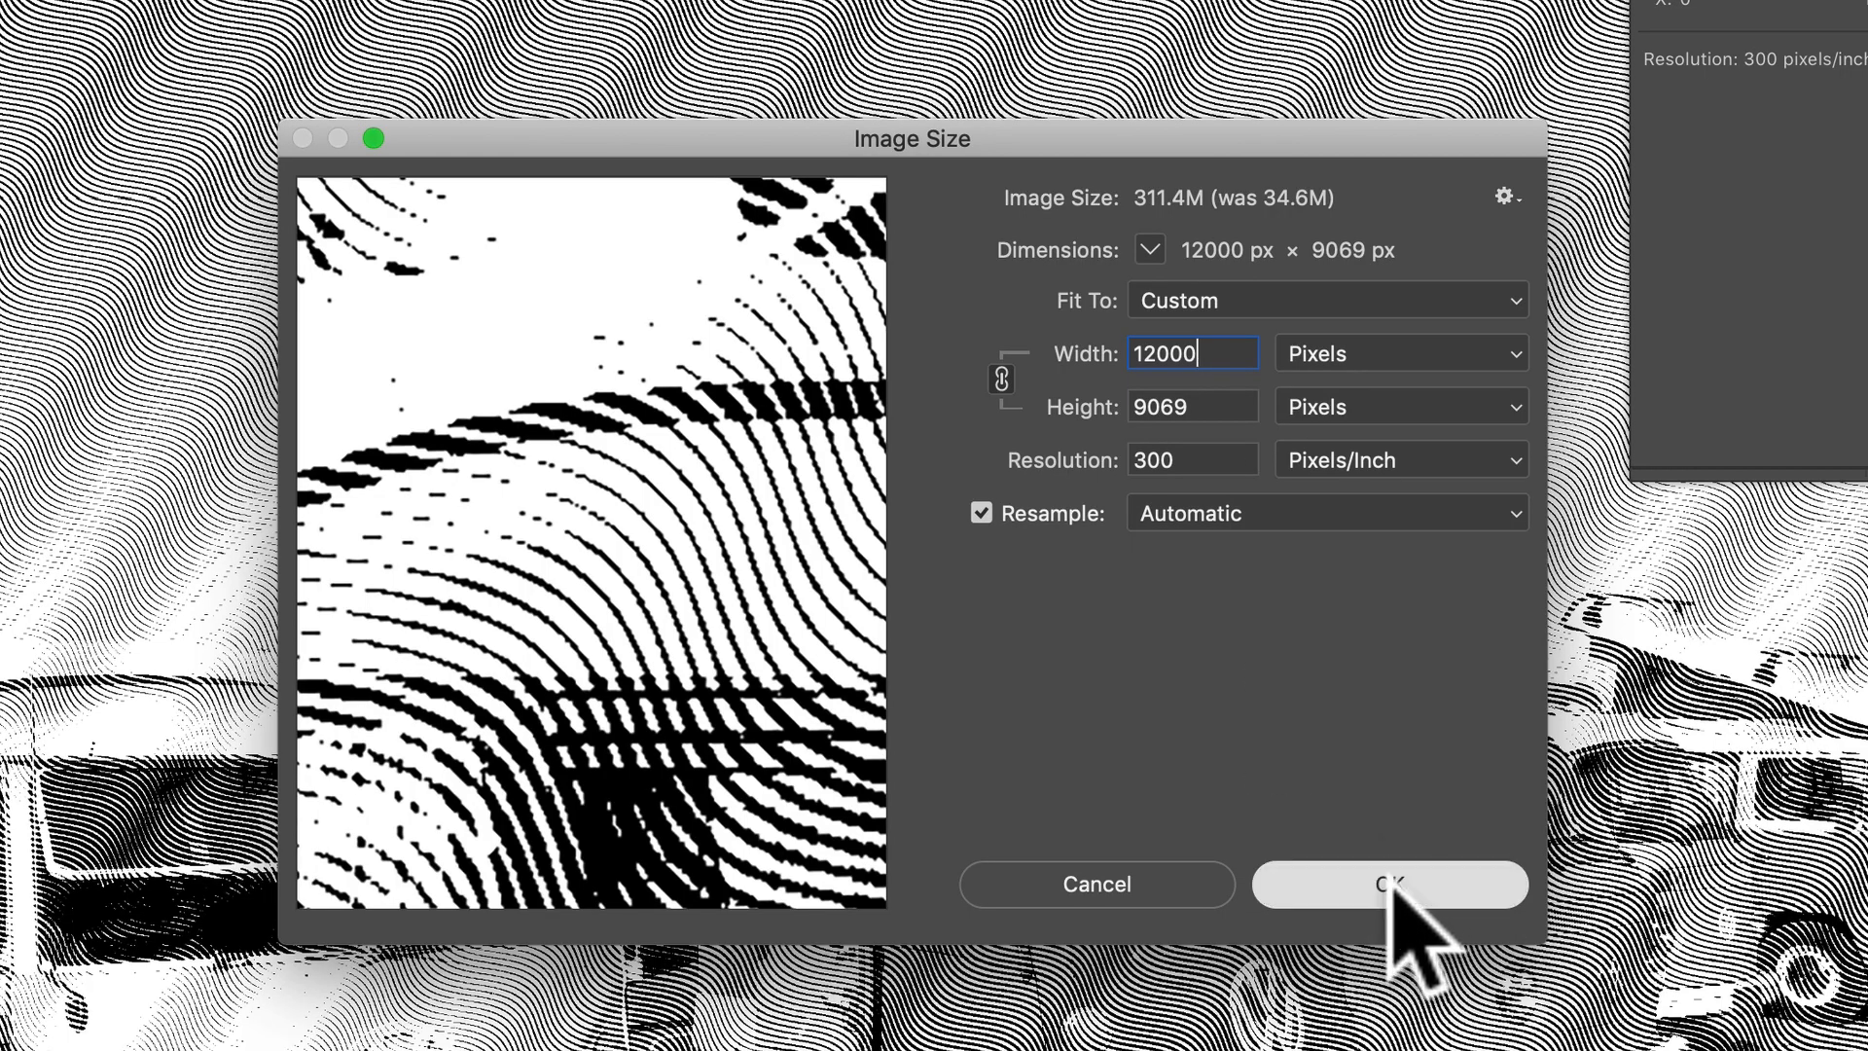
{"action": "left_click", "coordinate": [1389, 884]}
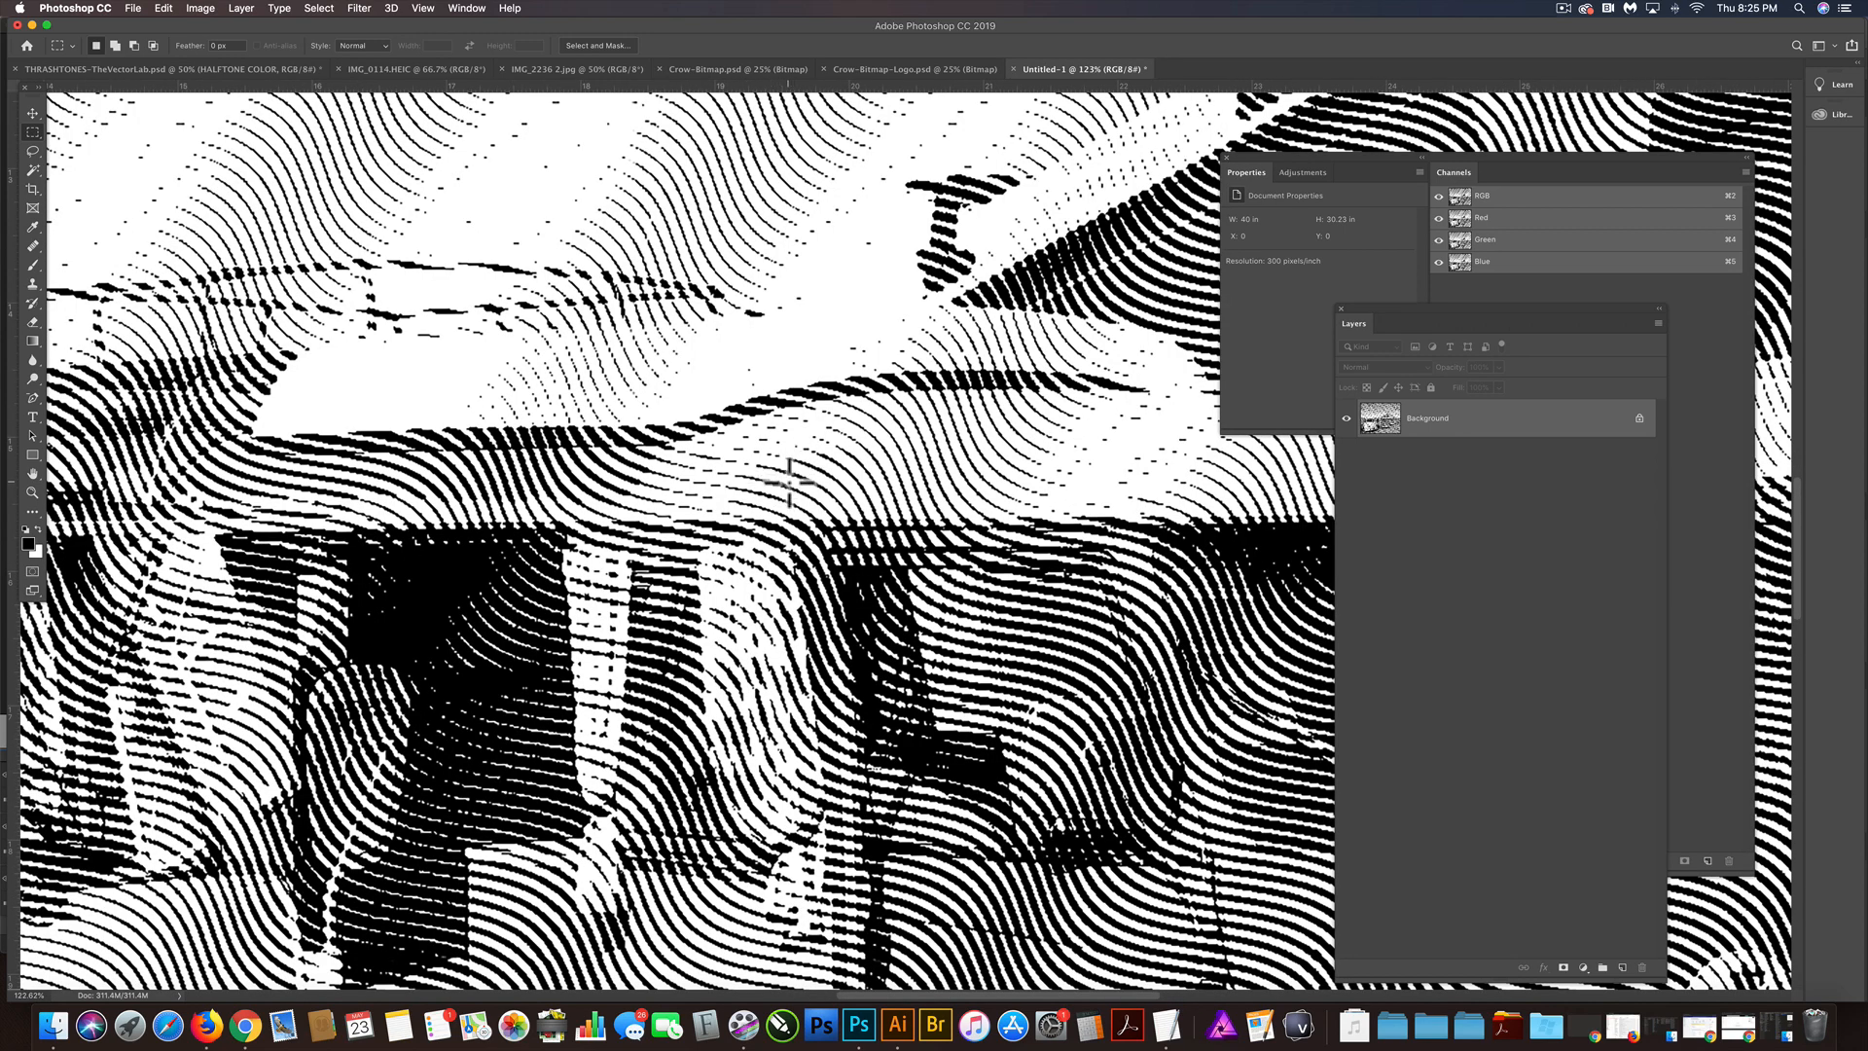
{"action": "mouse_move", "coordinate": [423, 22]}
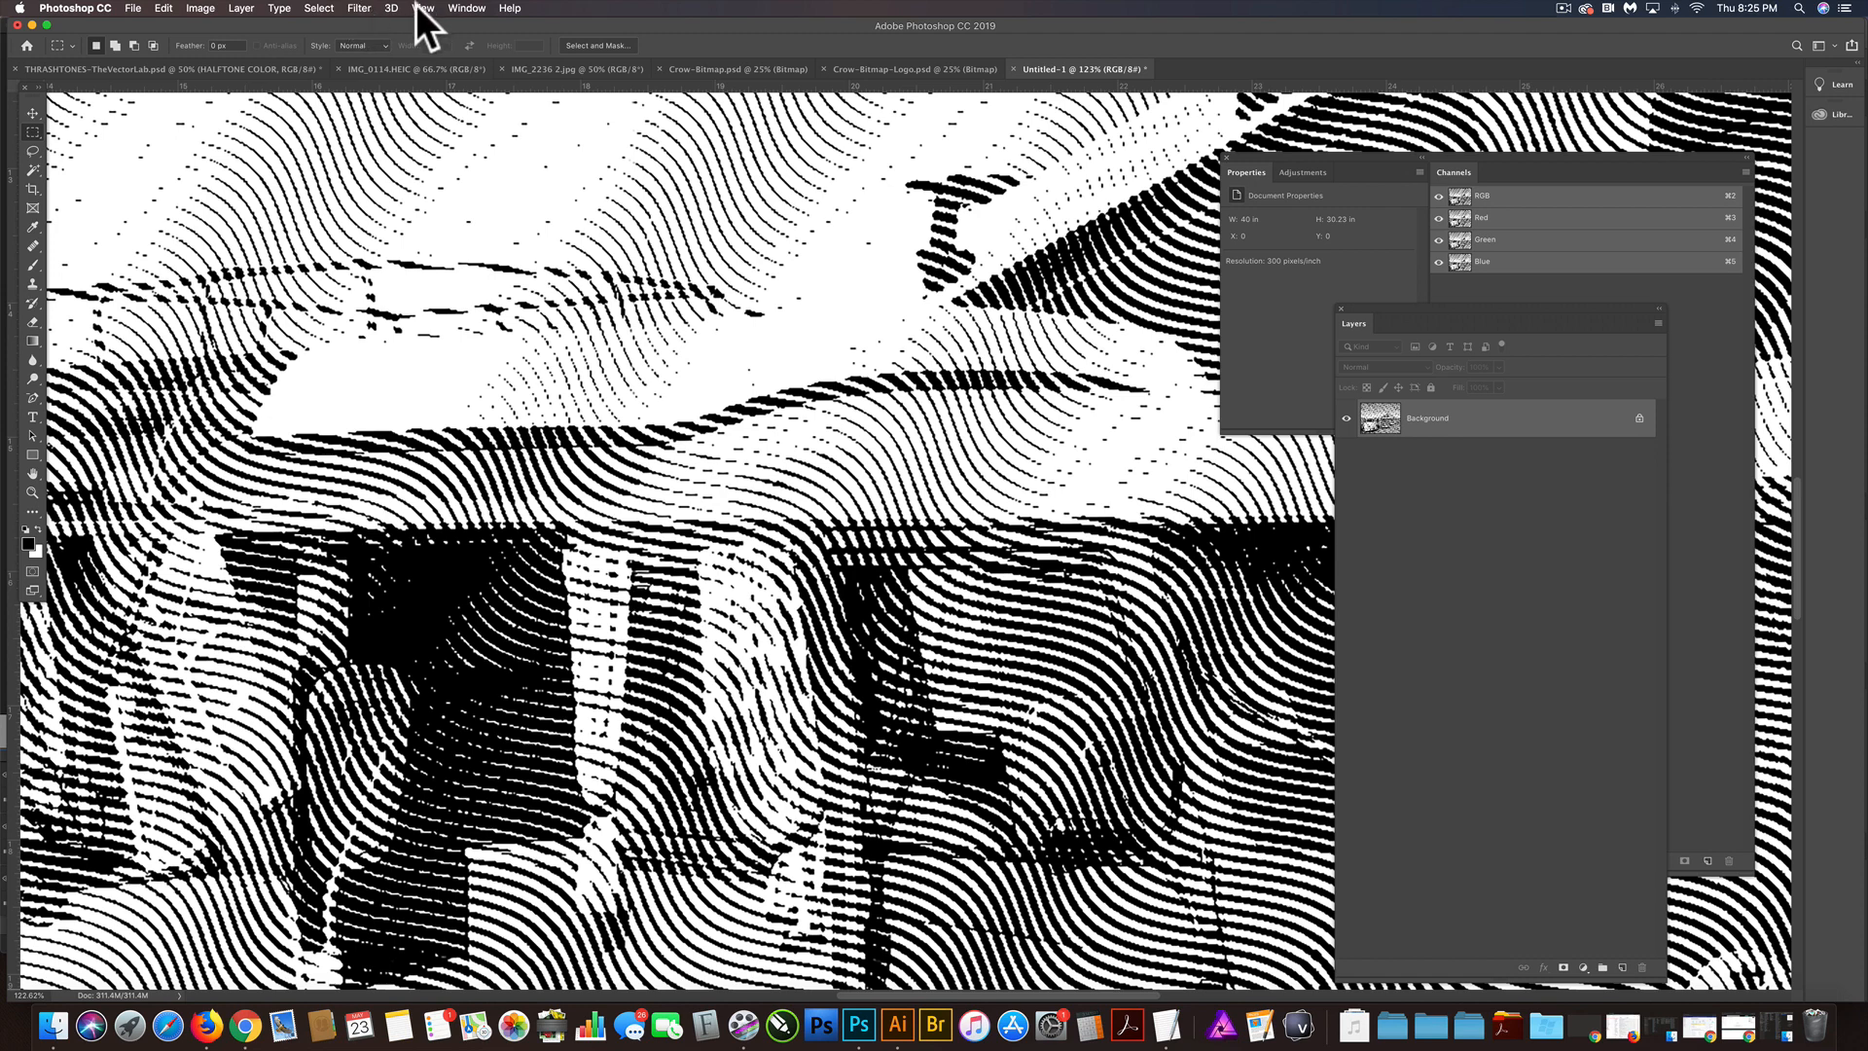
Step: Soften the jagged halftone lines with a 3.0 px Gaussian Blur
{"action": "left_click", "coordinate": [358, 8]}
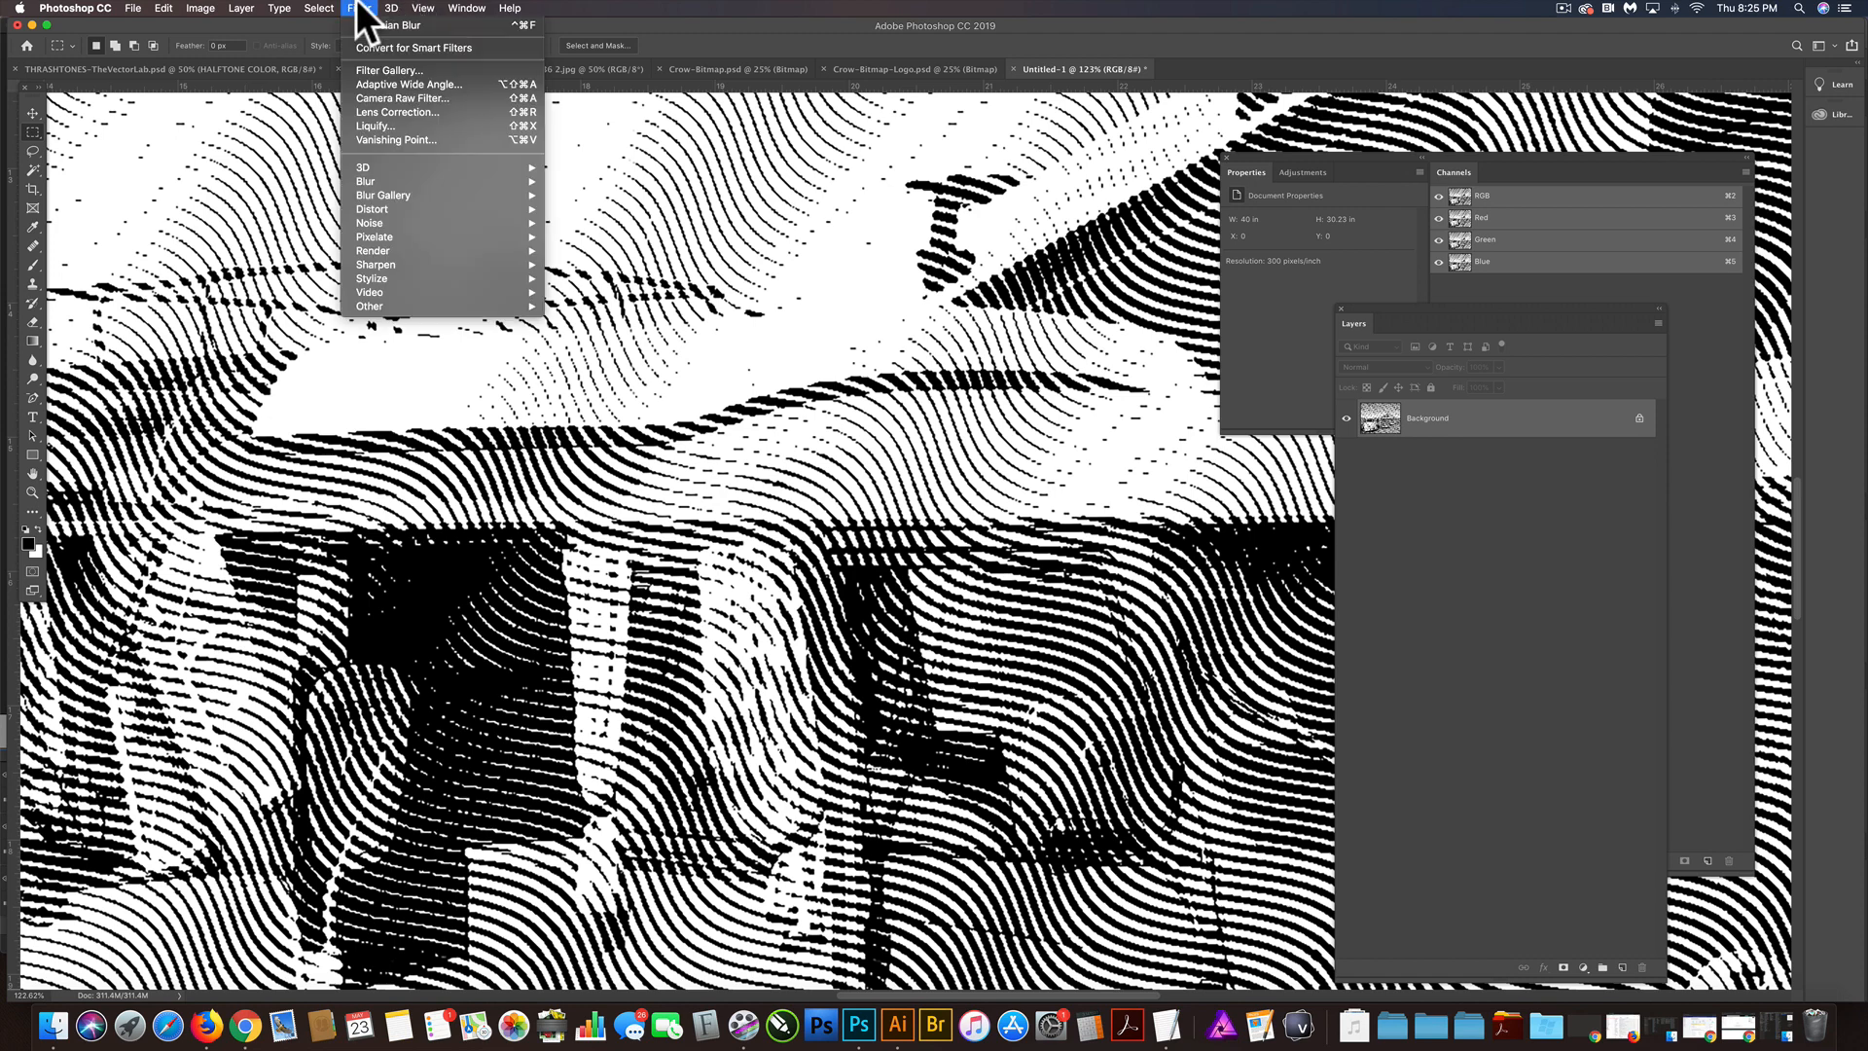
{"action": "mouse_move", "coordinate": [387, 195]}
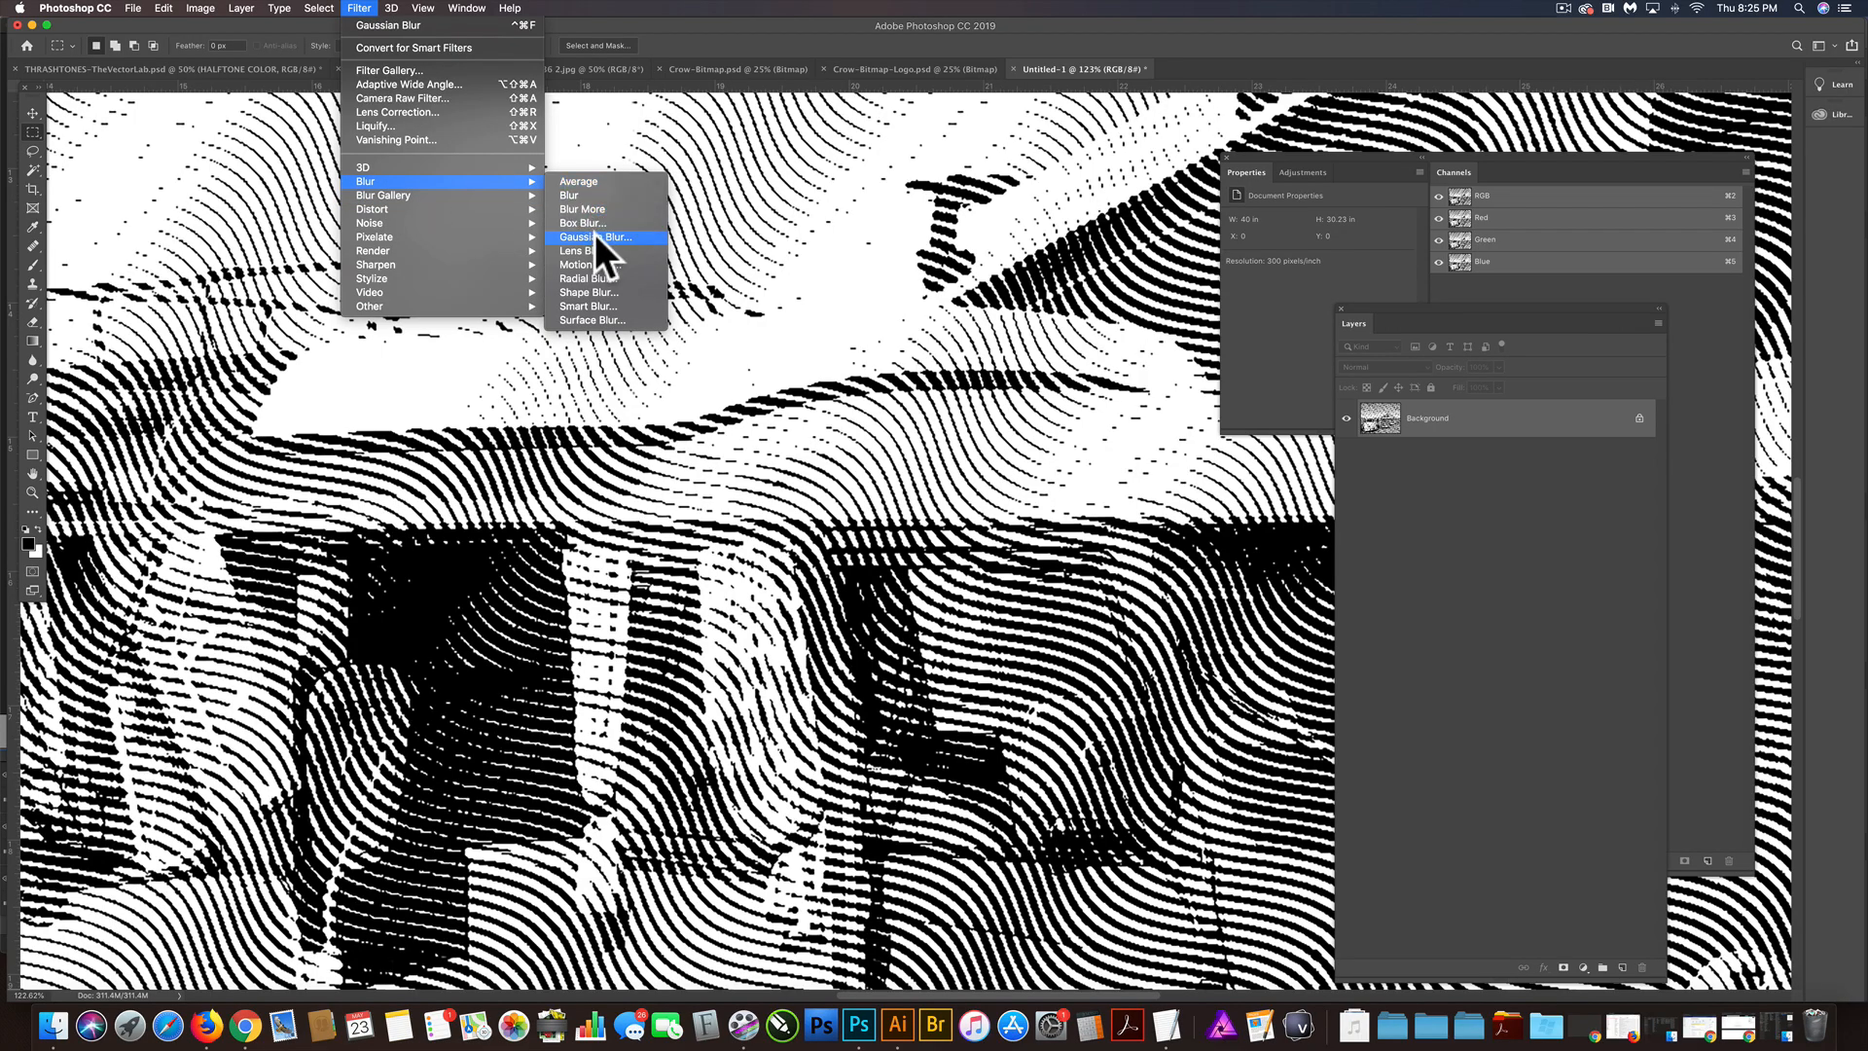
{"action": "left_click", "coordinate": [595, 237]}
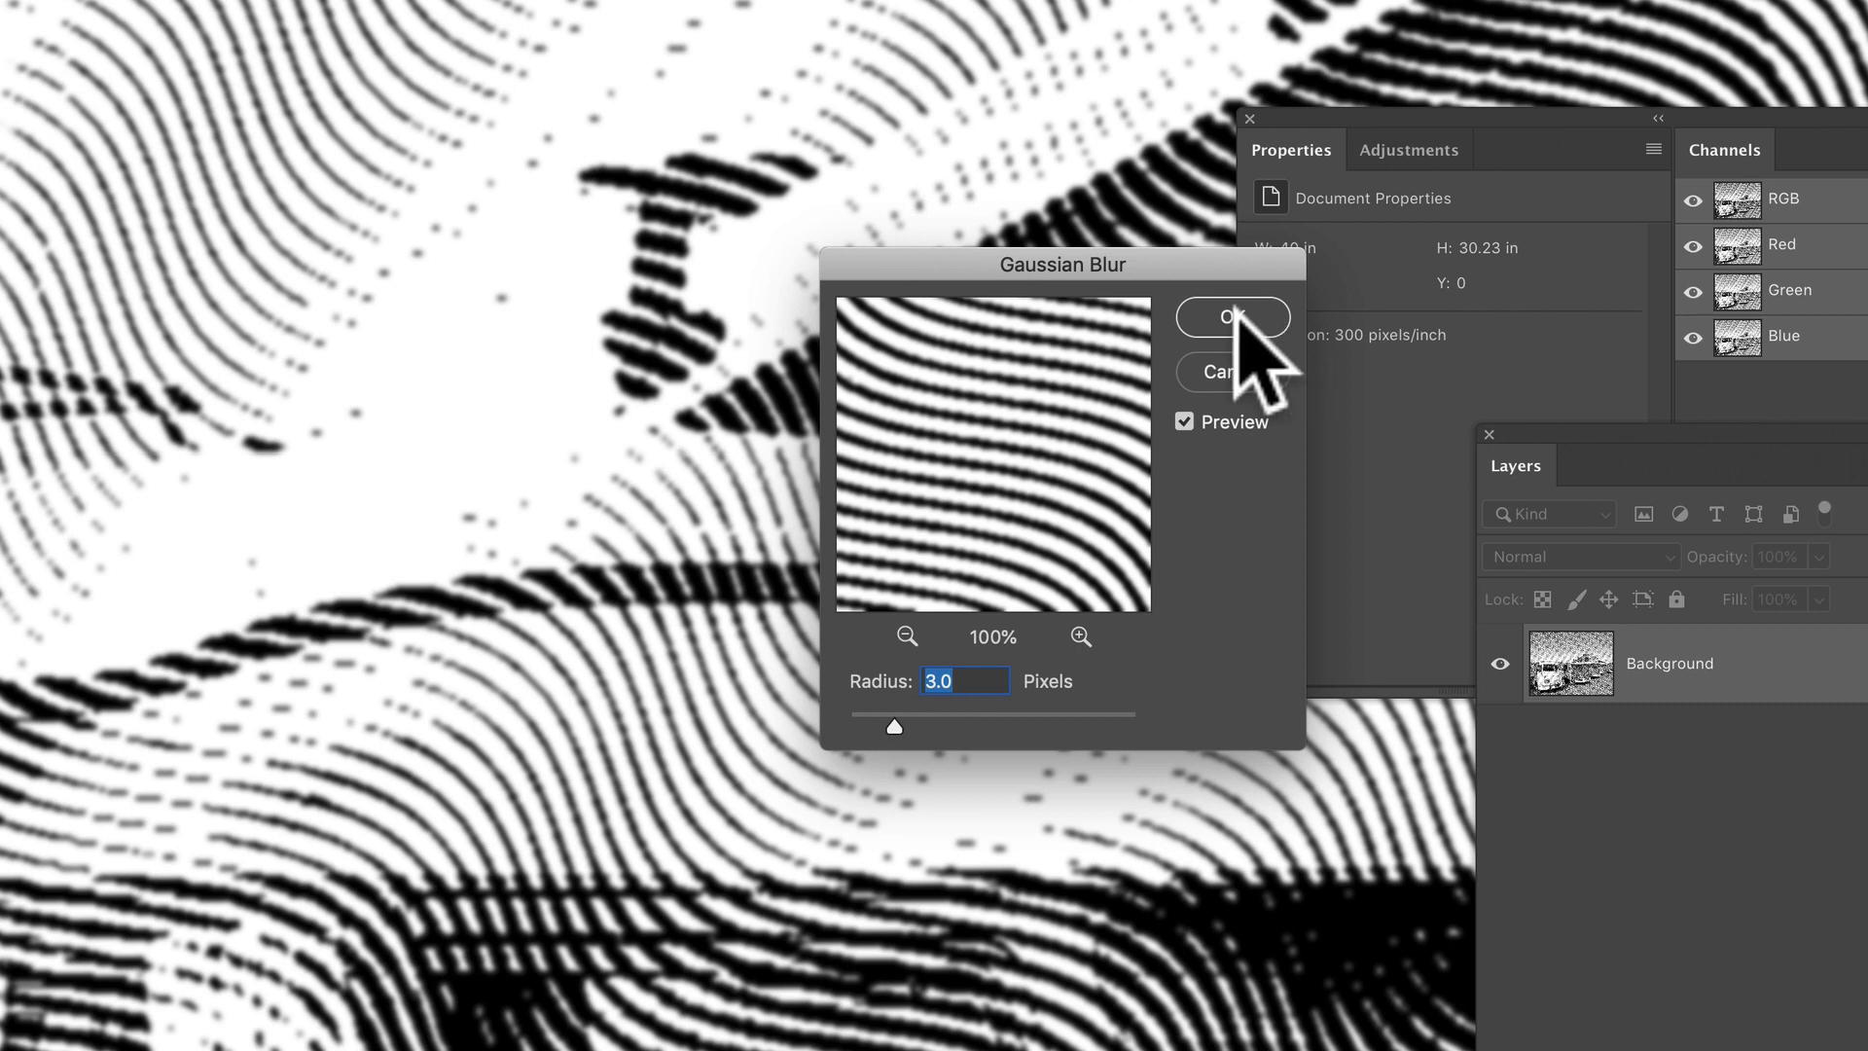
{"action": "left_click", "coordinate": [1230, 317]}
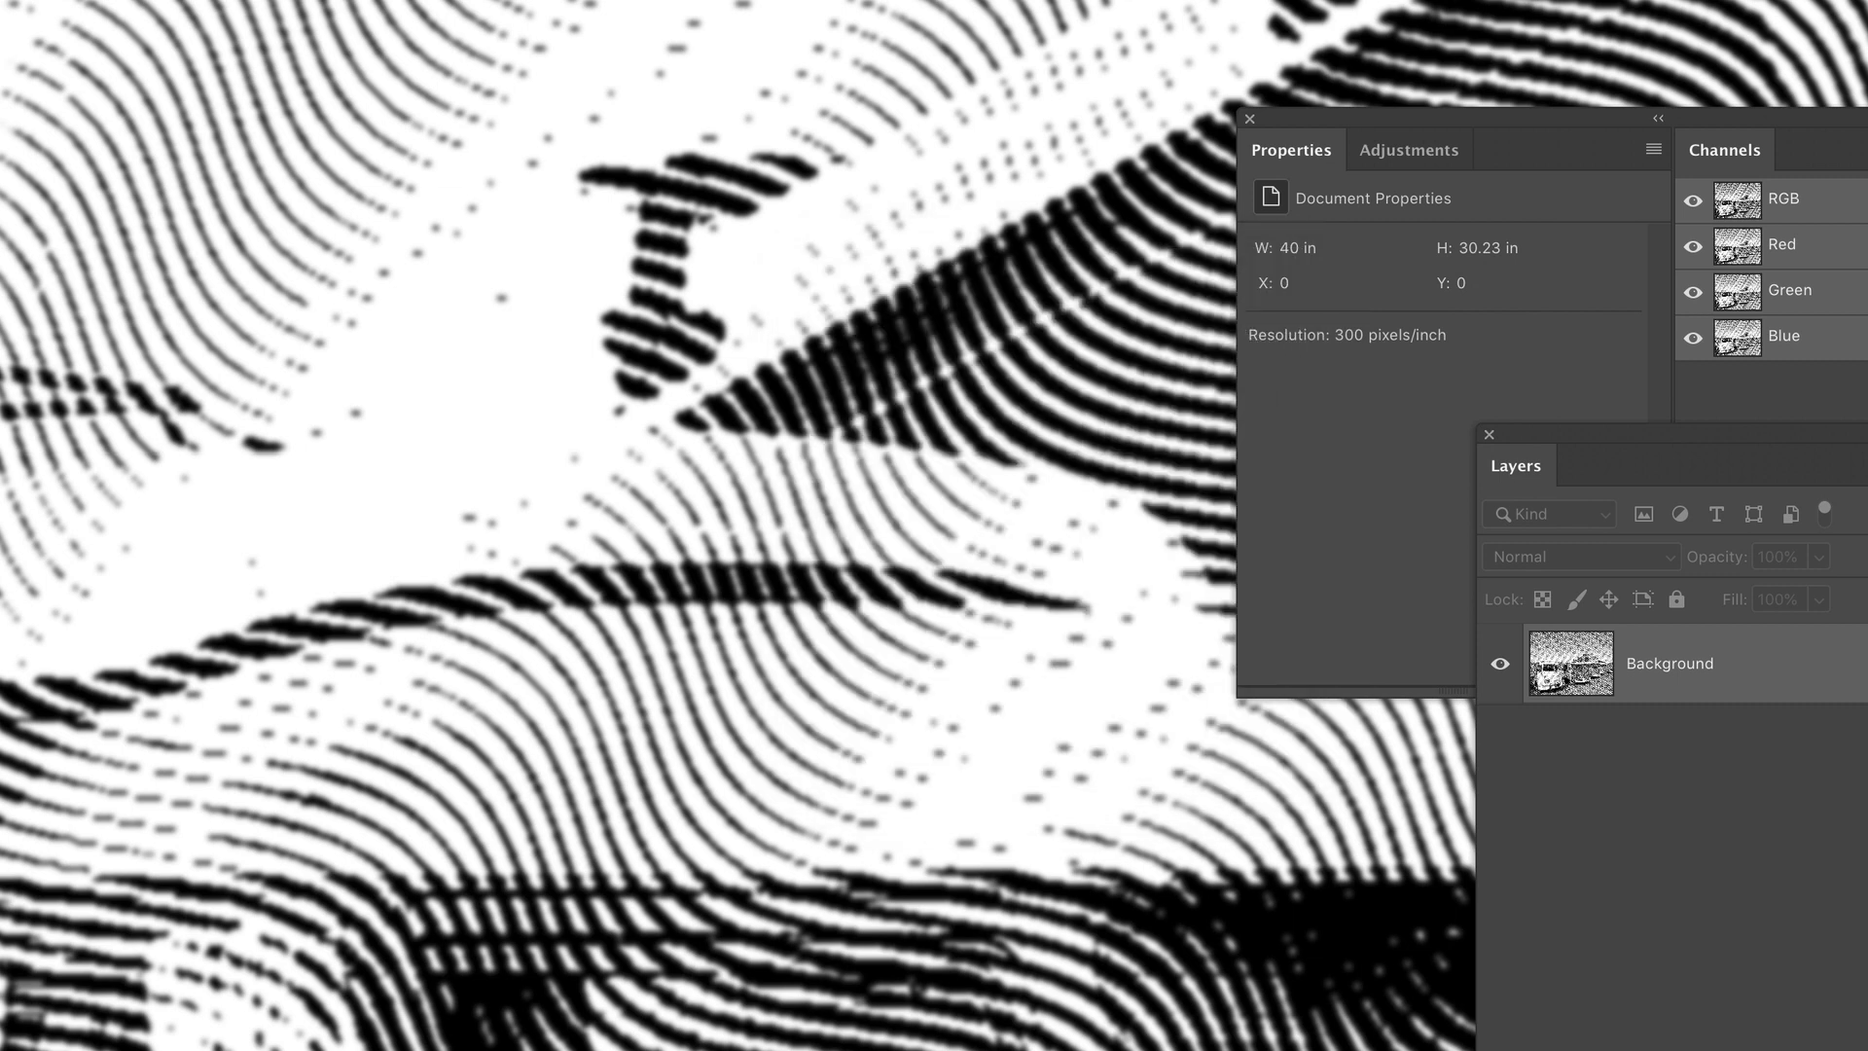
Step: Apply a Threshold adjustment to make the blurred lines pure black and white
{"action": "left_click", "coordinate": [200, 8]}
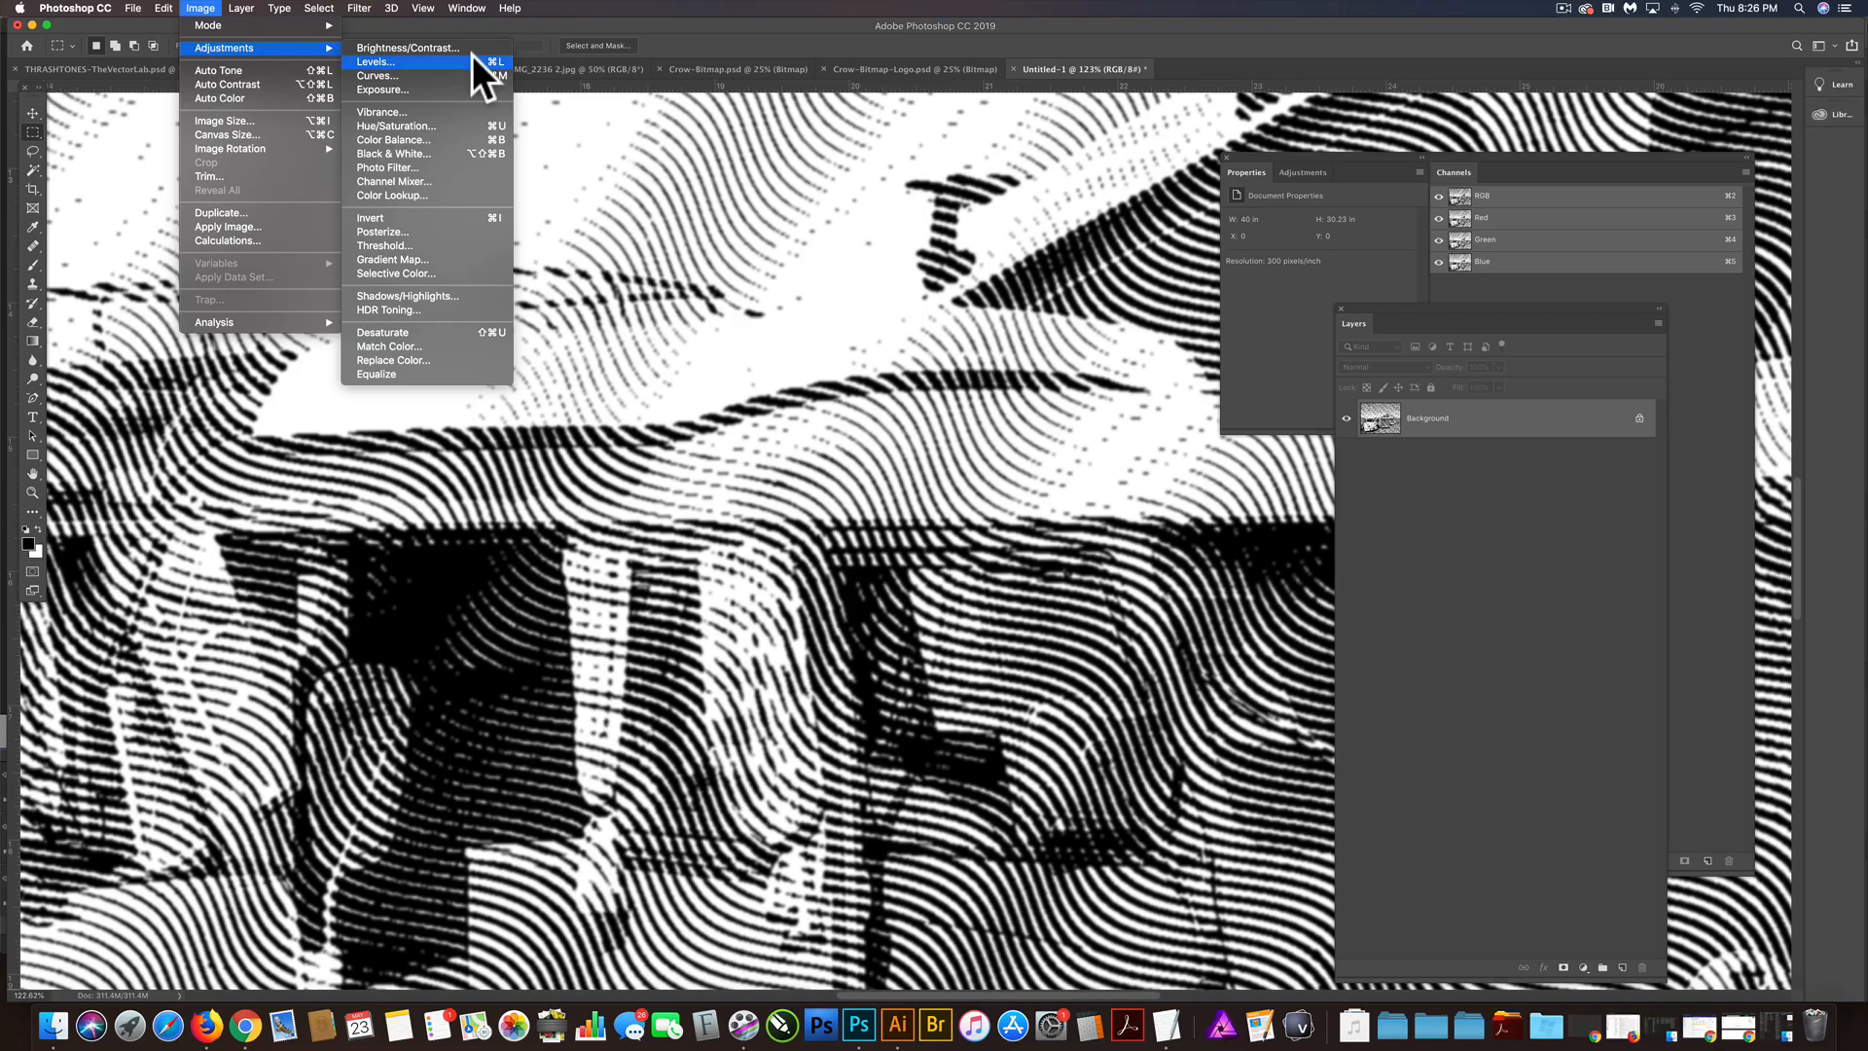
{"action": "left_click", "coordinate": [383, 245]}
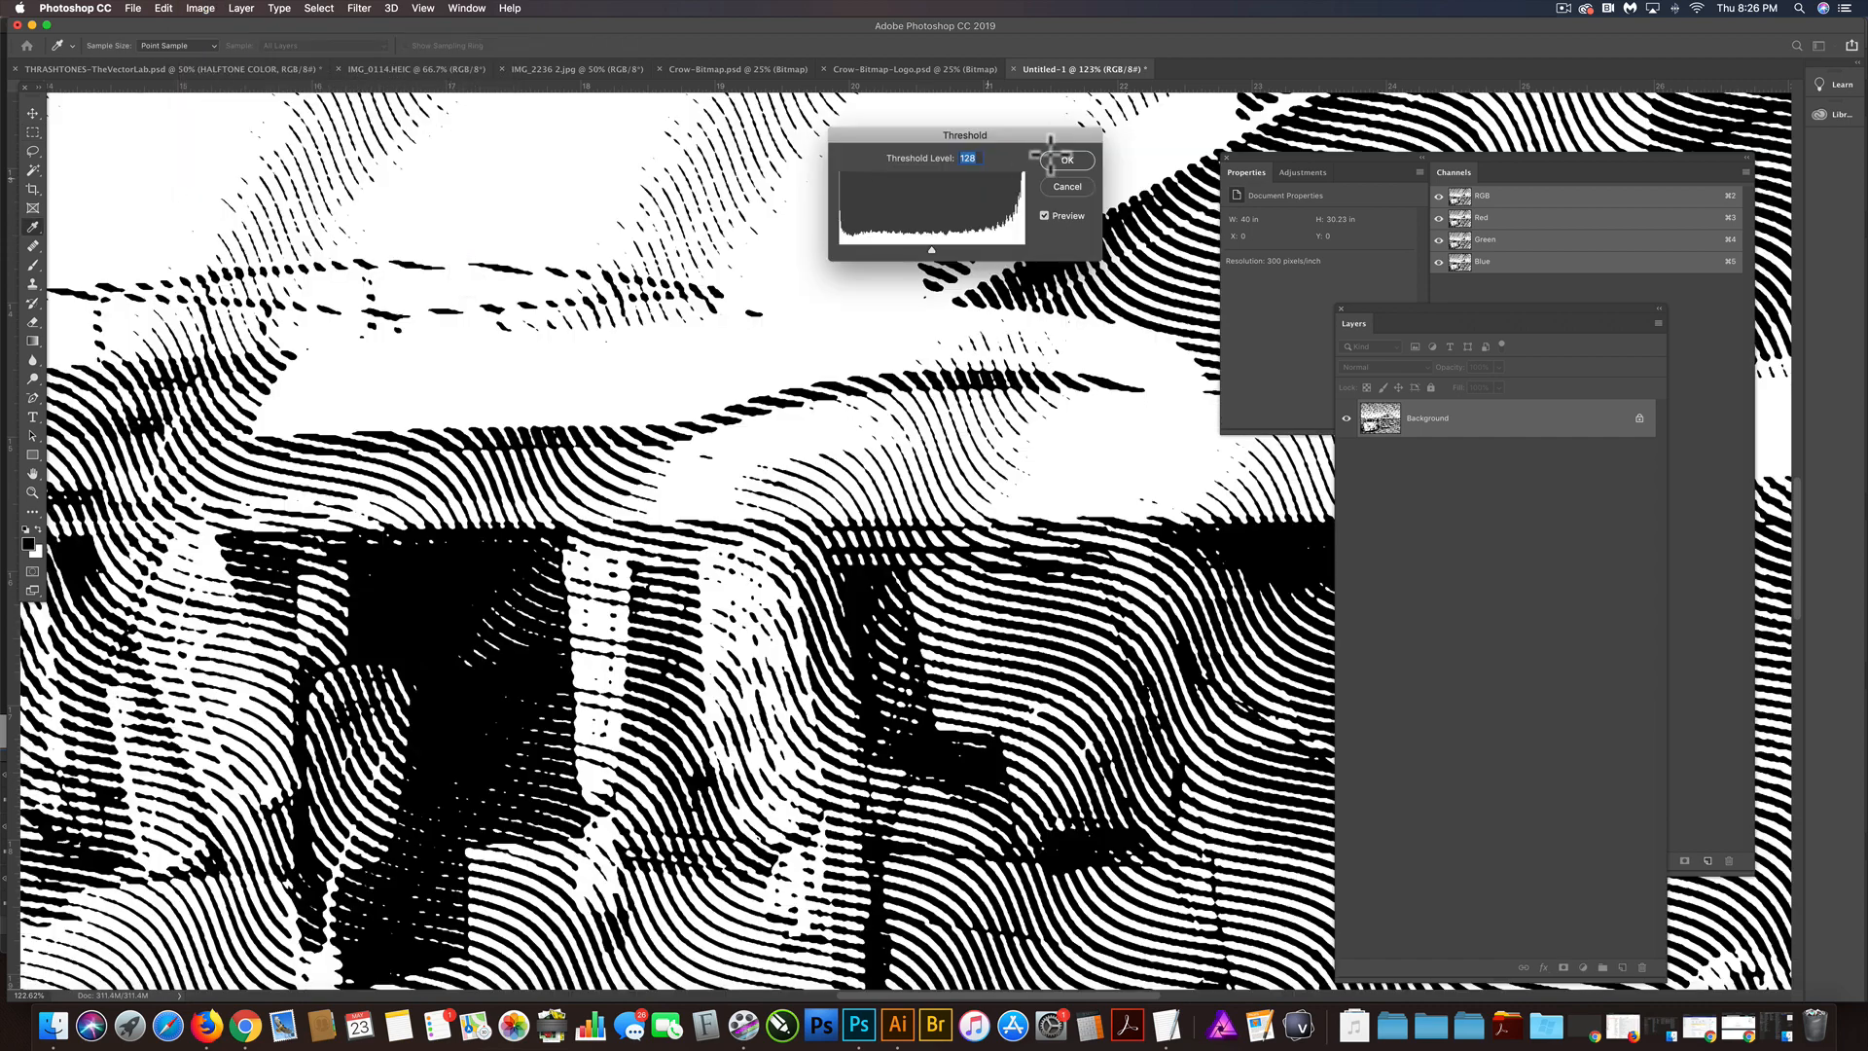
{"action": "left_click", "coordinate": [1066, 159]}
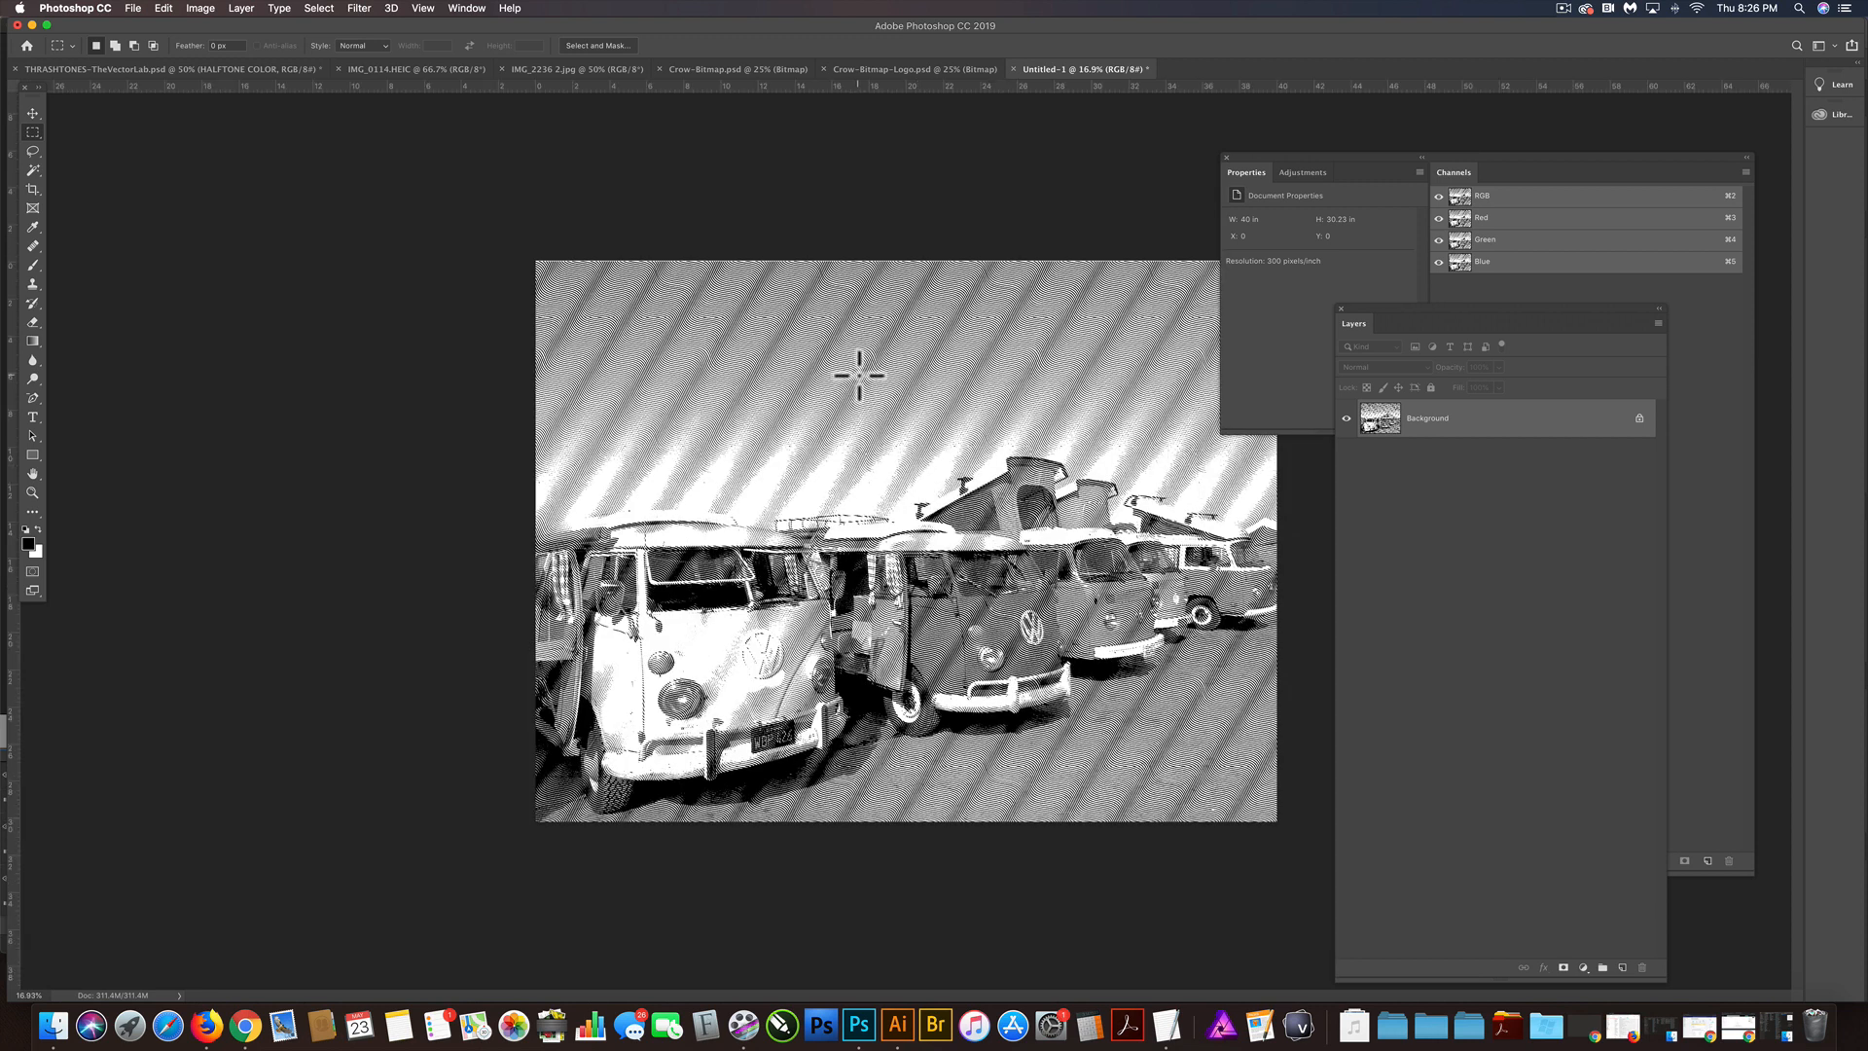
Step: Convert to Grayscale discarding color, then to 300 ppi Bitmap at 50% Threshold, and begin saving
{"action": "left_click", "coordinate": [201, 8]}
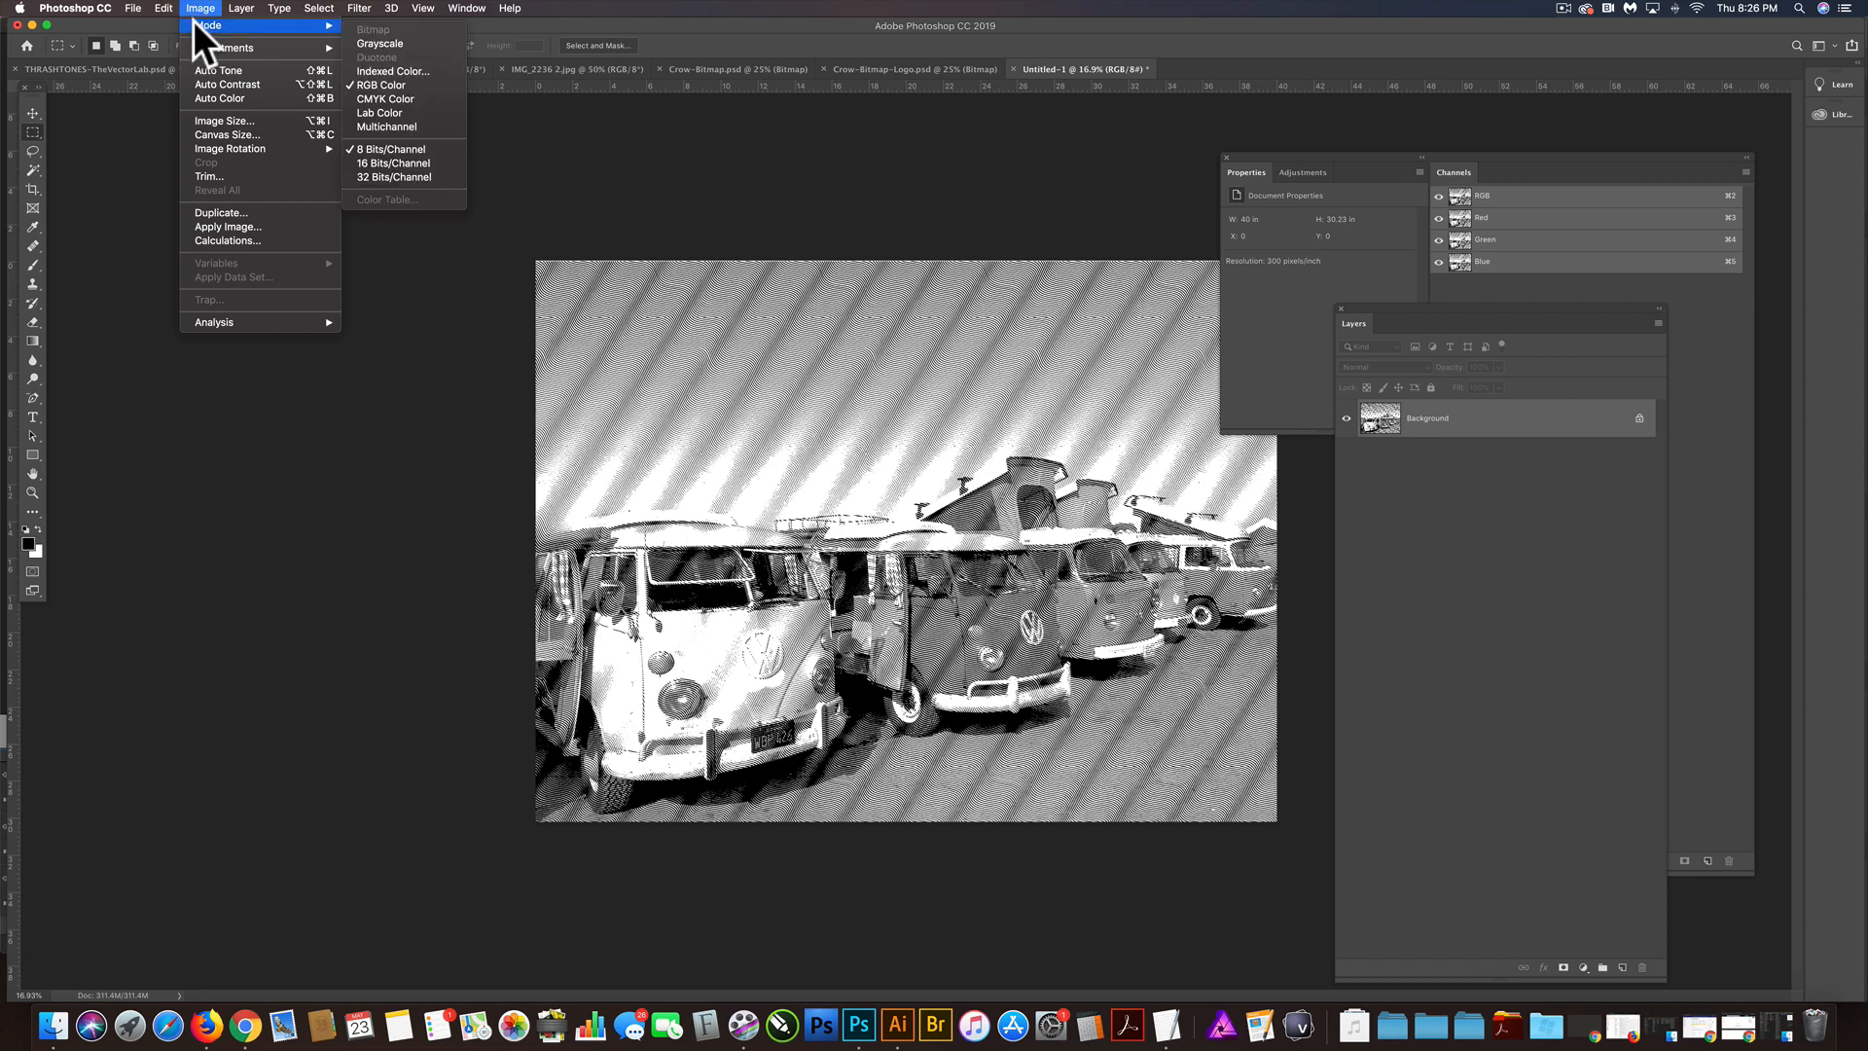
{"action": "mouse_move", "coordinate": [381, 45]}
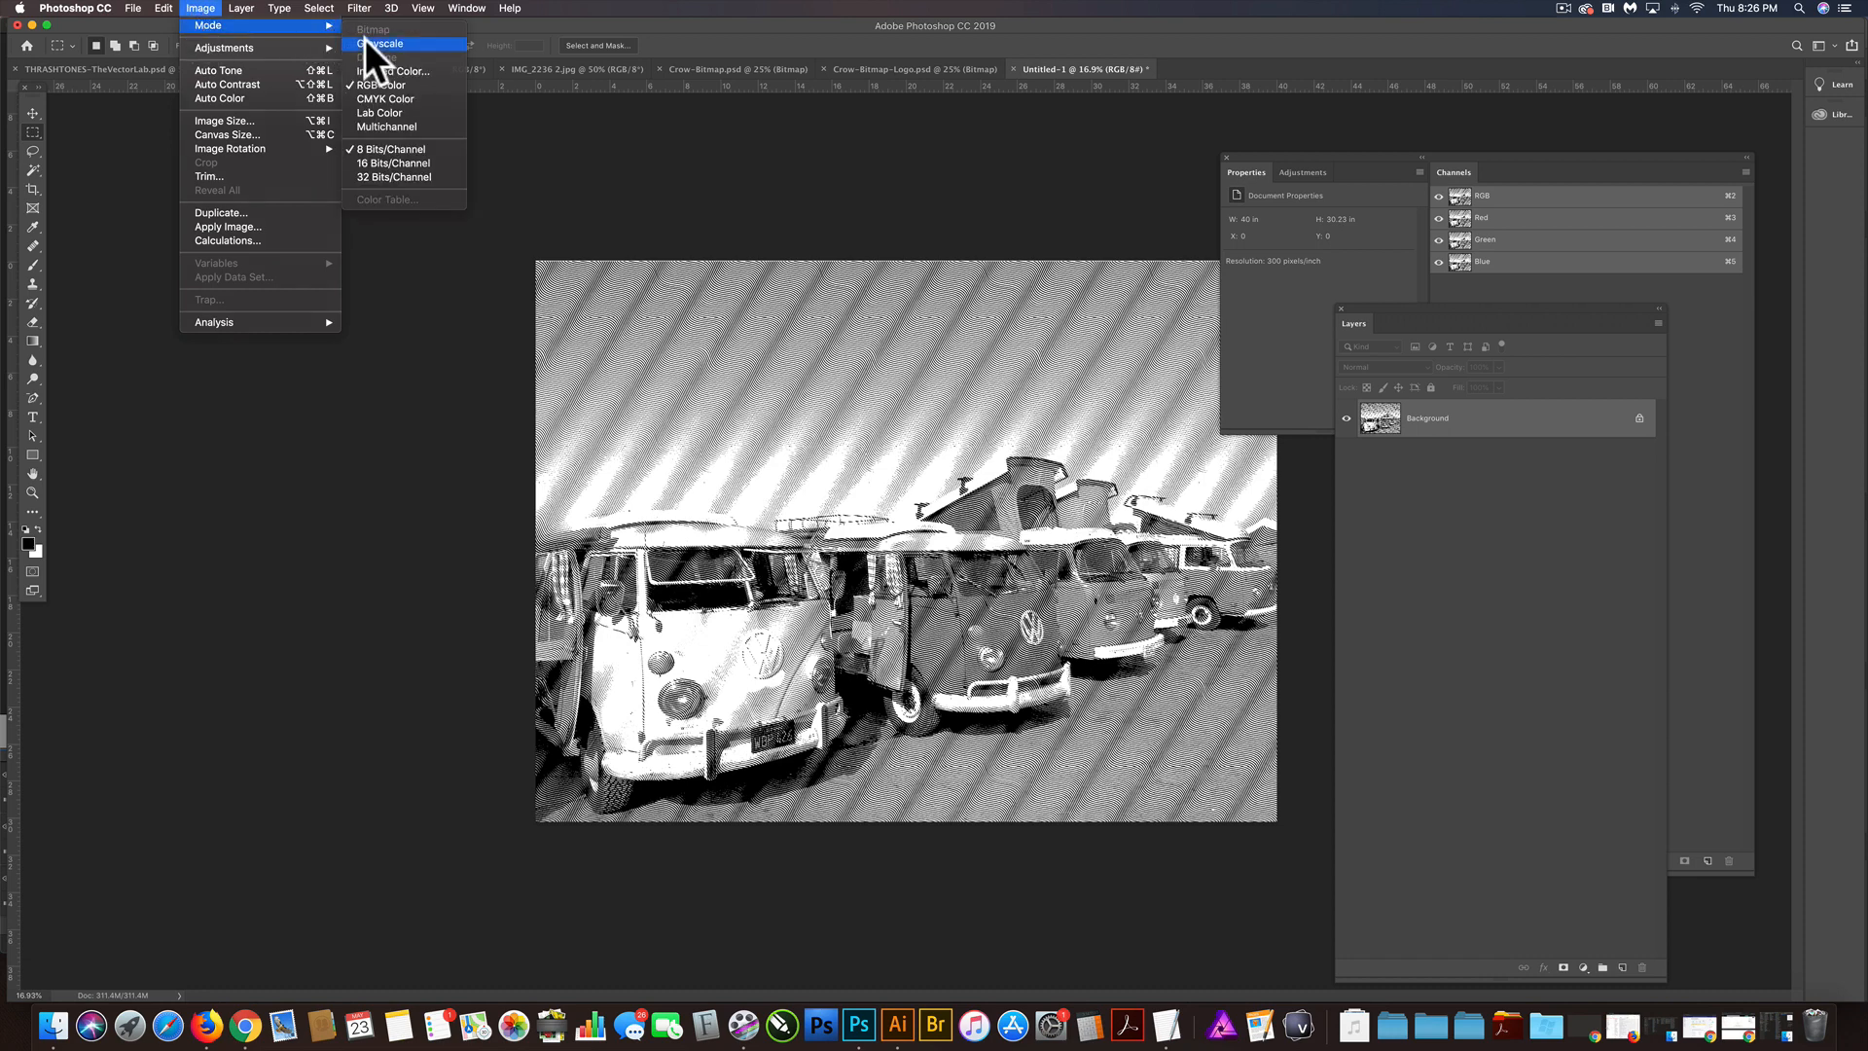
{"action": "left_click", "coordinate": [382, 45]}
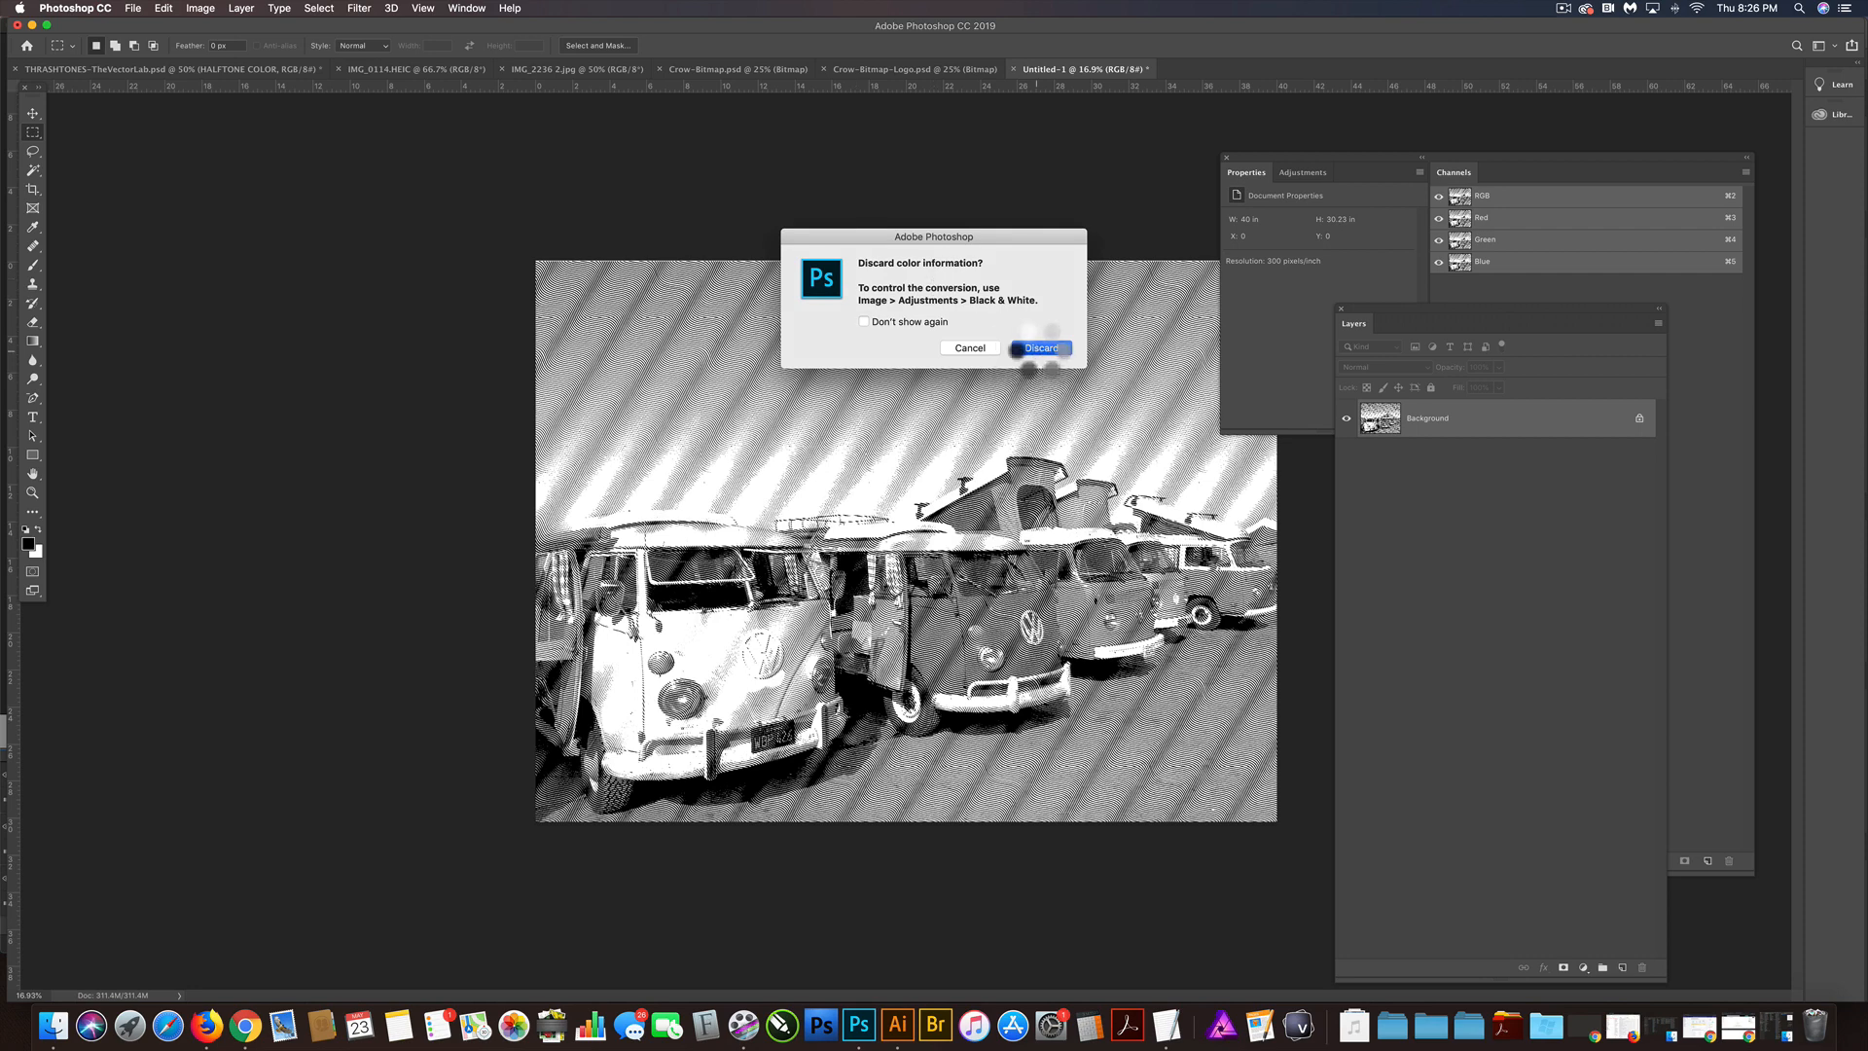
{"action": "left_click", "coordinate": [1039, 348]}
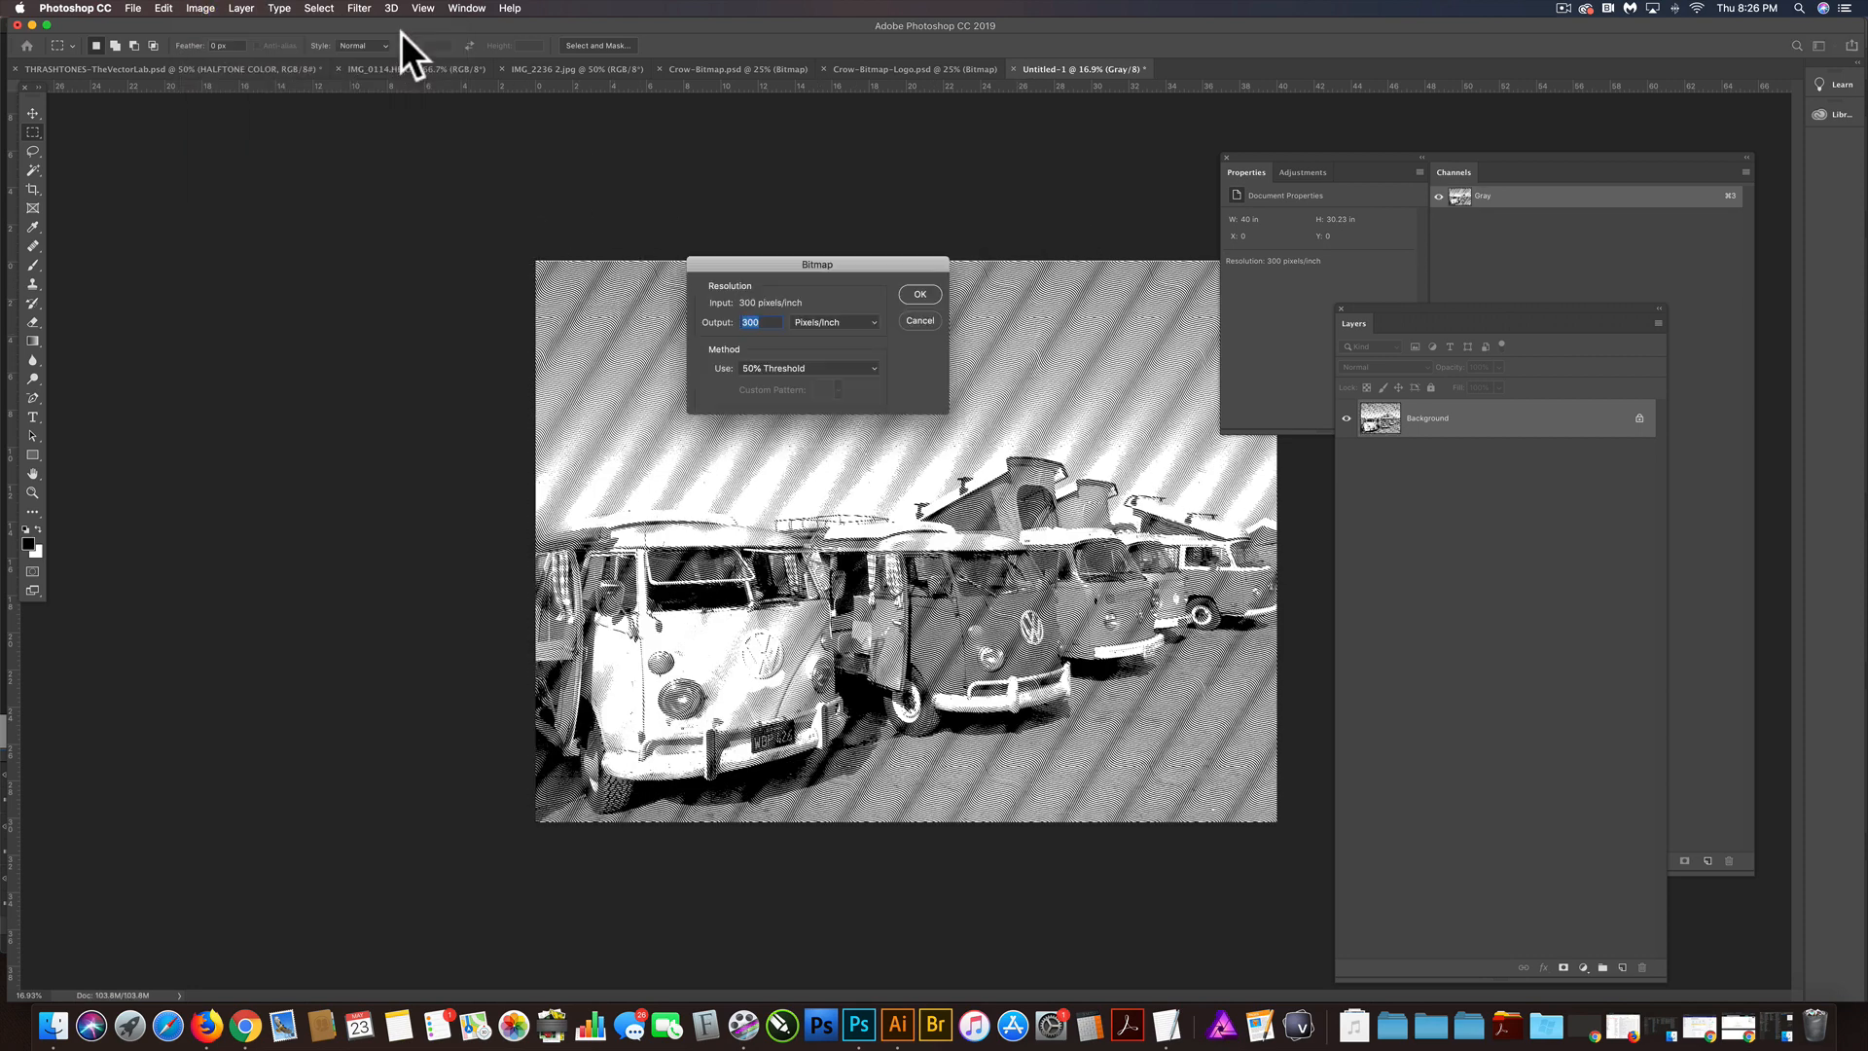
{"action": "left_click", "coordinate": [918, 293]}
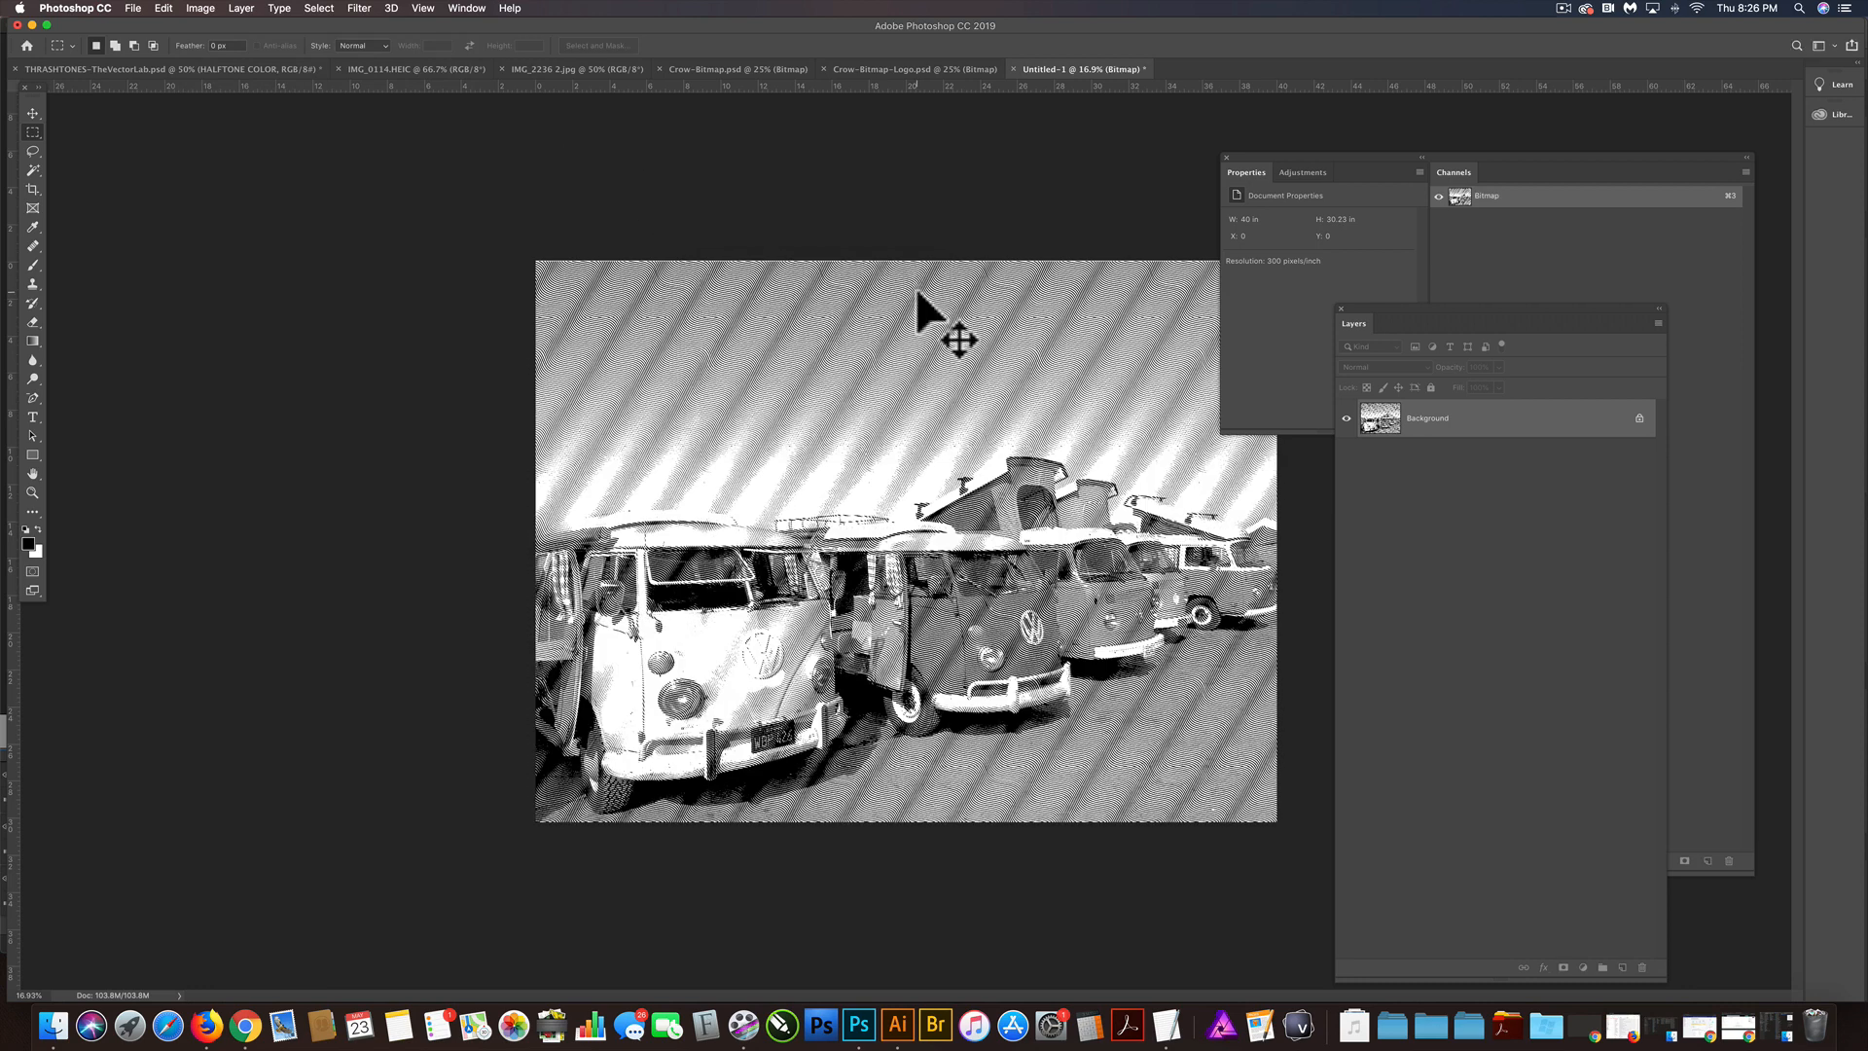
{"action": "key", "text": "cmd+s"}
{"action": "type", "text": "VW-BUS.psd"}
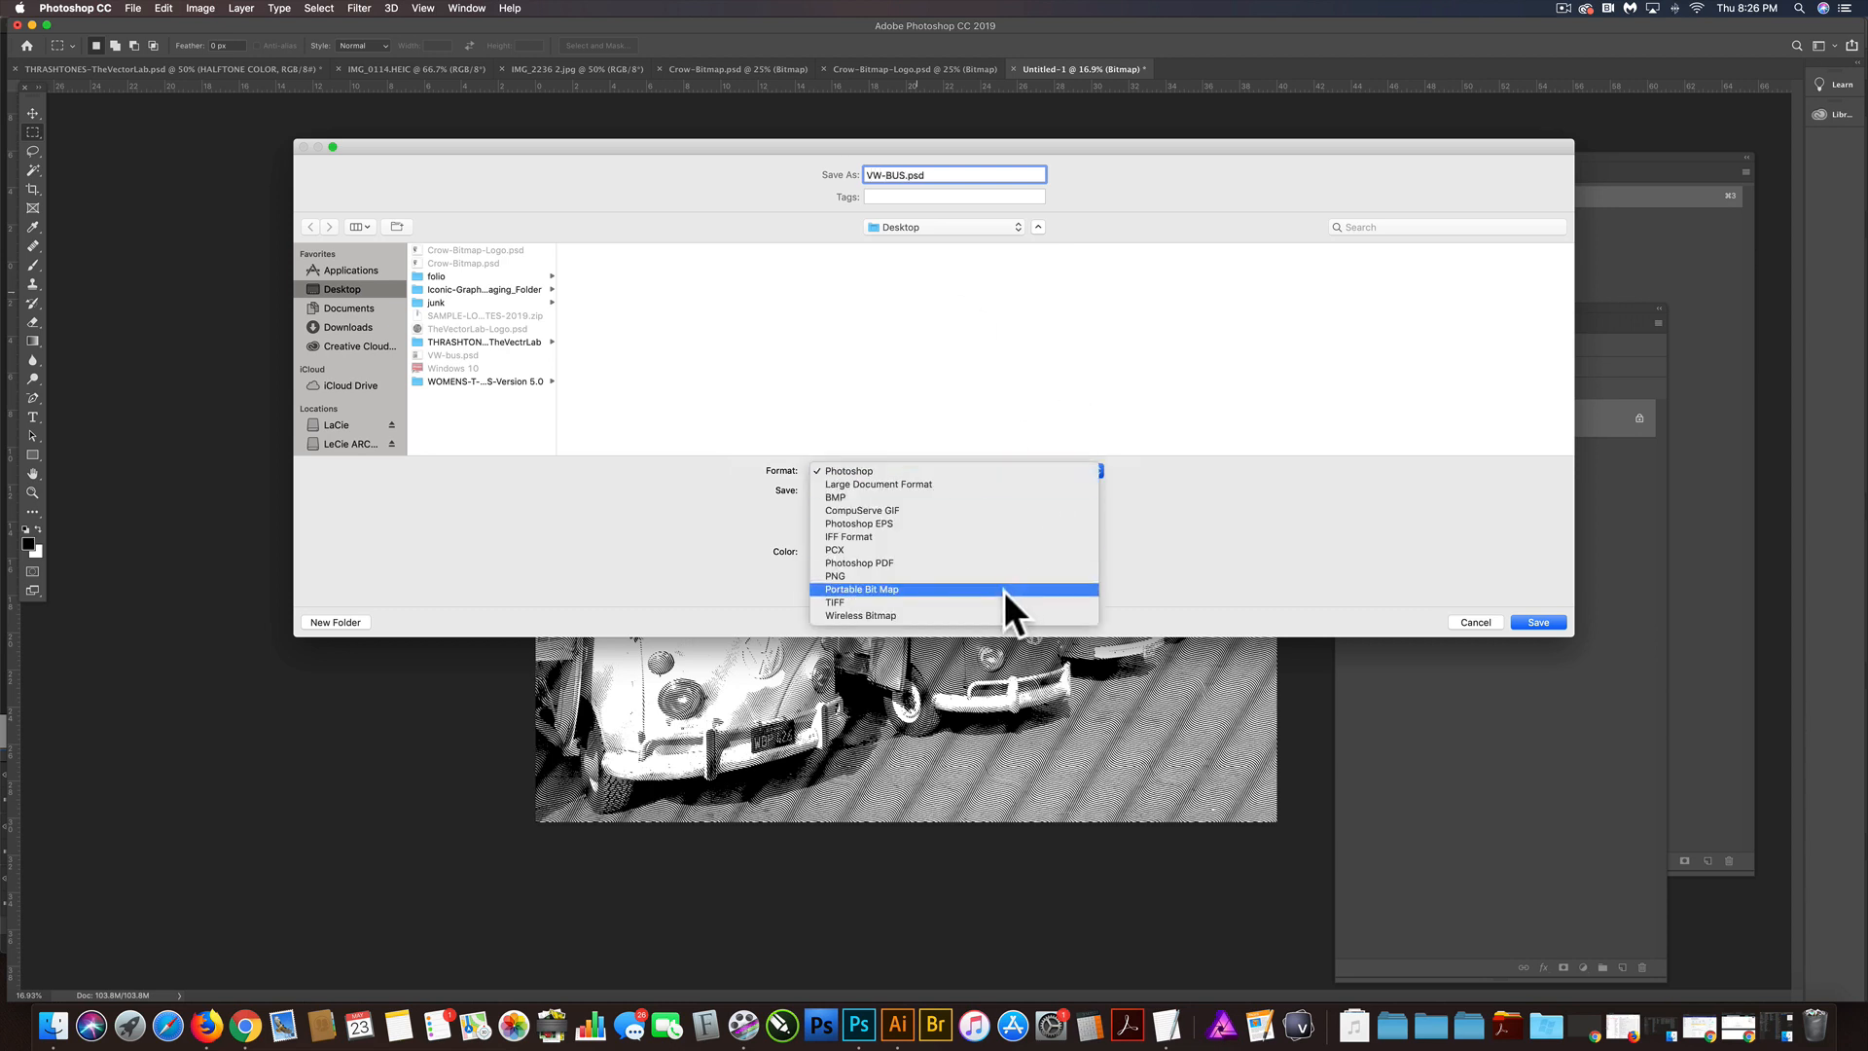
Step: Save the bitmap as VW-BUS.psd on the Desktop in Photoshop format
{"action": "left_click", "coordinate": [846, 470]}
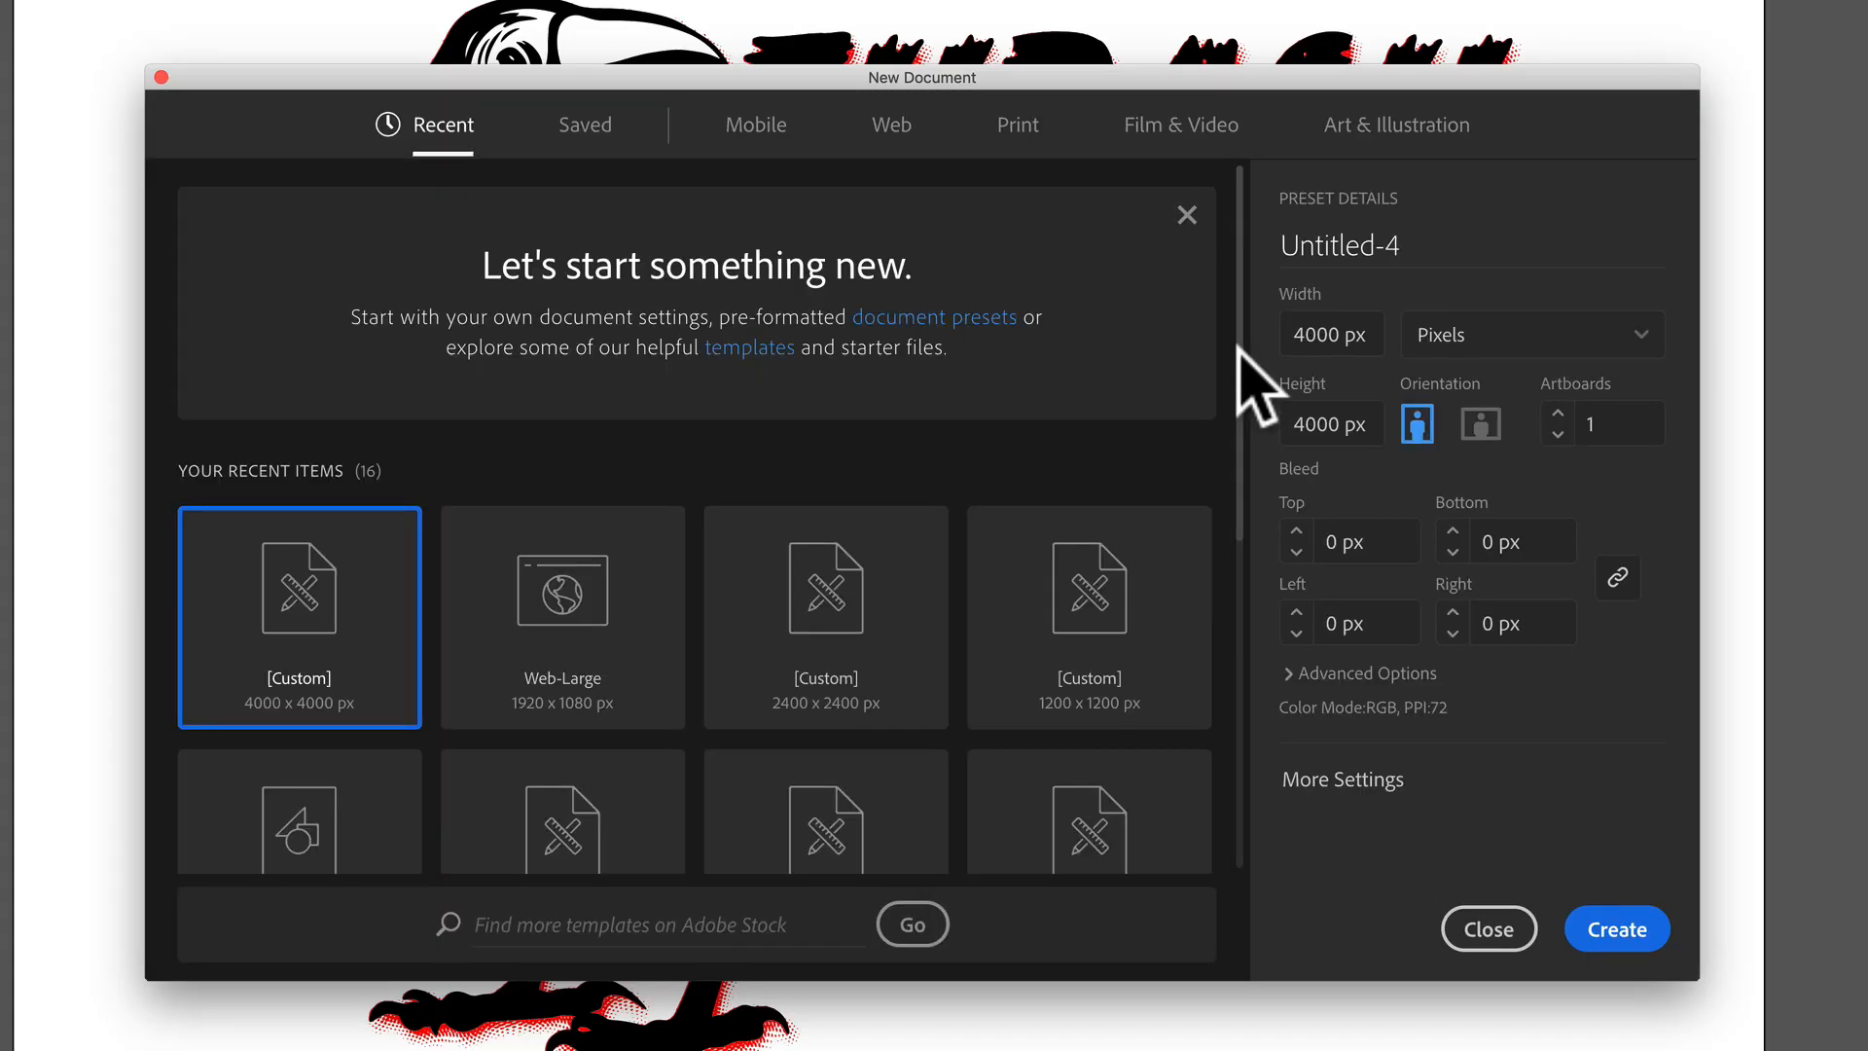
Step: Create the 4000 × 4000 px document and place VW-bus.psd from the Desktop onto the artboard
{"action": "left_click", "coordinate": [1614, 928]}
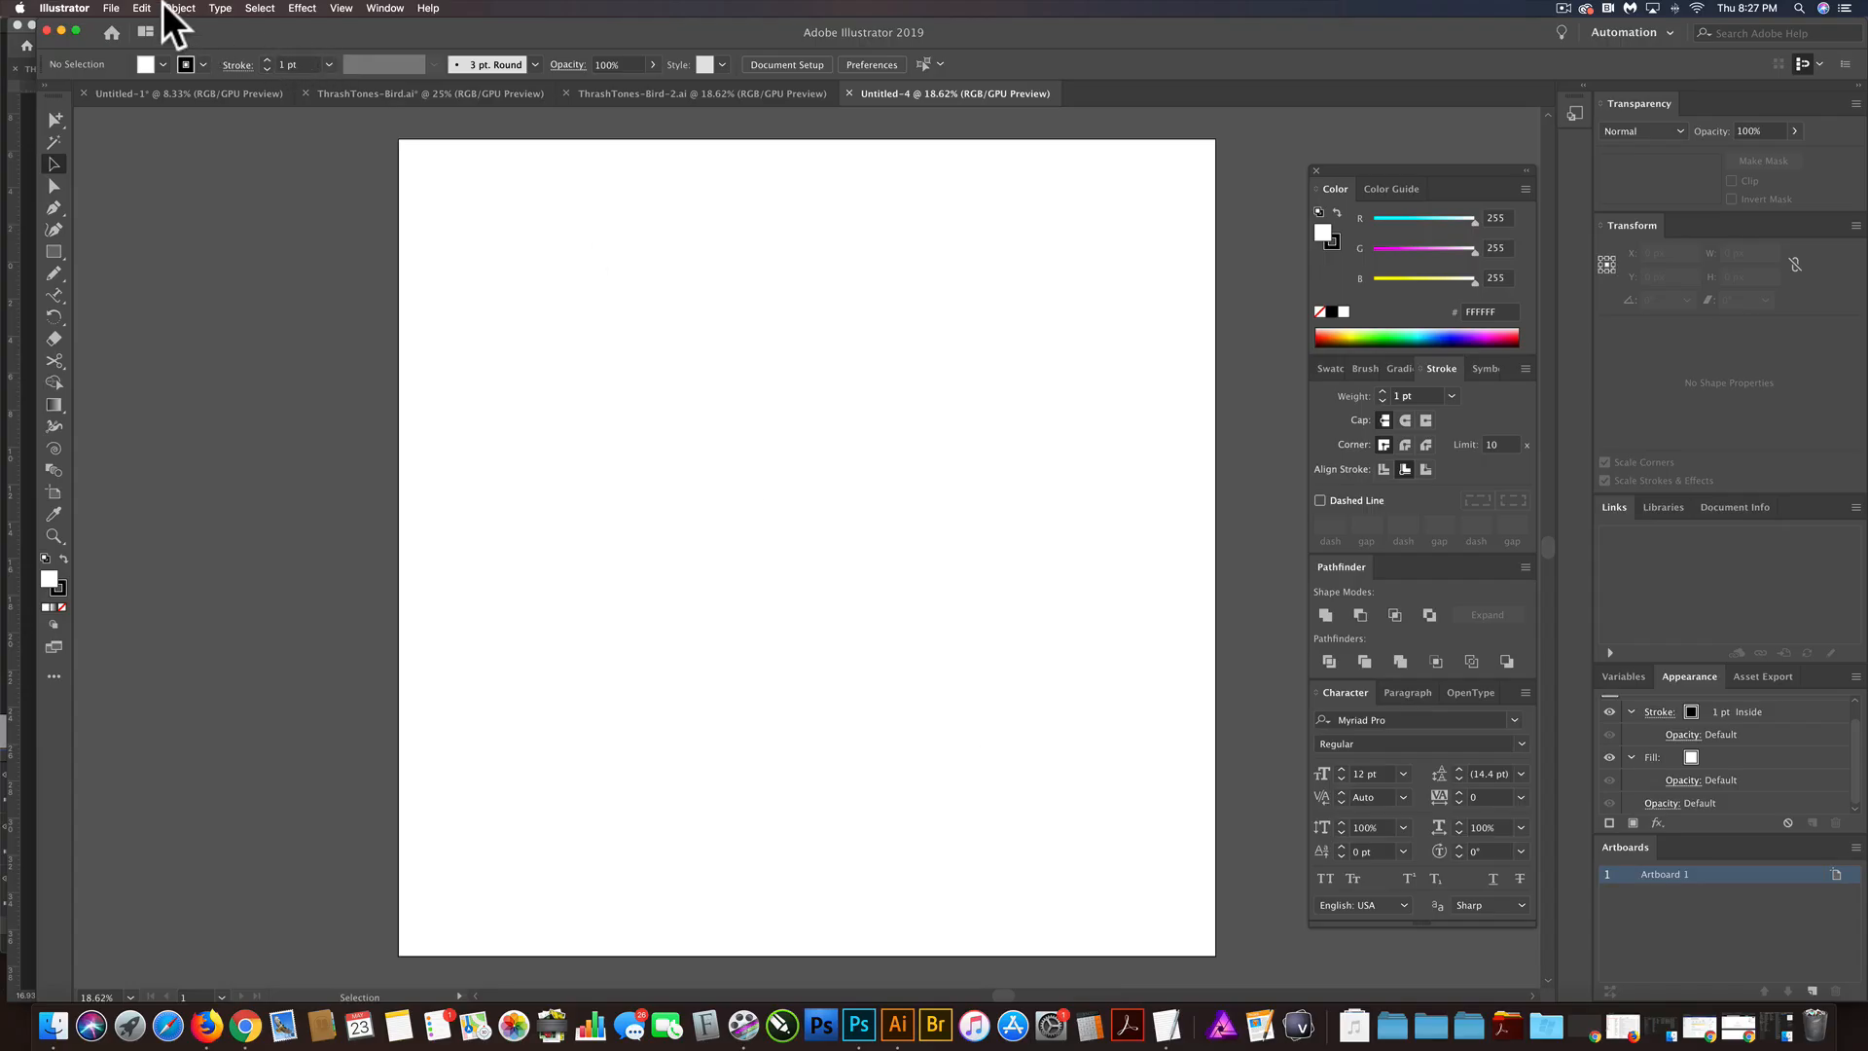
{"action": "left_click", "coordinate": [111, 8]}
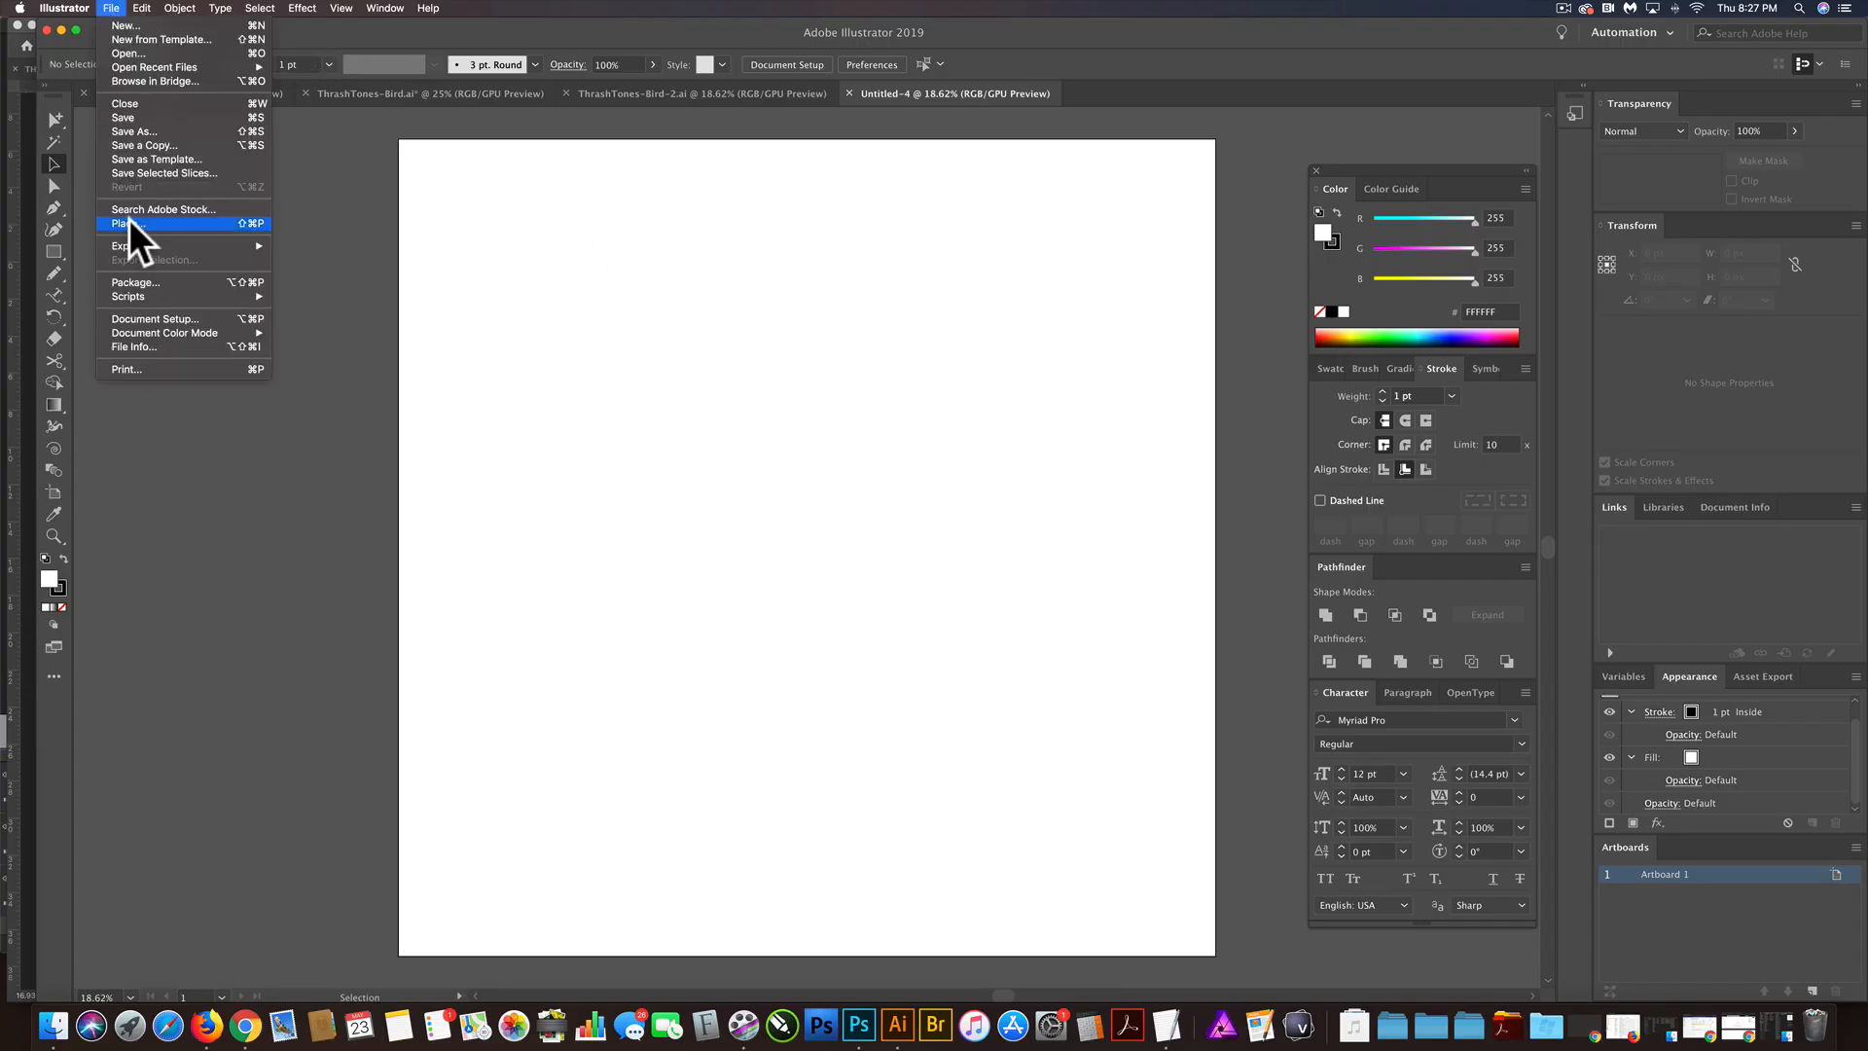
{"action": "left_click", "coordinate": [124, 224]}
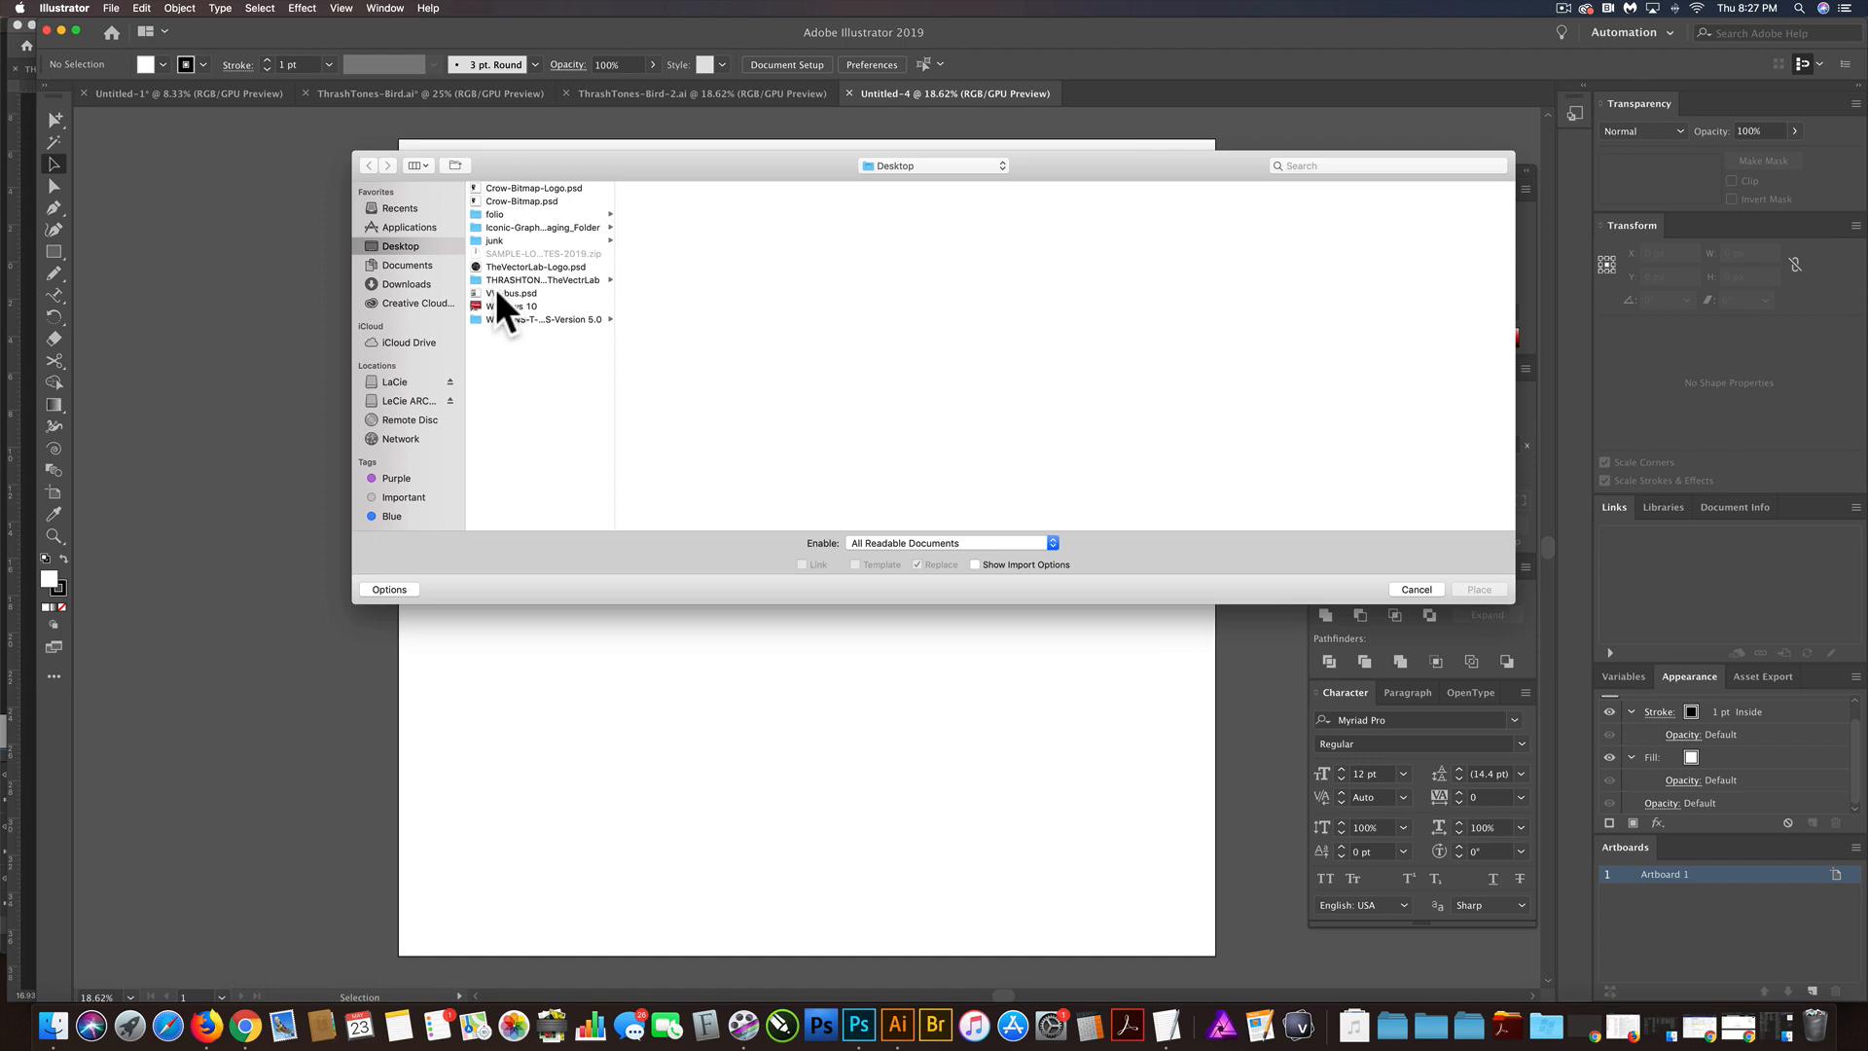
{"action": "left_click", "coordinate": [512, 293]}
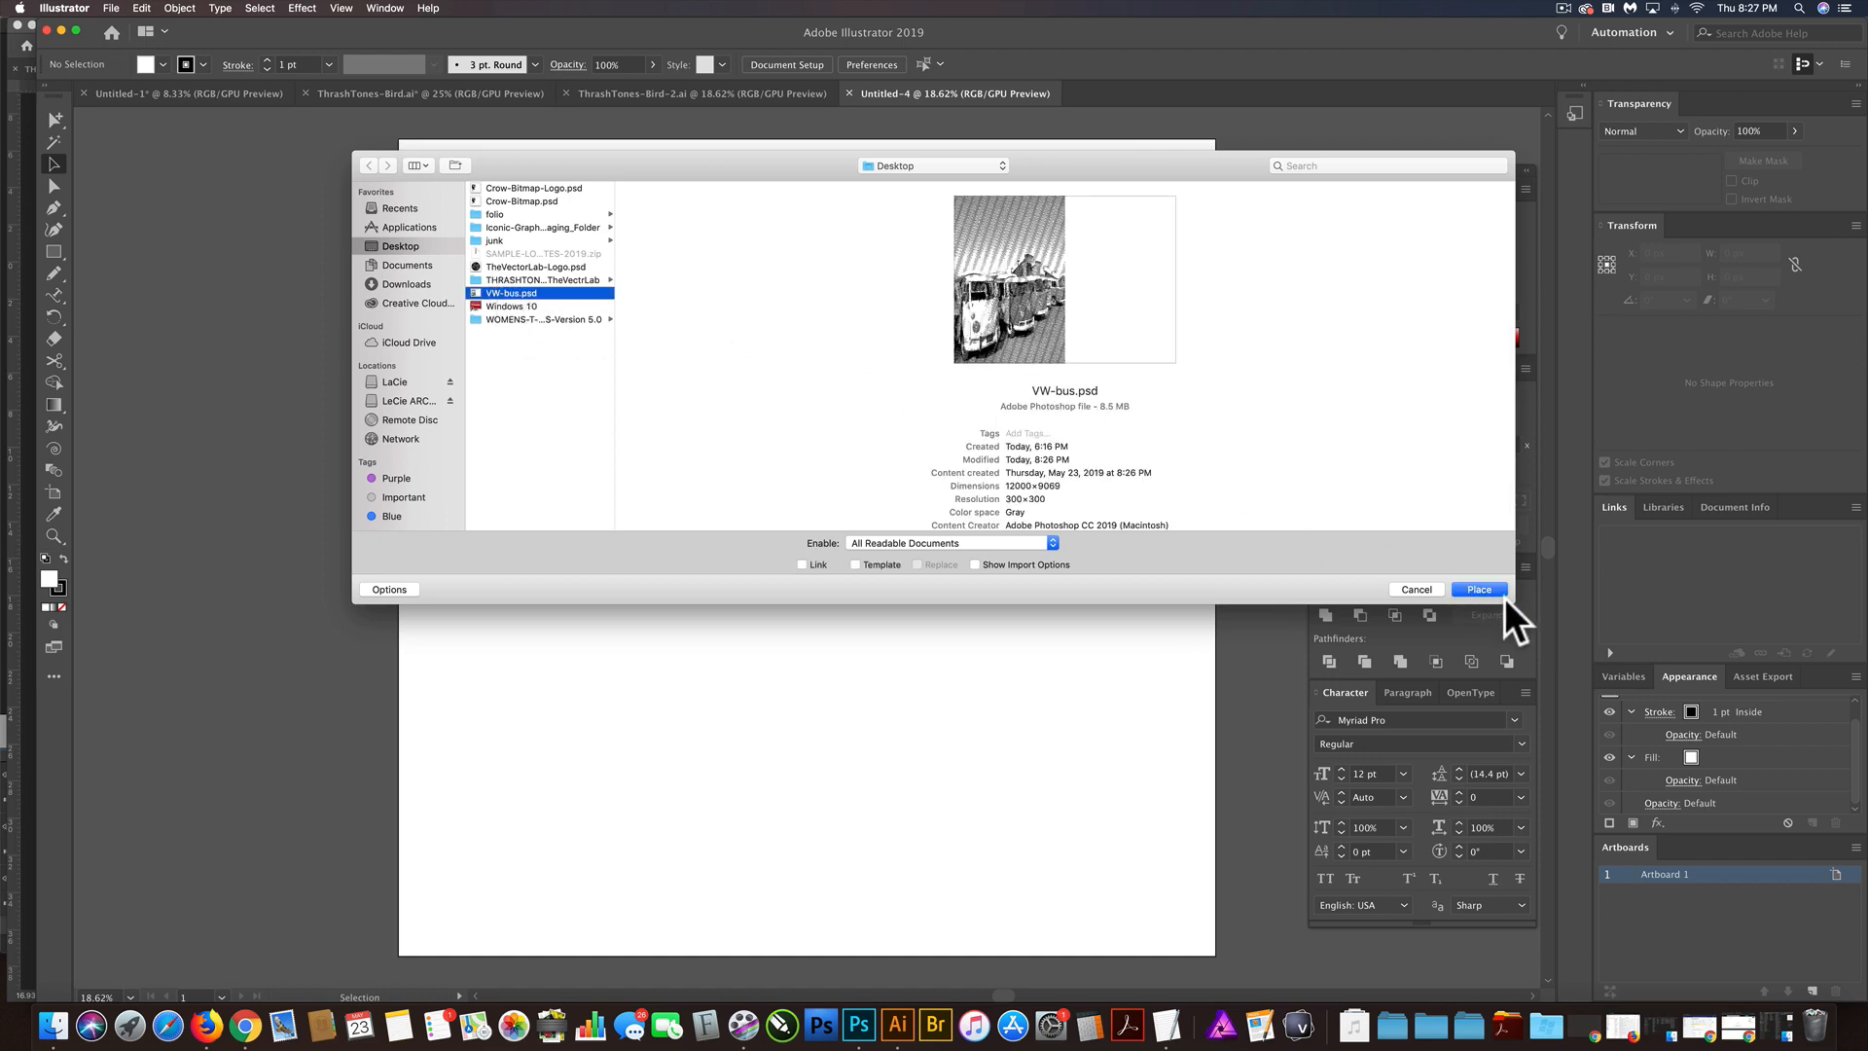
{"action": "left_click", "coordinate": [1479, 587]}
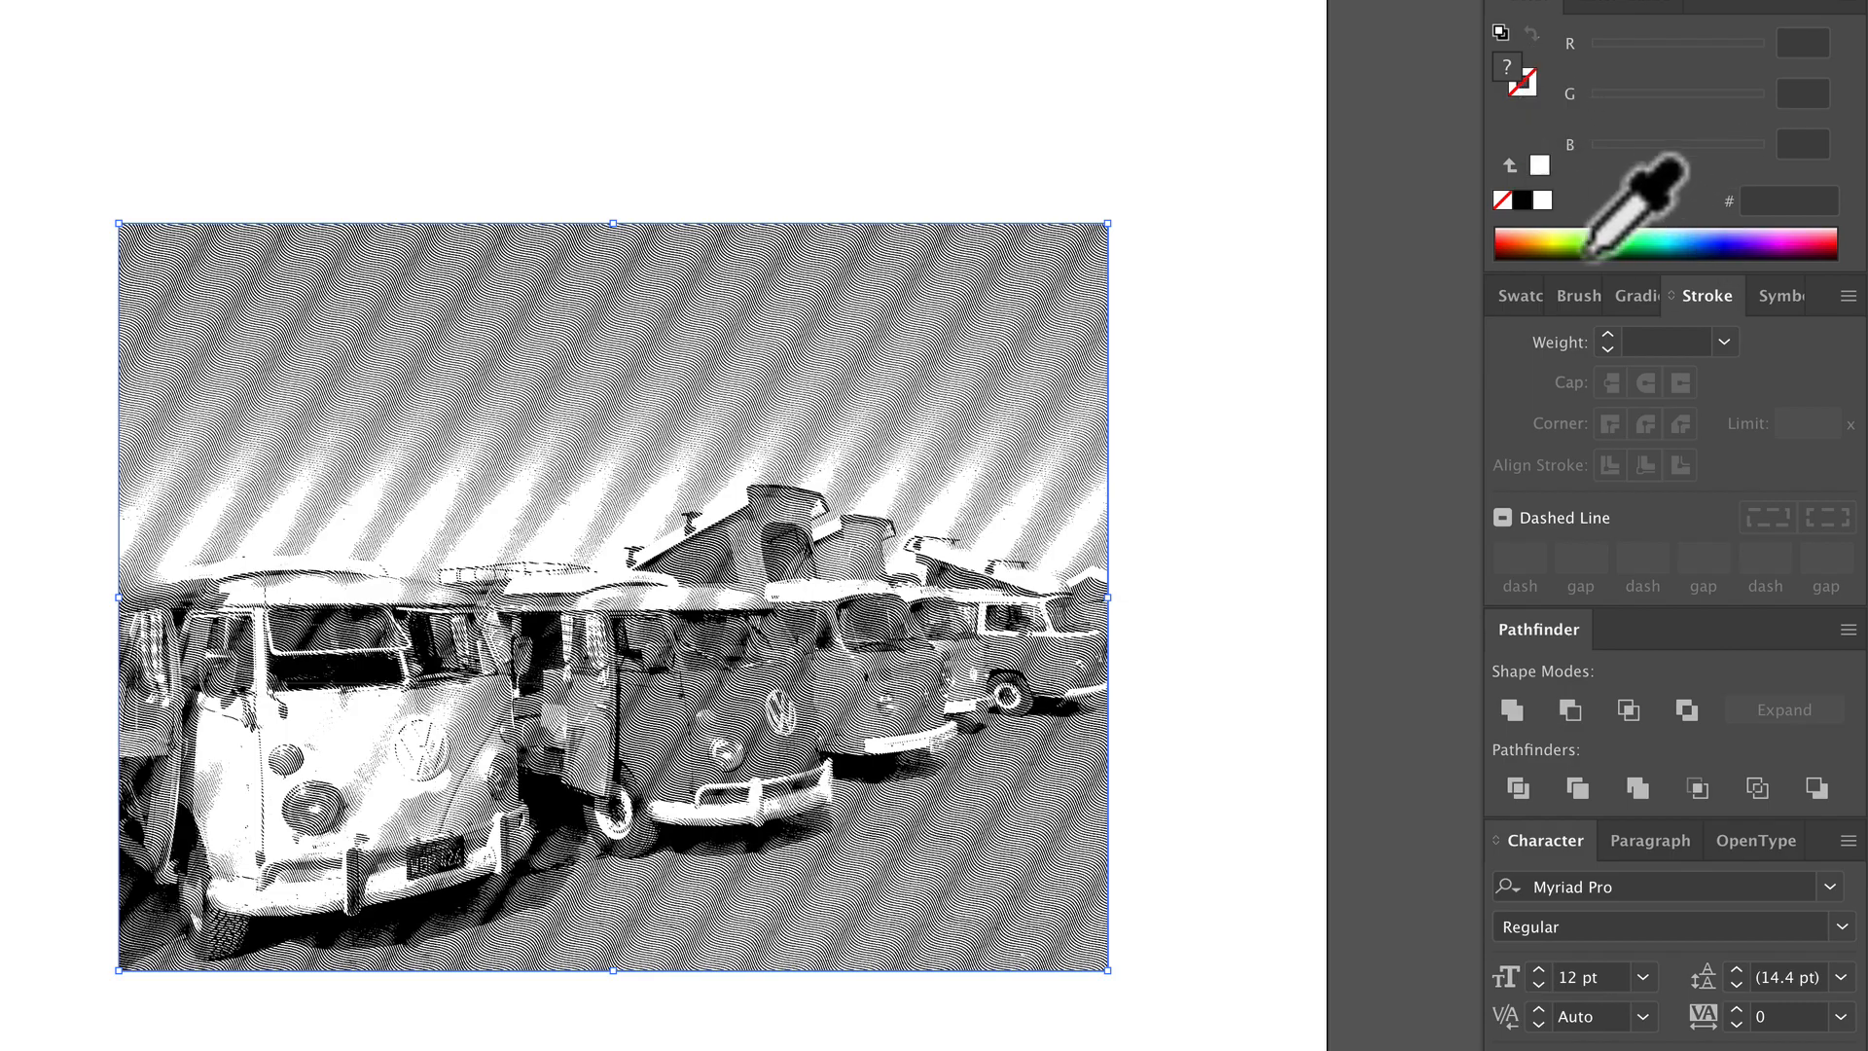
Step: Fill the selected bus halftone with orange #FF7B00 from the Color panel spectrum
{"action": "left_click", "coordinate": [1537, 245]}
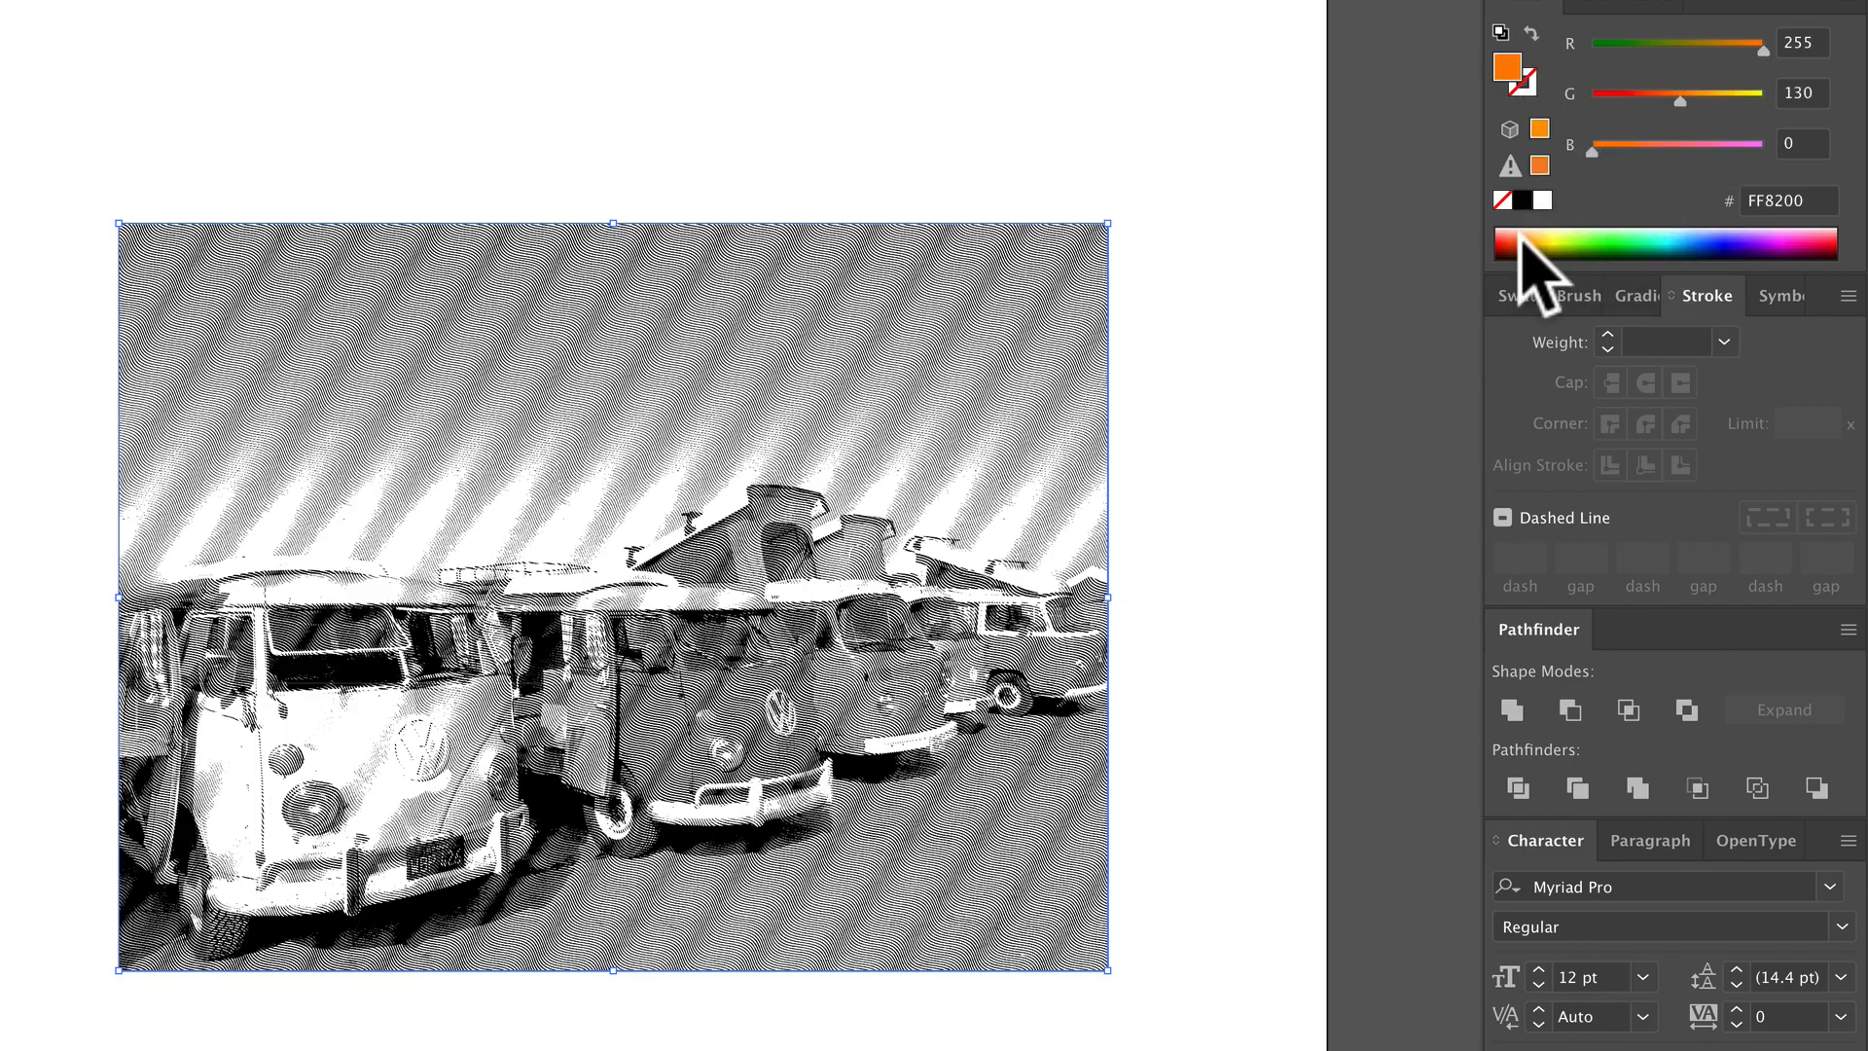
{"action": "left_click", "coordinate": [1542, 245]}
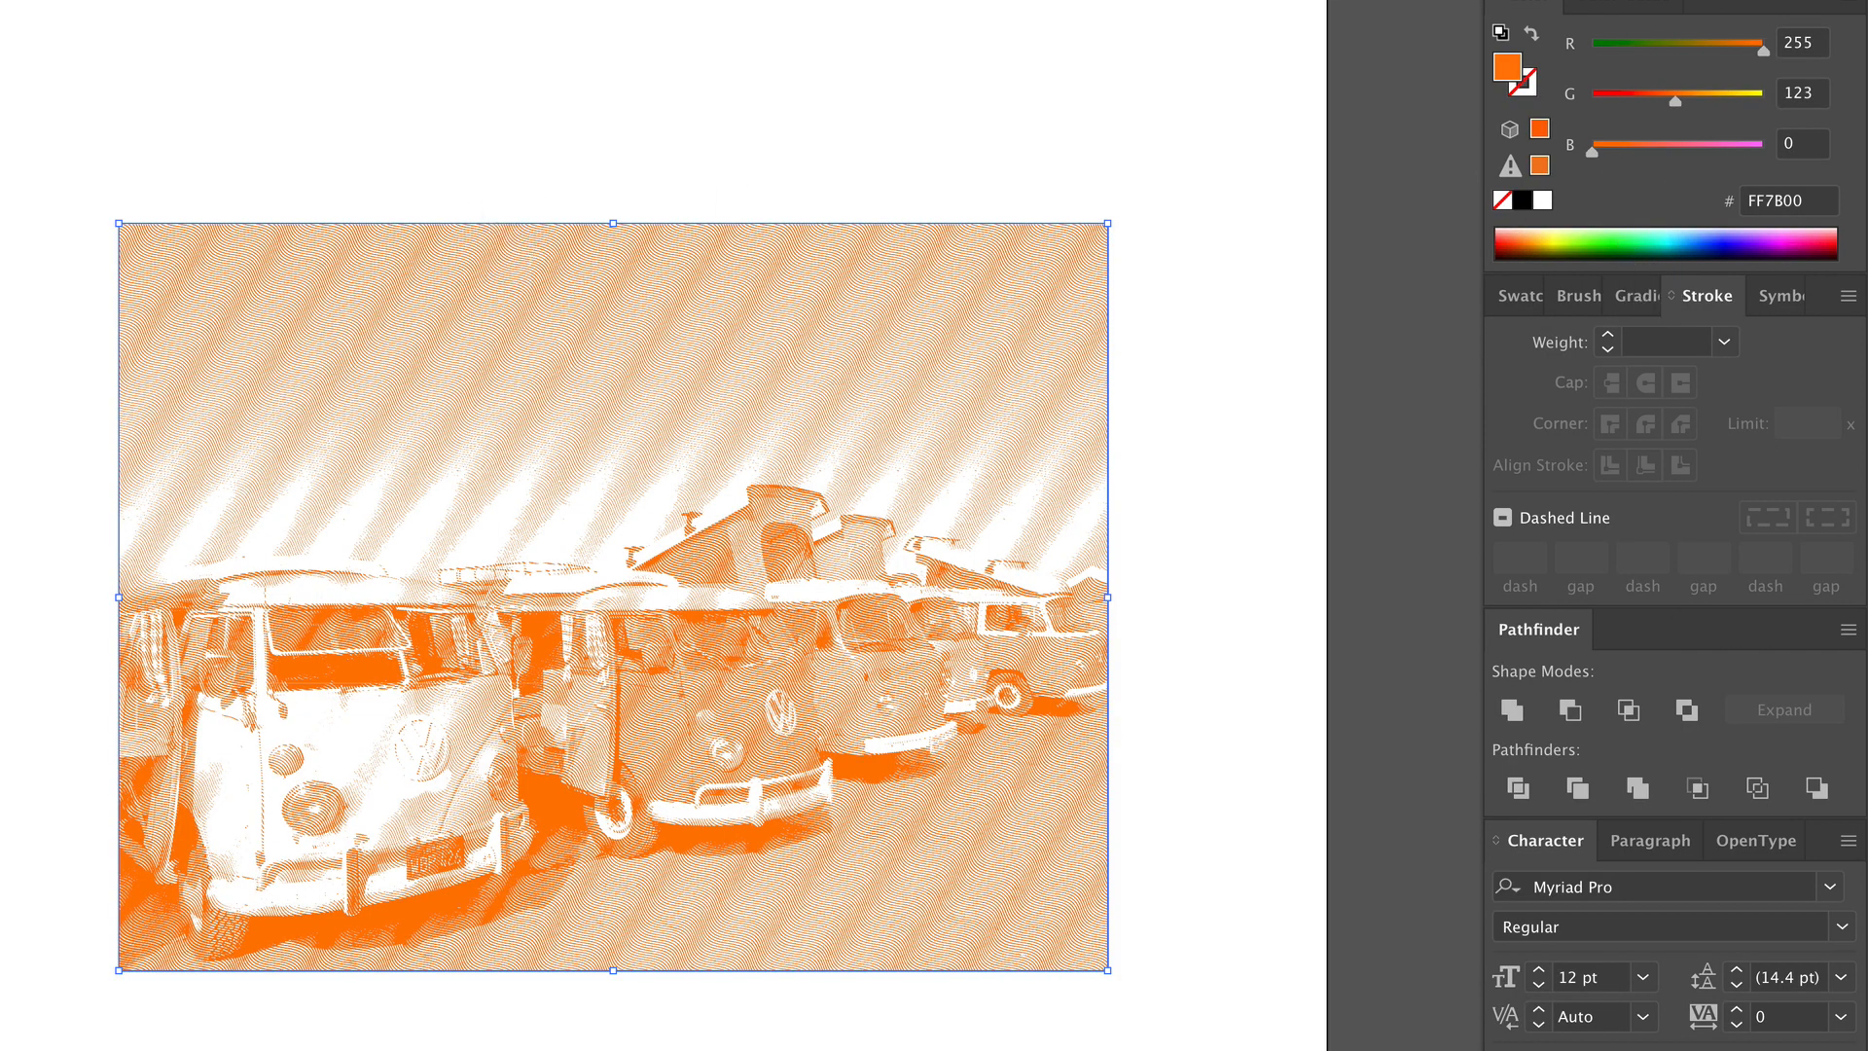